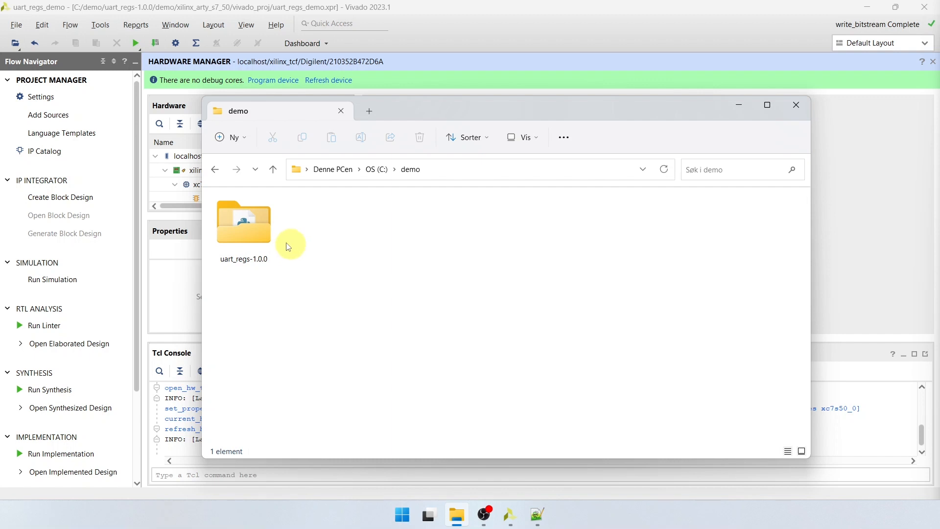
Open the uart_regs-1.0.0 folder and then its demo folder of board projects
double_click(244, 219)
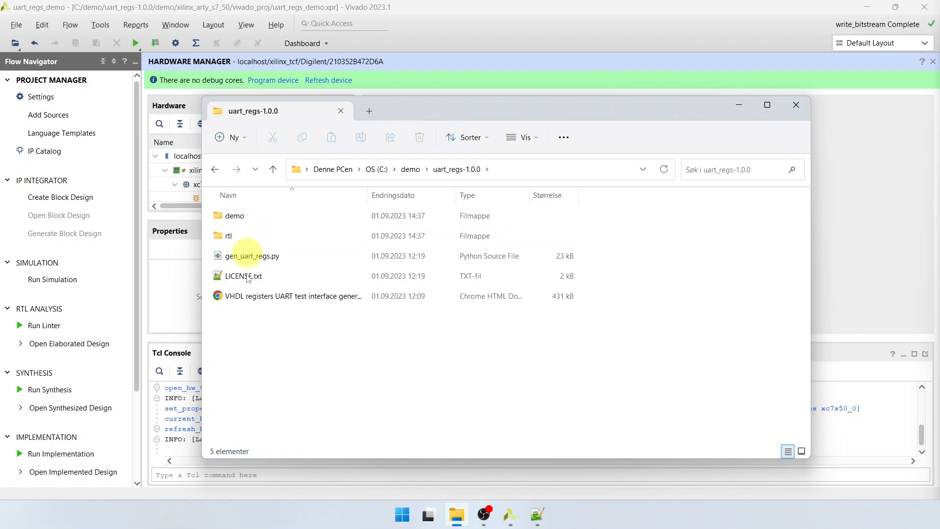
mouse_move(269, 328)
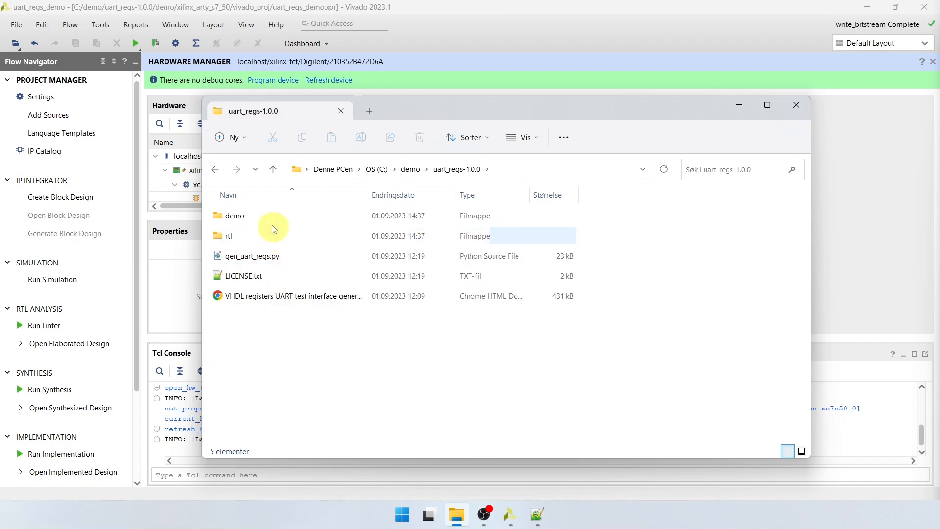
left_click(234, 216)
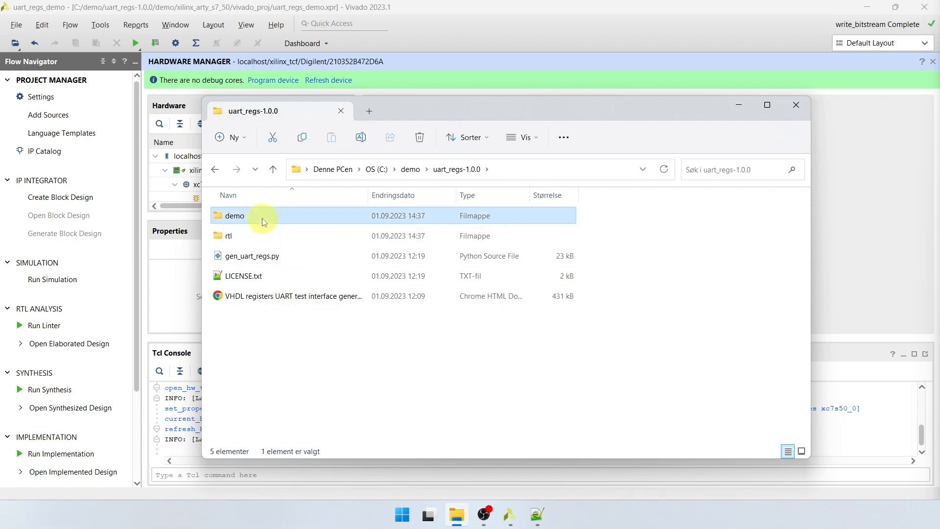
double_click(234, 216)
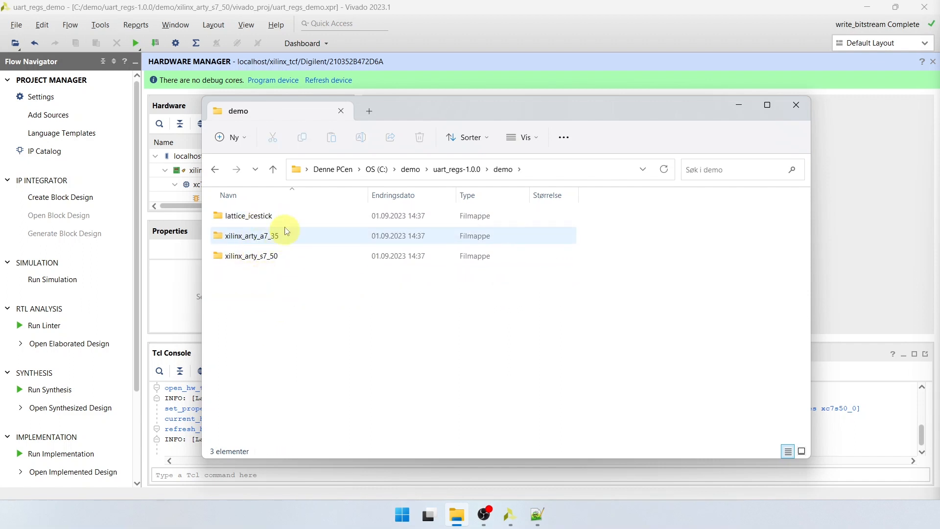
mouse_move(287, 223)
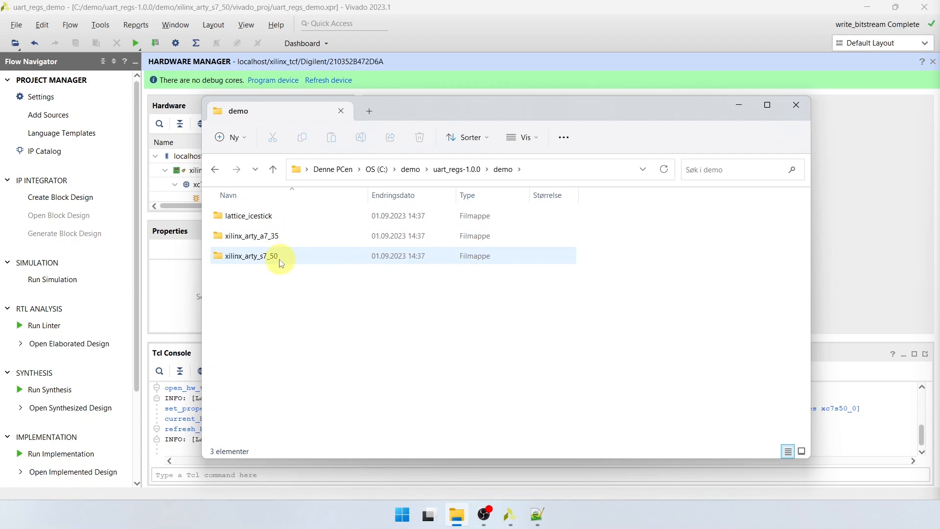
mouse_move(279, 259)
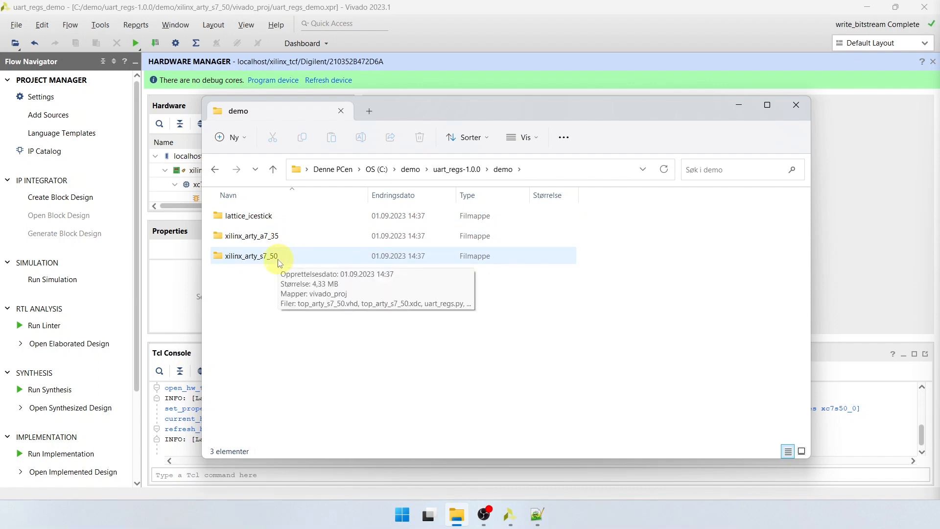
mouse_move(262, 260)
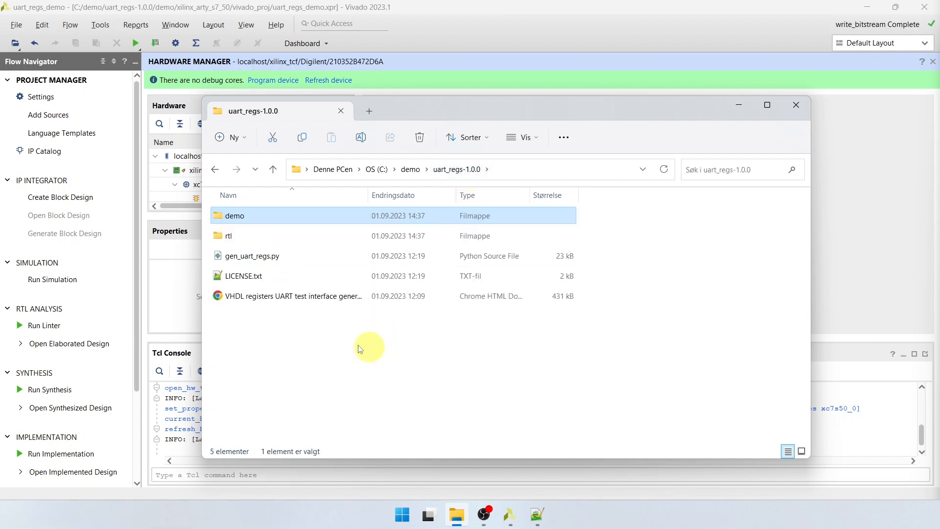
double_click(229, 236)
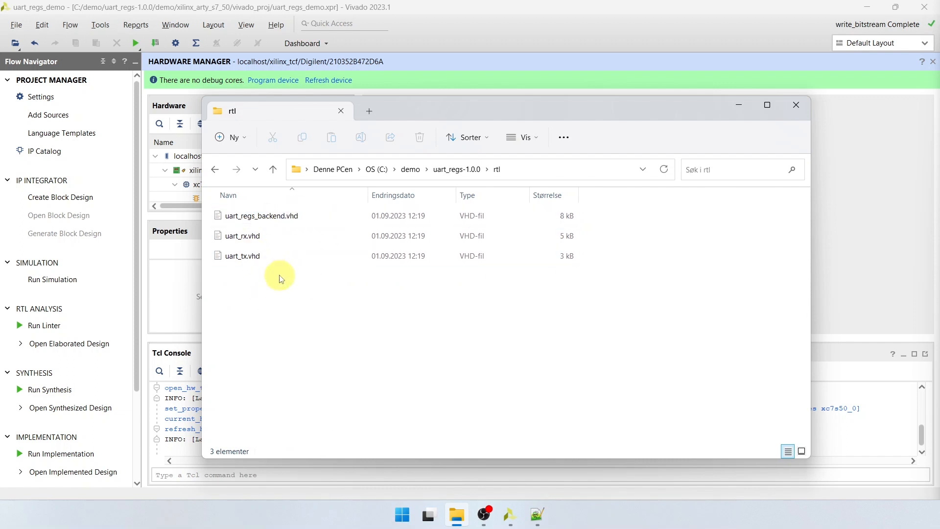
mouse_move(274, 280)
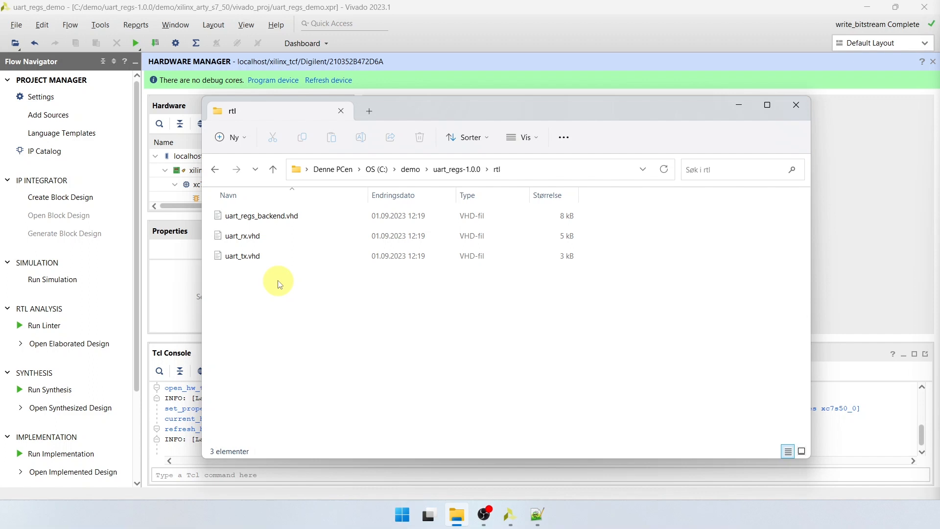
left_click(242, 235)
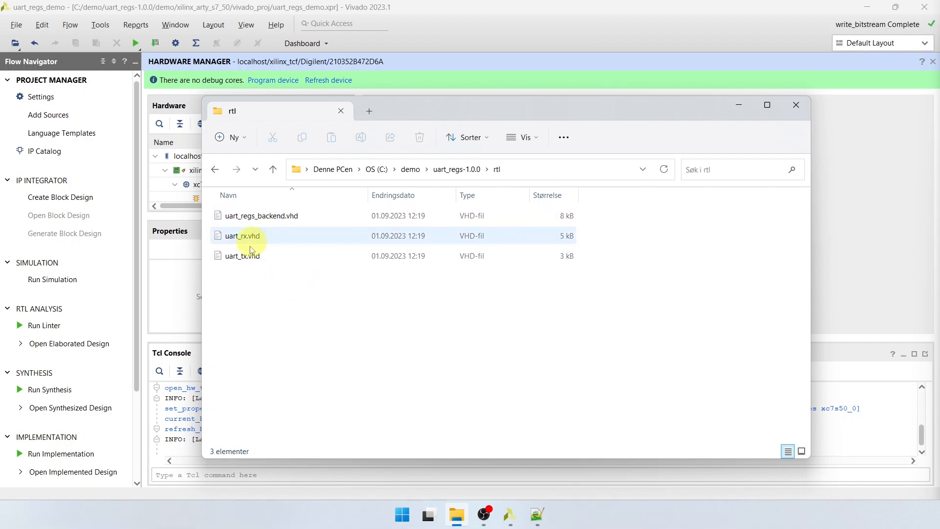
mouse_move(277, 261)
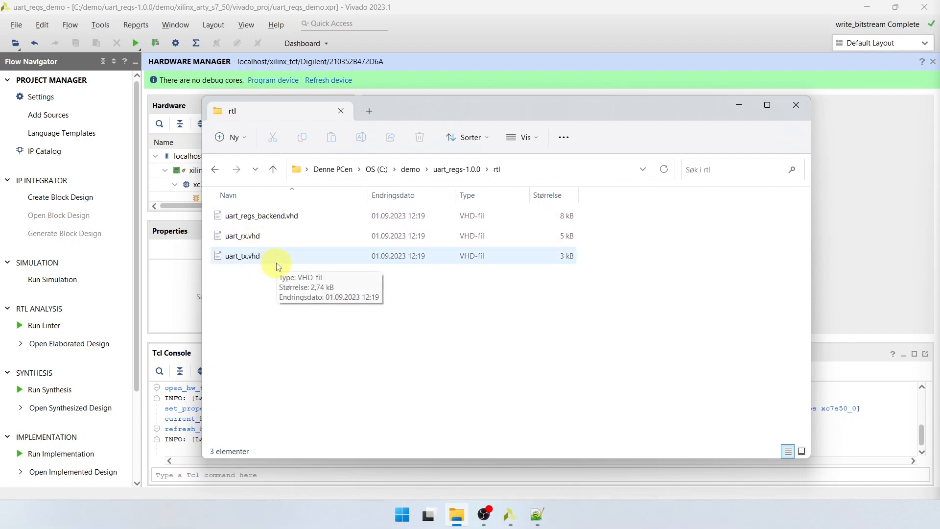
mouse_move(300, 240)
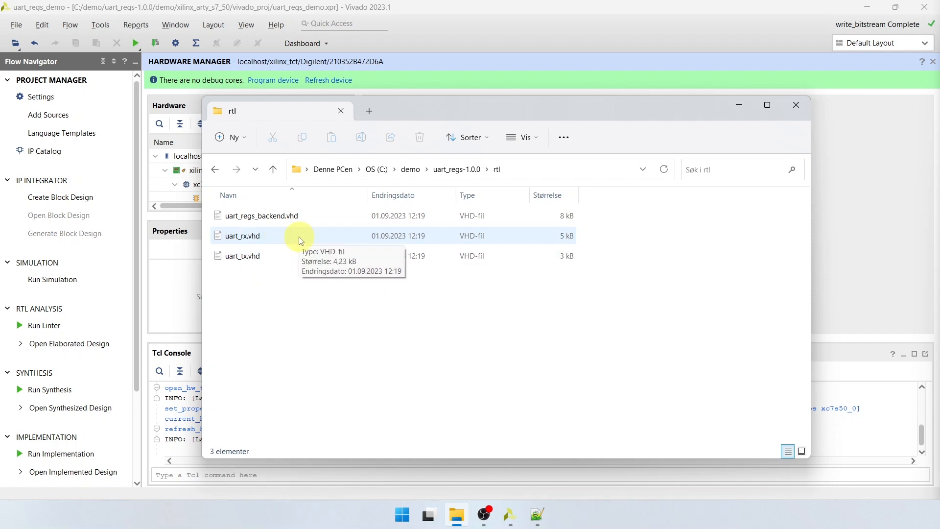
left_click(456, 169)
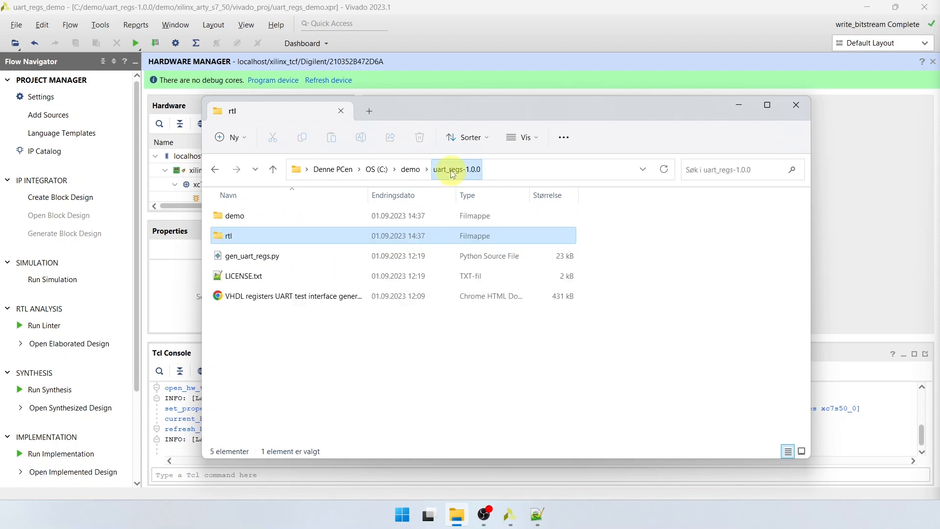
left_click(252, 256)
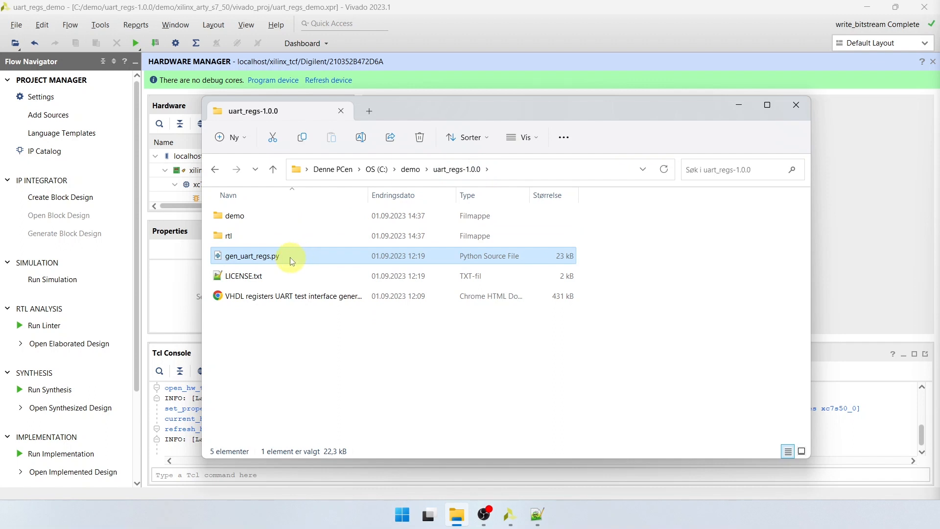
mouse_move(291, 255)
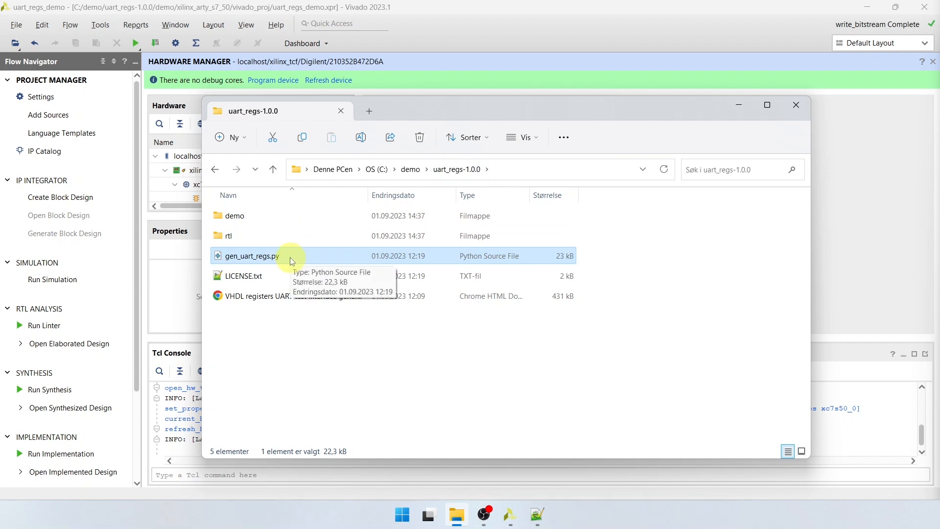
left_click(243, 277)
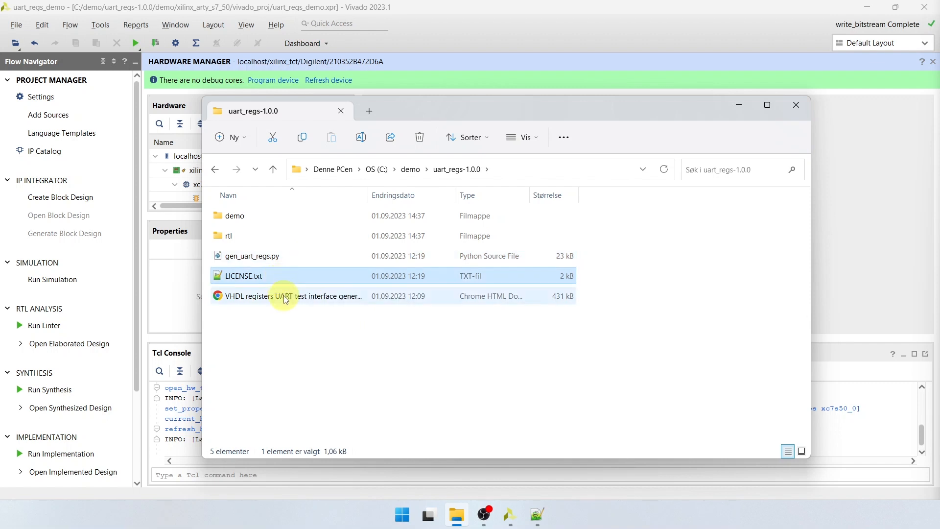
Read the generator's user manual in Chrome down to the Protocol section
double_click(294, 296)
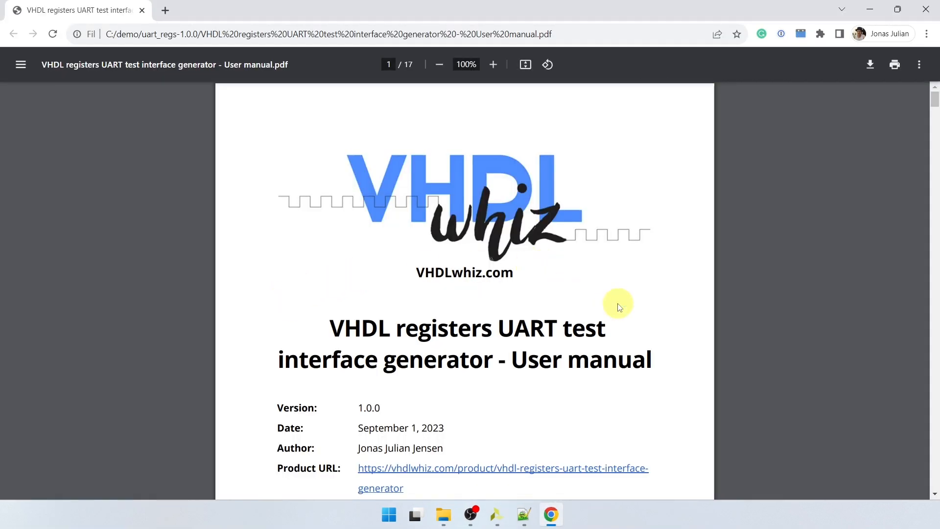
scroll("down", 3)
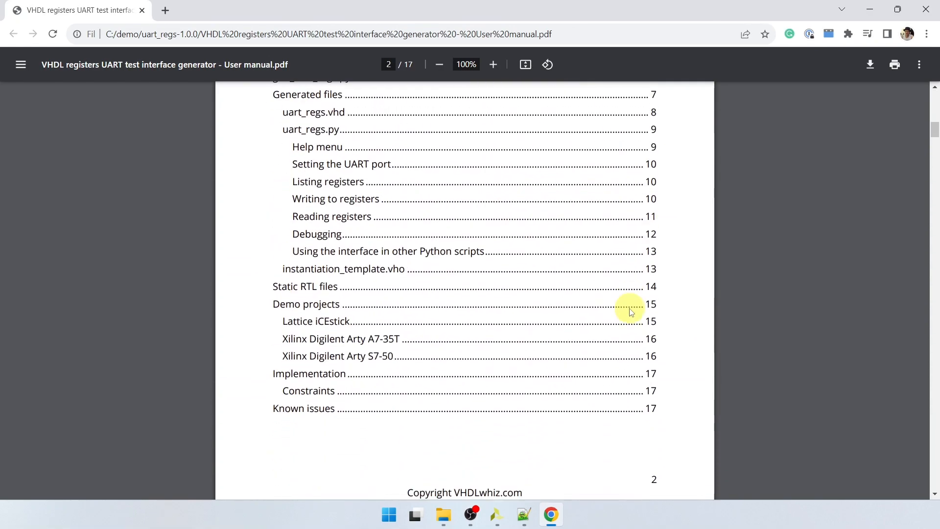
scroll("down", 3)
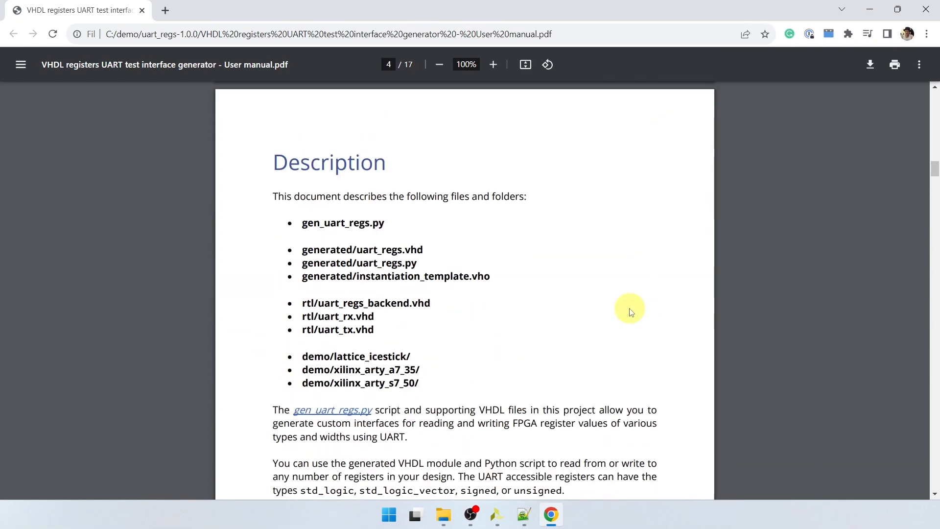
scroll("down", 3)
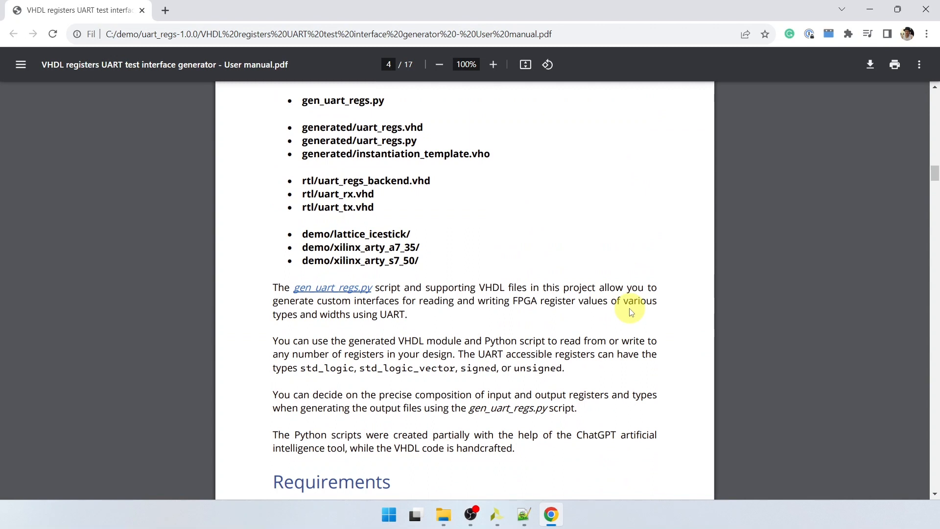
scroll("down", 3)
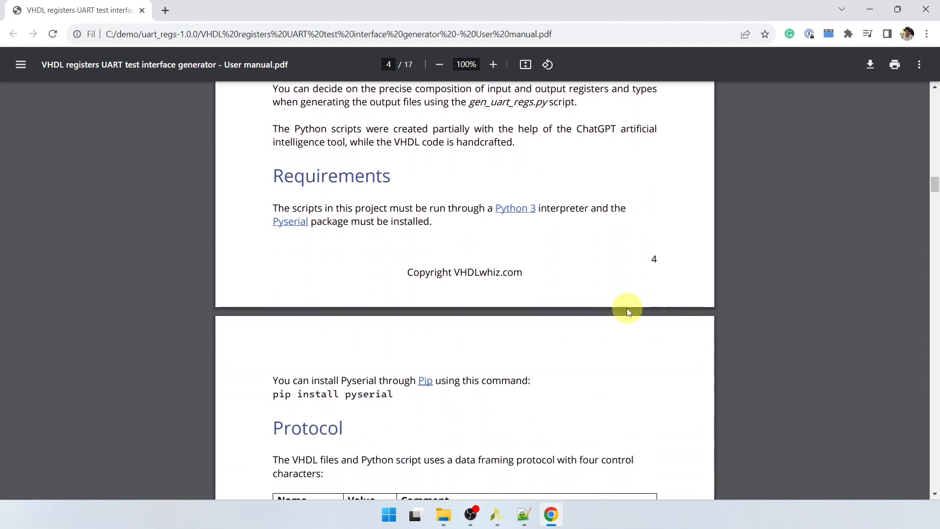
scroll("down", 3)
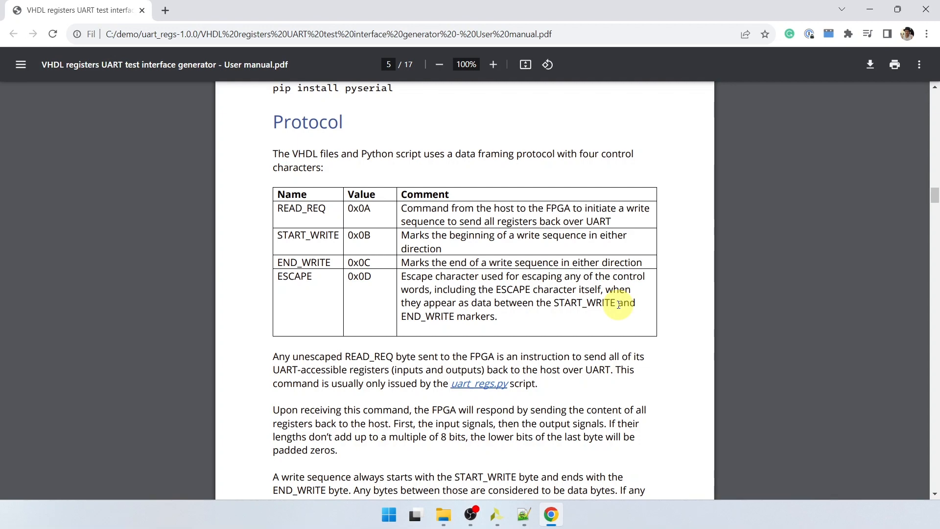
mouse_move(911, 17)
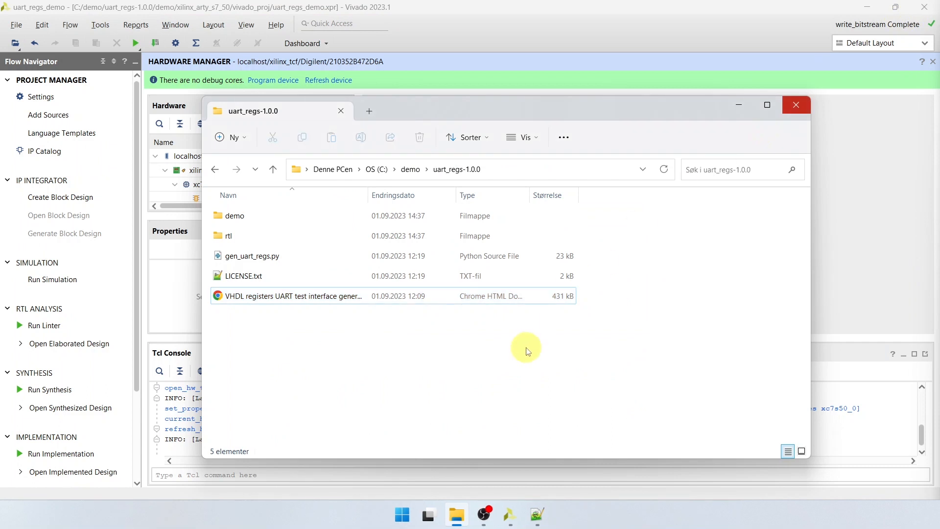
mouse_move(414, 352)
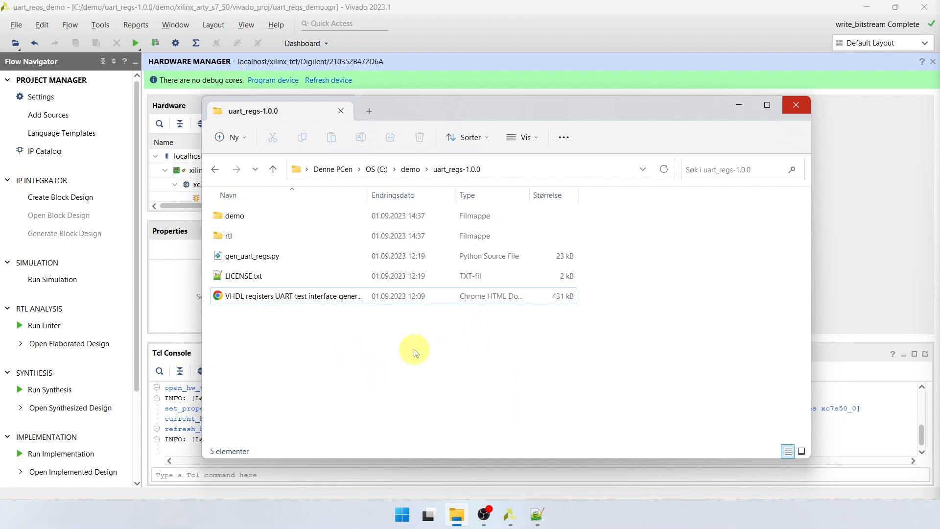
Open the uart_regs-1.0.0 package folder in Visual Studio Code via 'Open with Code'
right_click(413, 351)
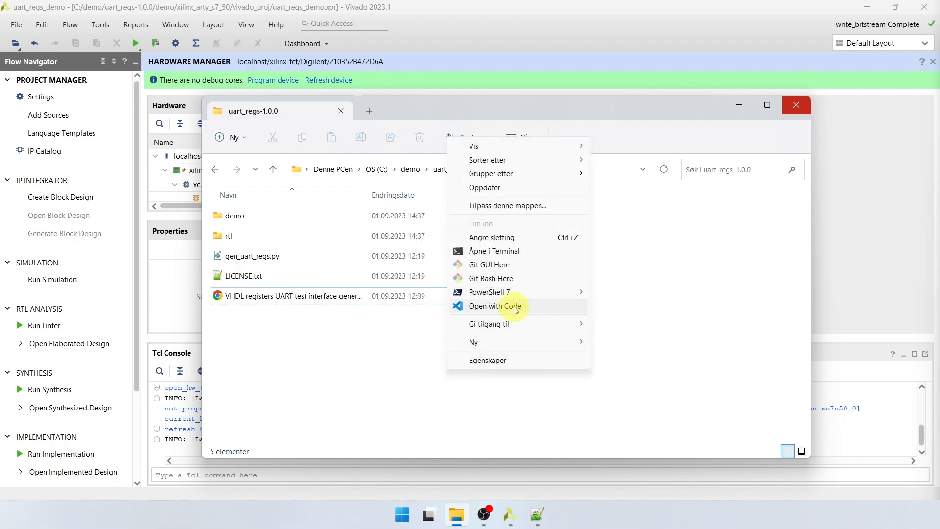
left_click(496, 306)
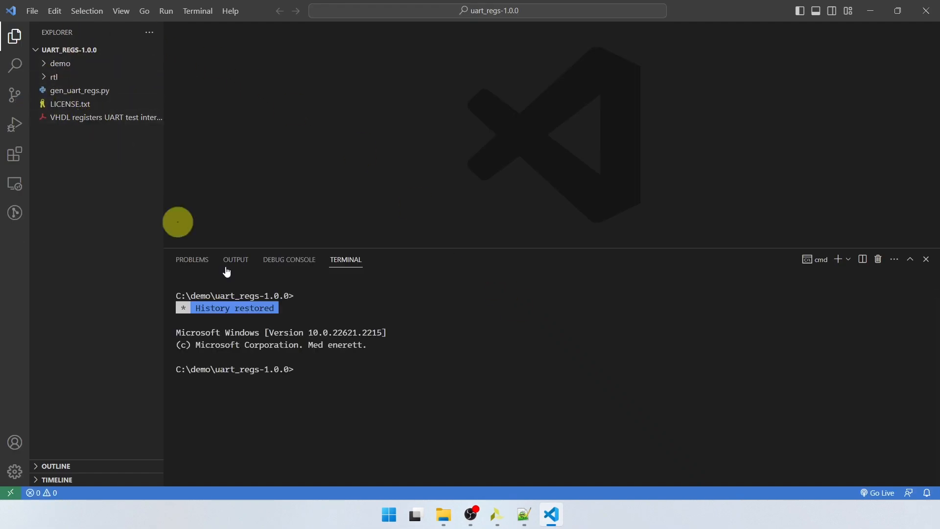
mouse_move(894, 258)
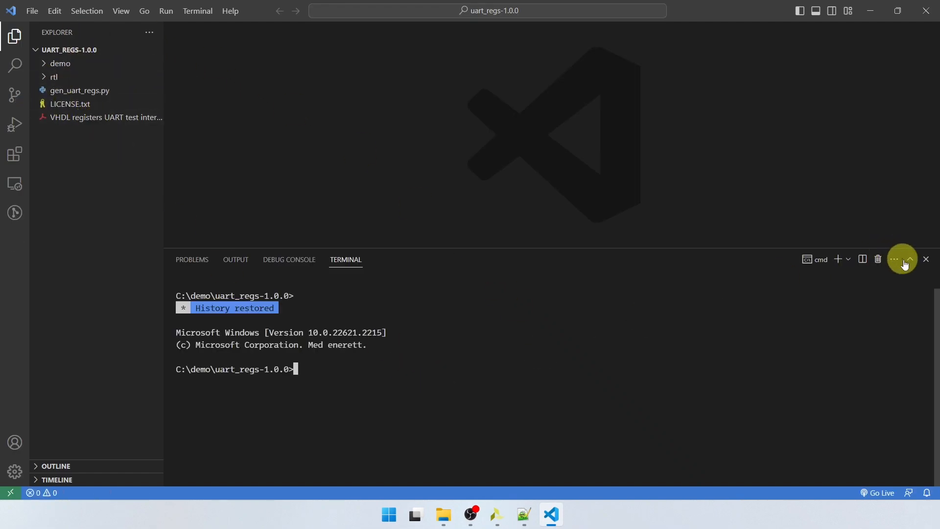
Run 'python gen_uart_regs.py' with no arguments to get the usage and 'no registers' error
type("python")
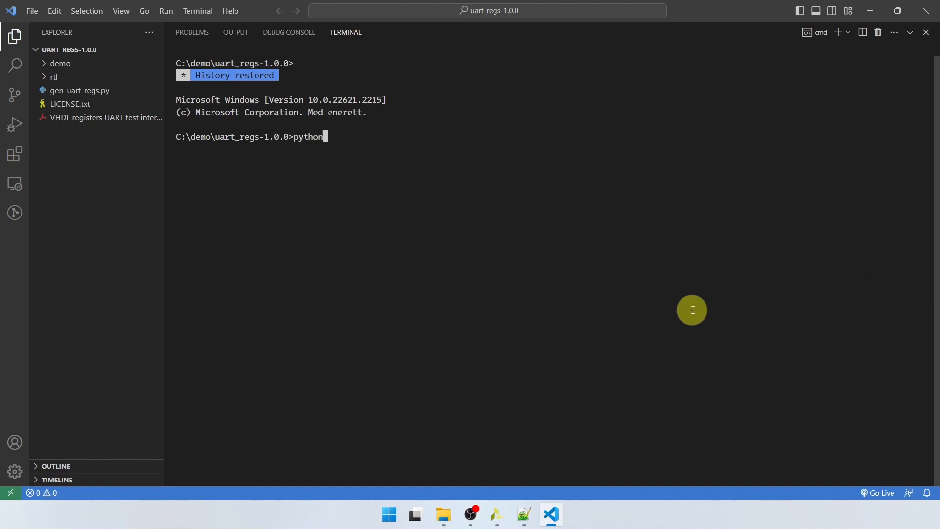
type("gen_uart_regs.py")
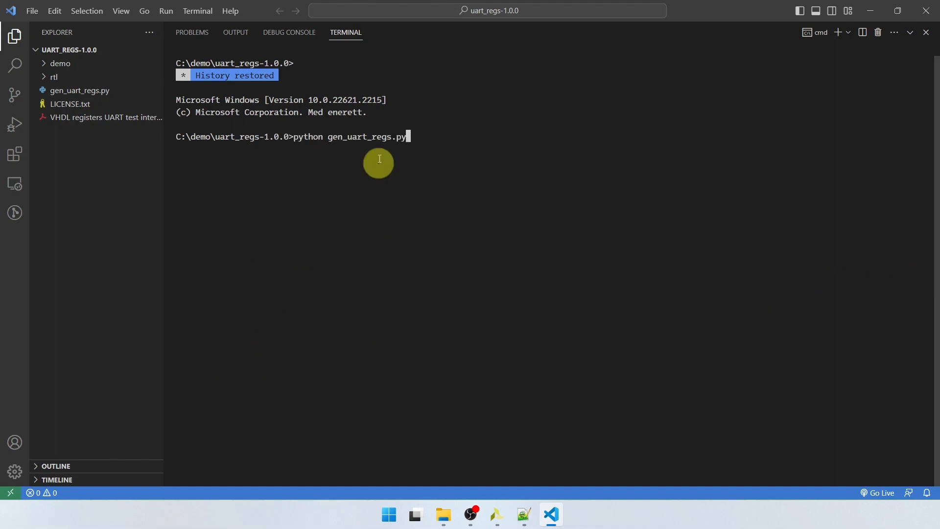
mouse_move(102, 90)
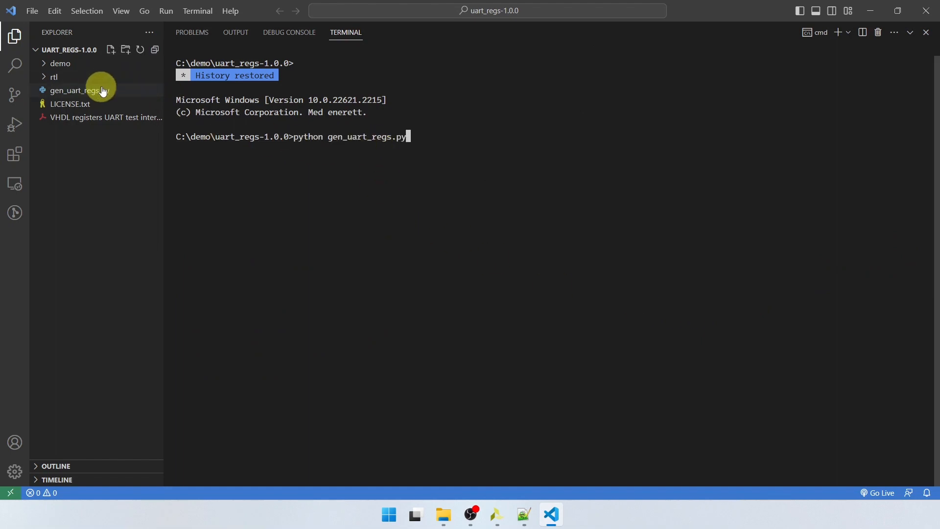
key("Return")
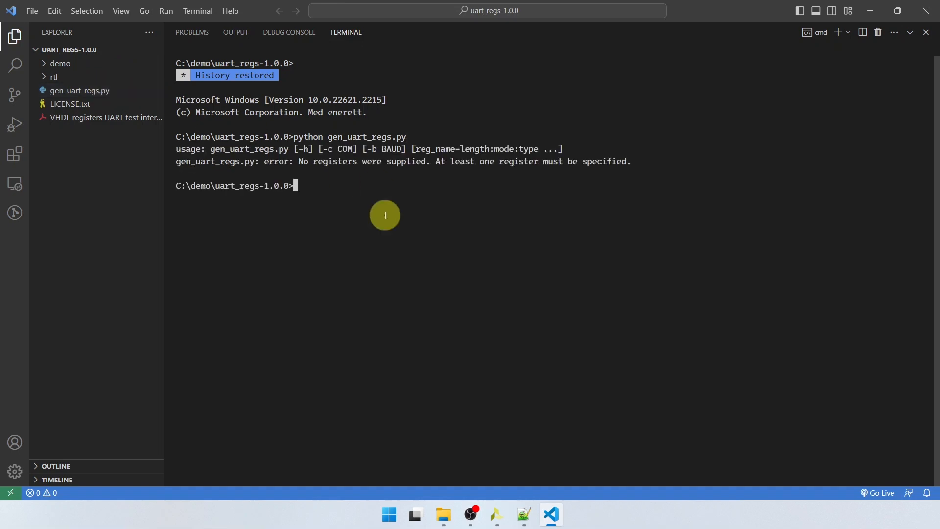
mouse_move(297, 149)
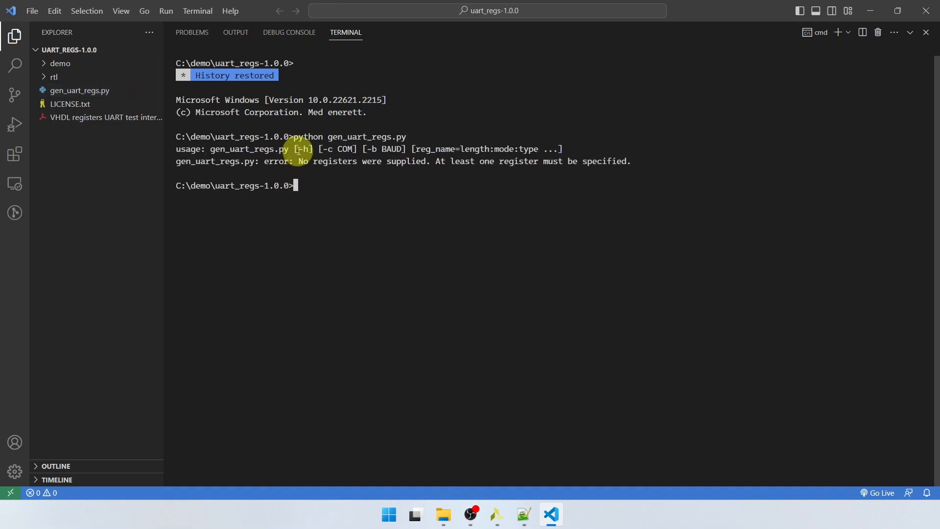
mouse_move(294, 165)
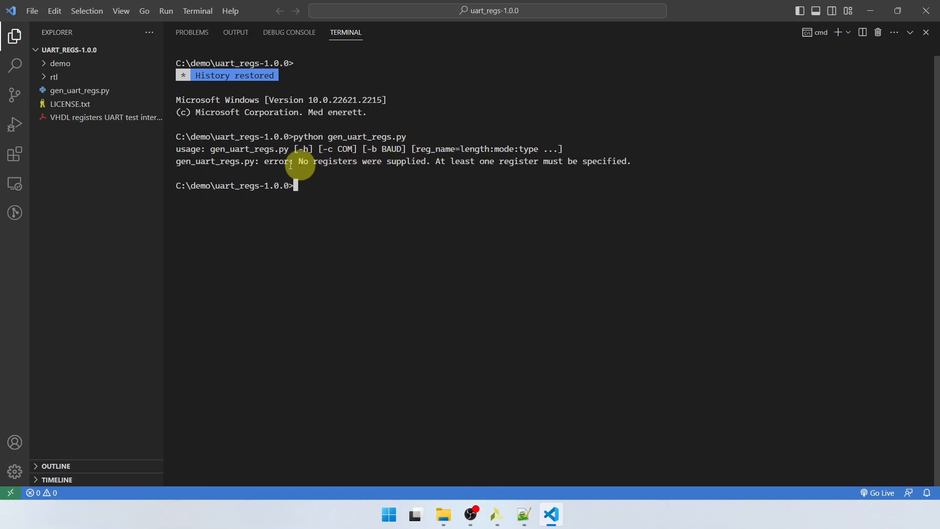
mouse_move(345, 165)
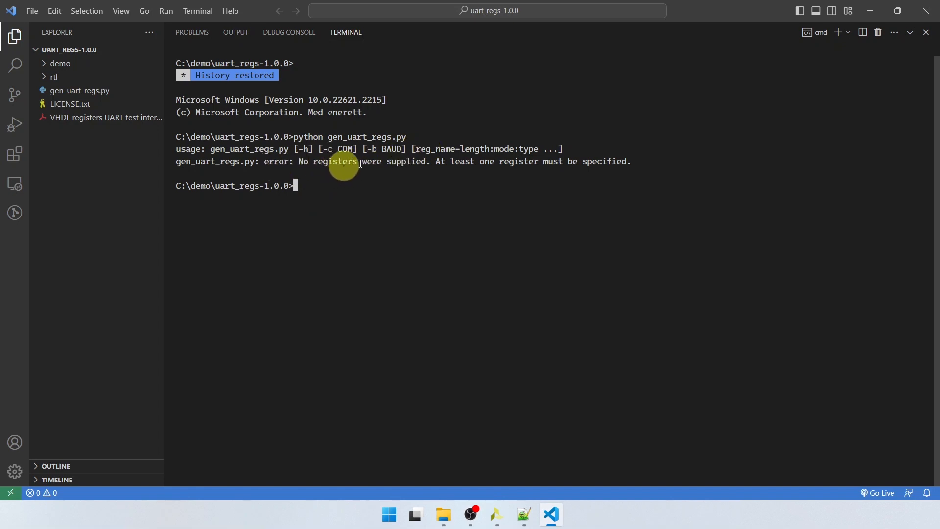
mouse_move(551, 163)
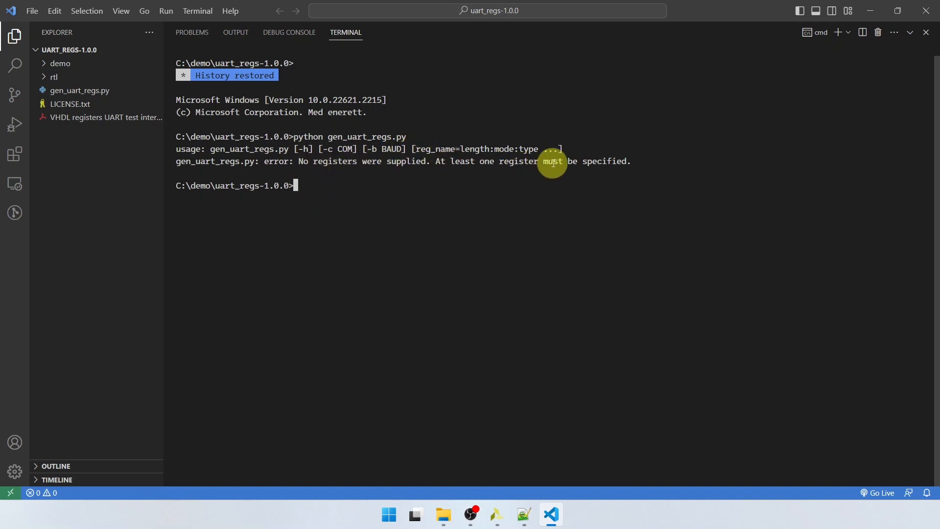
mouse_move(509, 207)
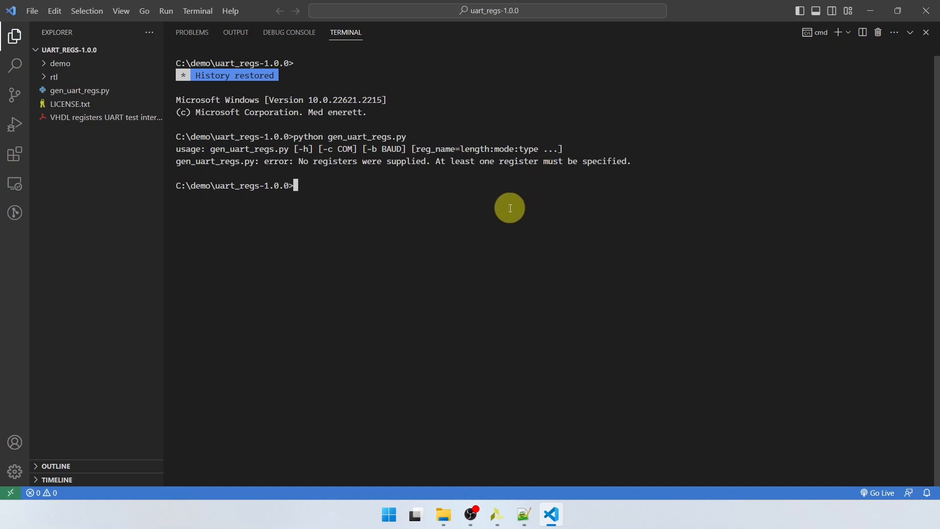
mouse_move(424, 149)
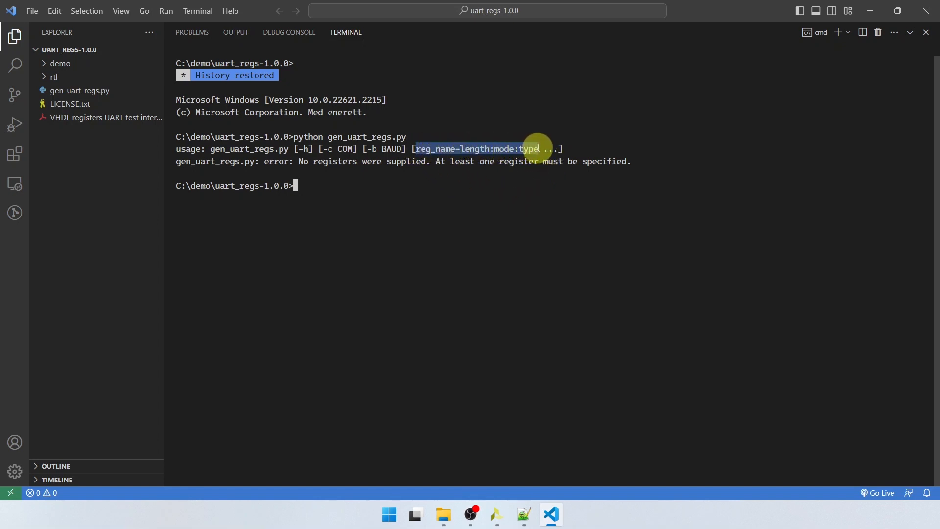
Show the full help with 'python gen_uart_regs.py -h', then recall the command without -h
type("python gen_uart_regs.py -h")
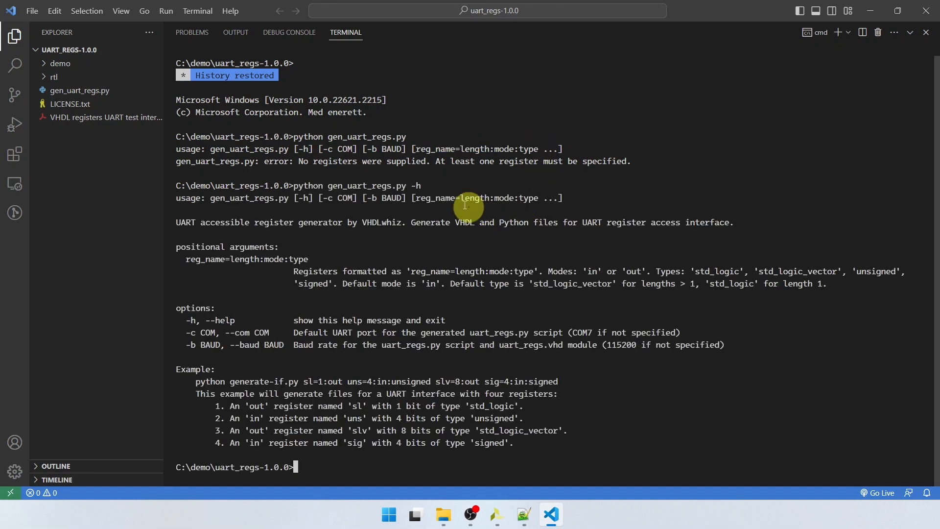
double_click(417, 185)
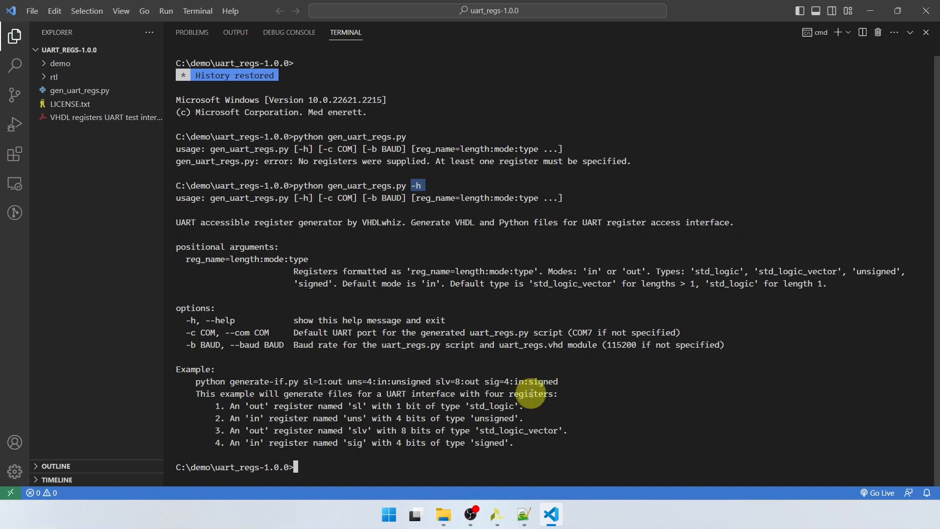
mouse_move(219, 280)
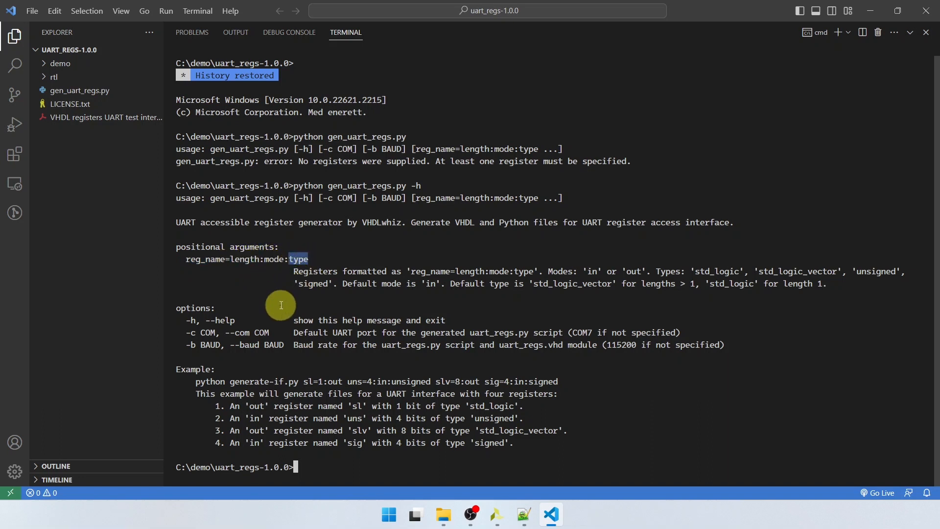
mouse_move(212, 336)
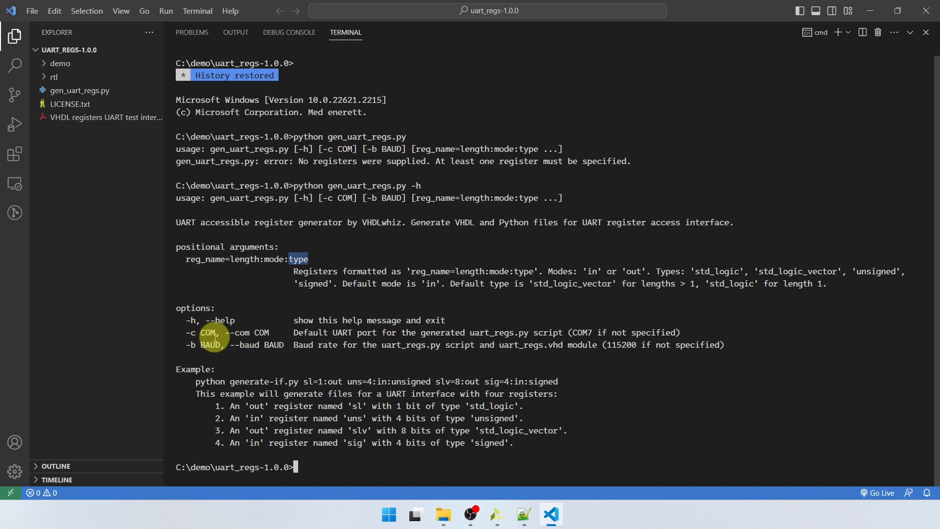
mouse_move(290, 406)
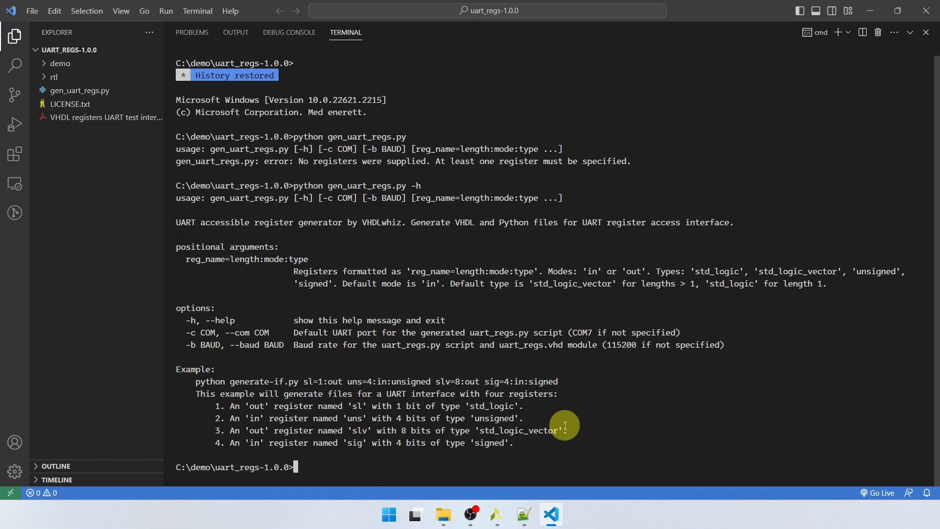
type("python gen_uart_regs.py -h")
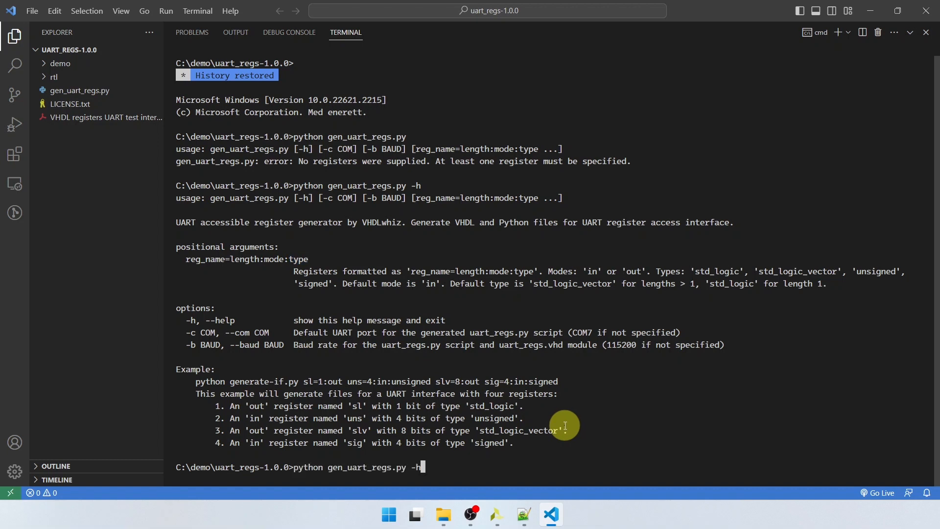
key("Backspace")
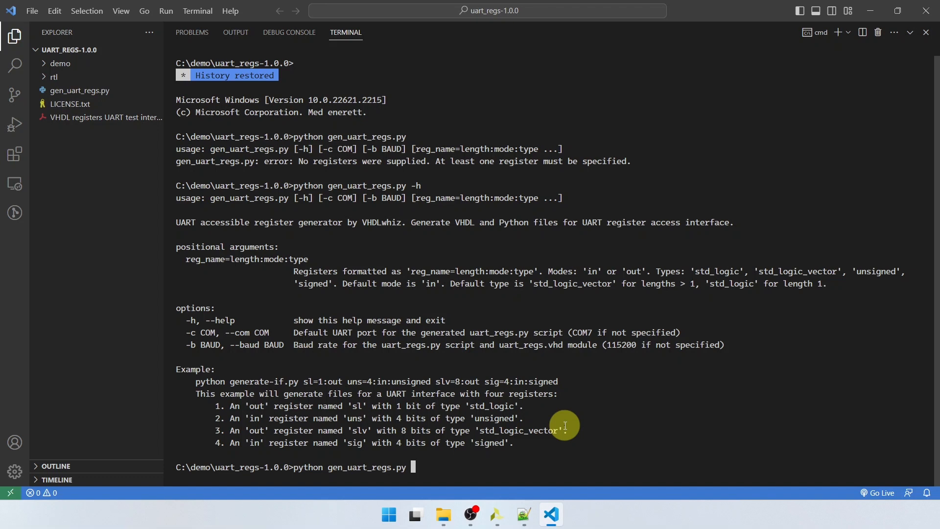
Append the register argument 'btn=4' to the generator command without running it
type("btn")
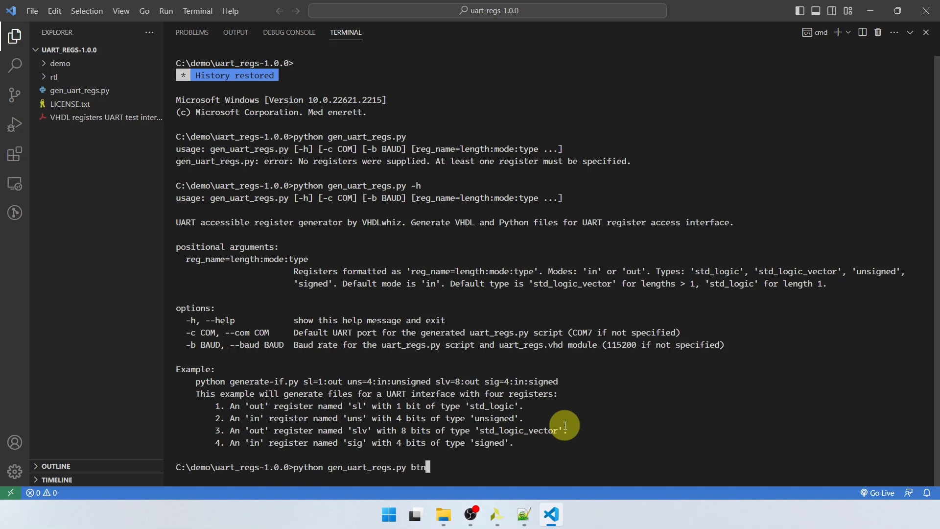
mouse_move(591, 437)
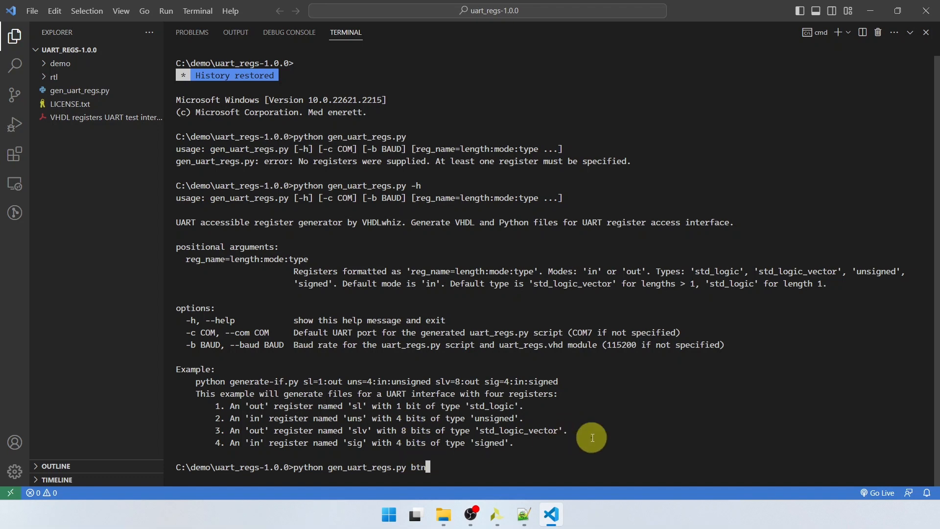
type("=4")
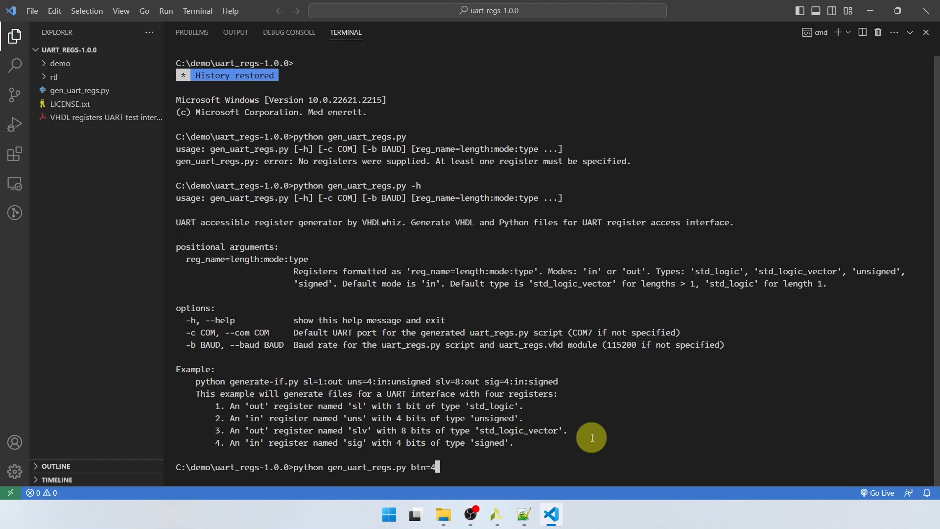
mouse_move(579, 292)
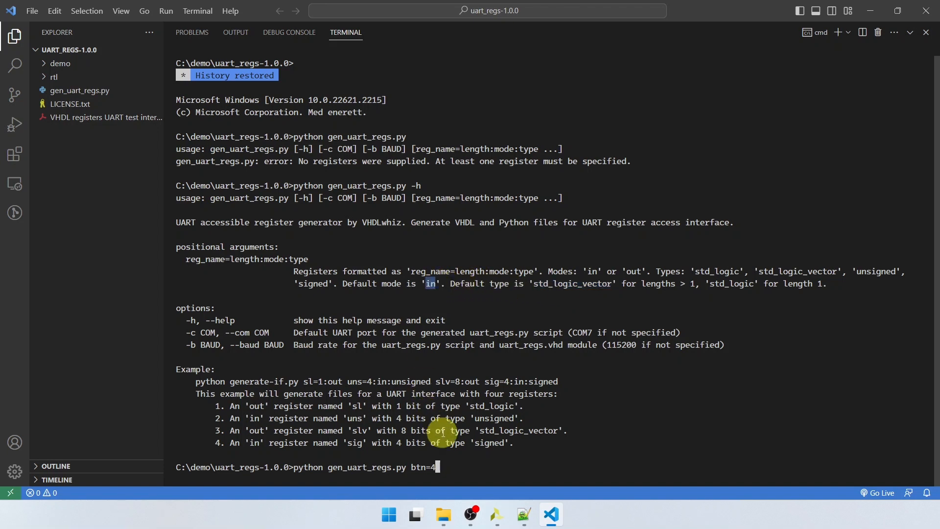
mouse_move(769, 328)
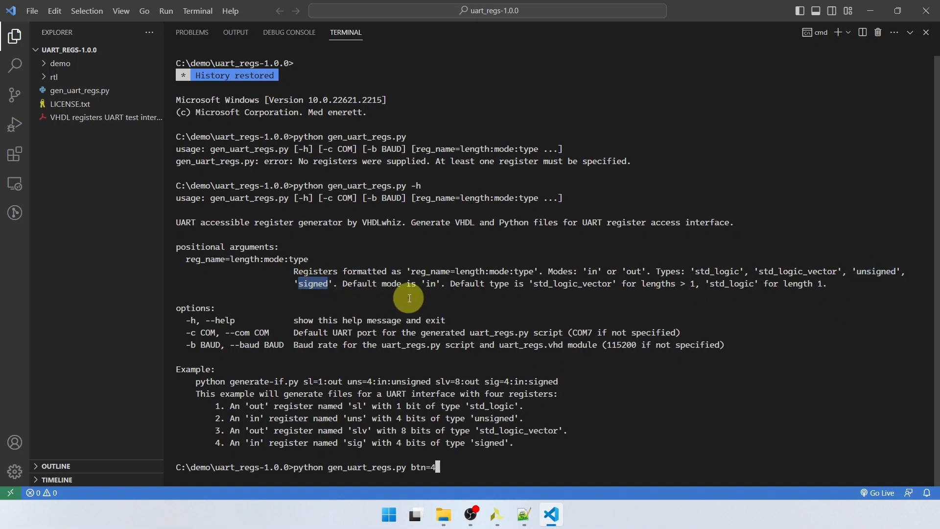
mouse_move(725, 282)
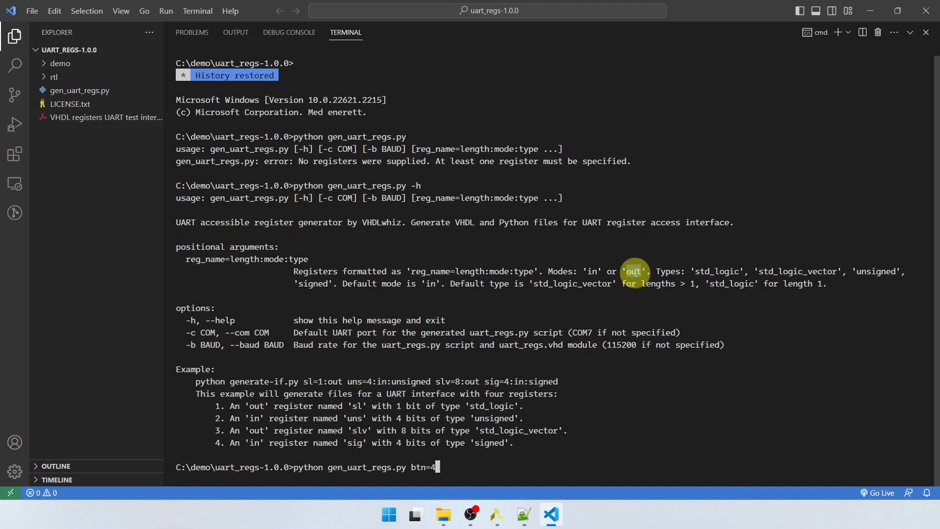
mouse_move(182, 64)
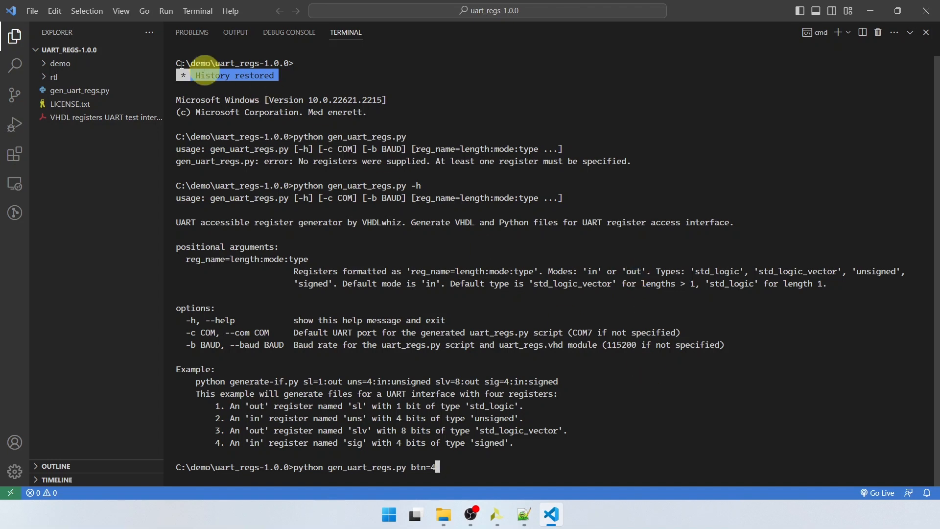
mouse_move(98, 68)
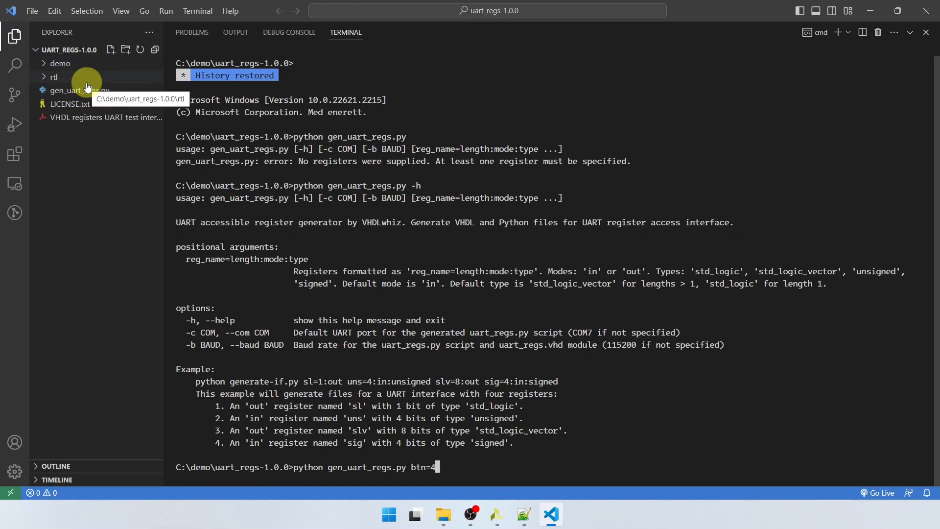
Run 'python gen_uart_regs.py btn=4' to generate the uart_regs files, noting btn's in mode
key("Return")
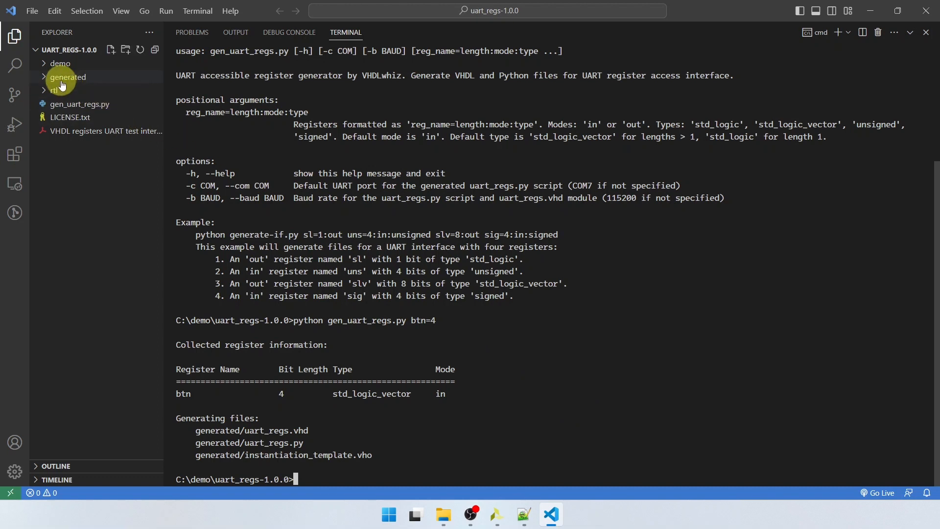
mouse_move(236, 251)
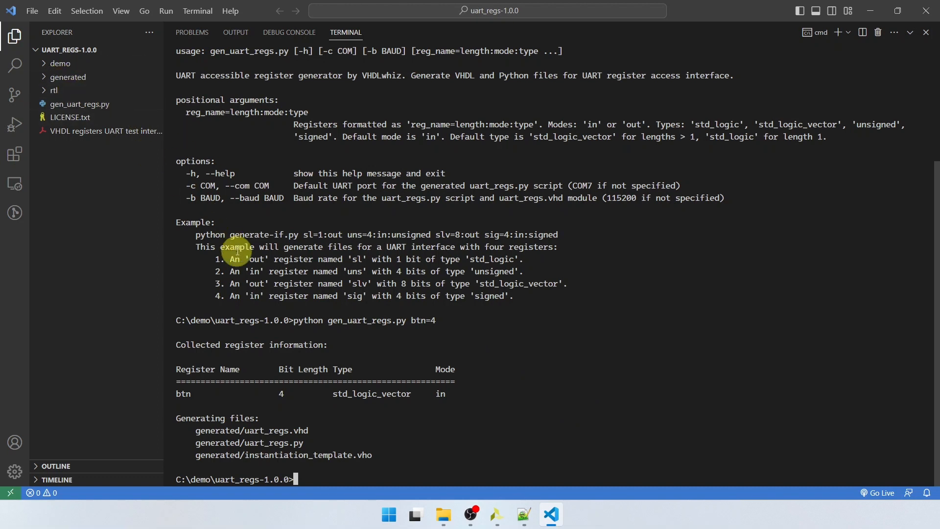
mouse_move(210, 385)
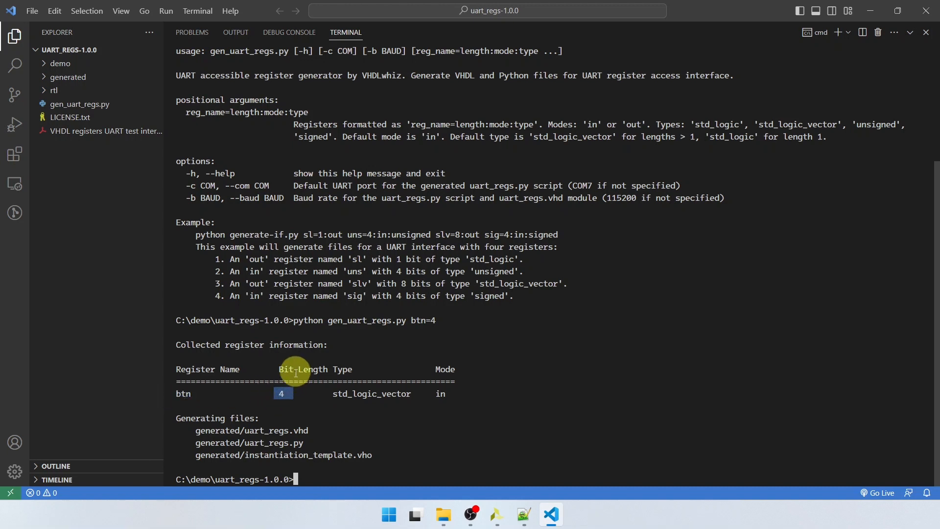
double_click(372, 394)
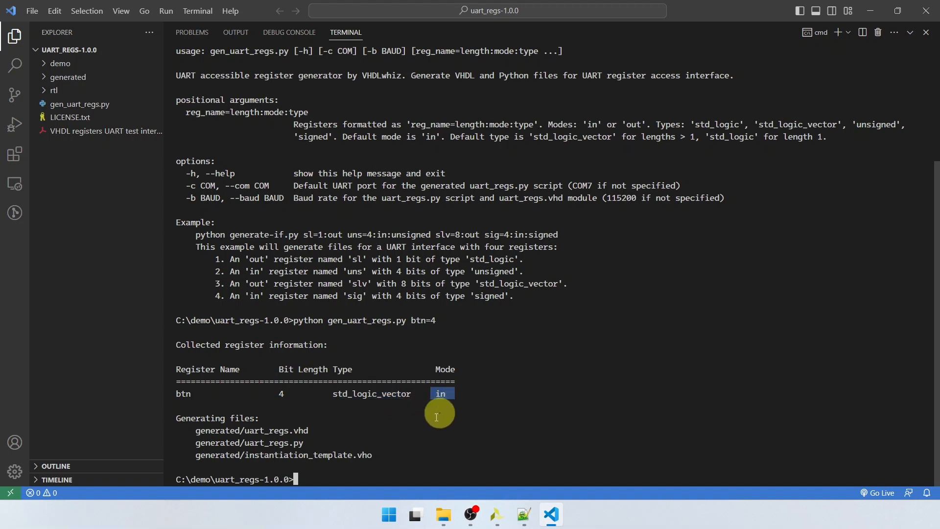
mouse_move(249, 443)
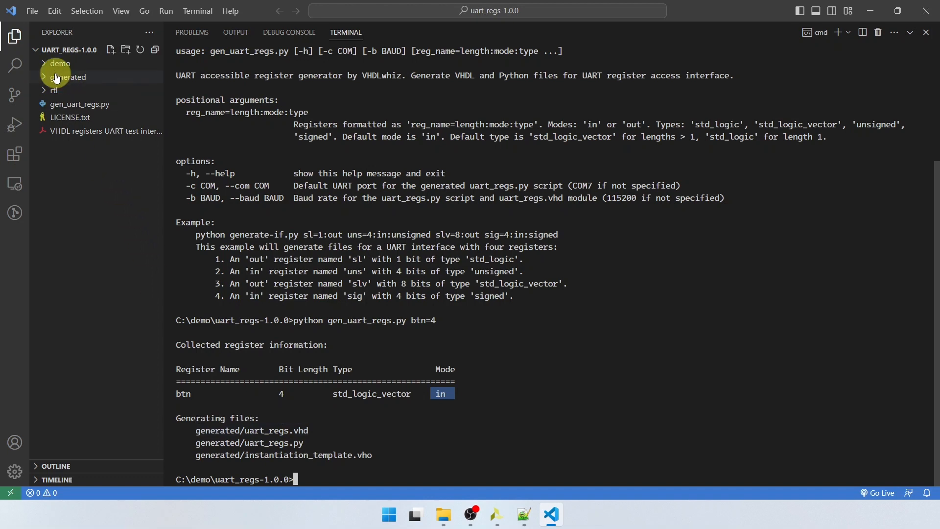
Inspect generated uart_regs.vhd and its btn port, a std_logic_vector(3 downto 0) input
left_click(69, 76)
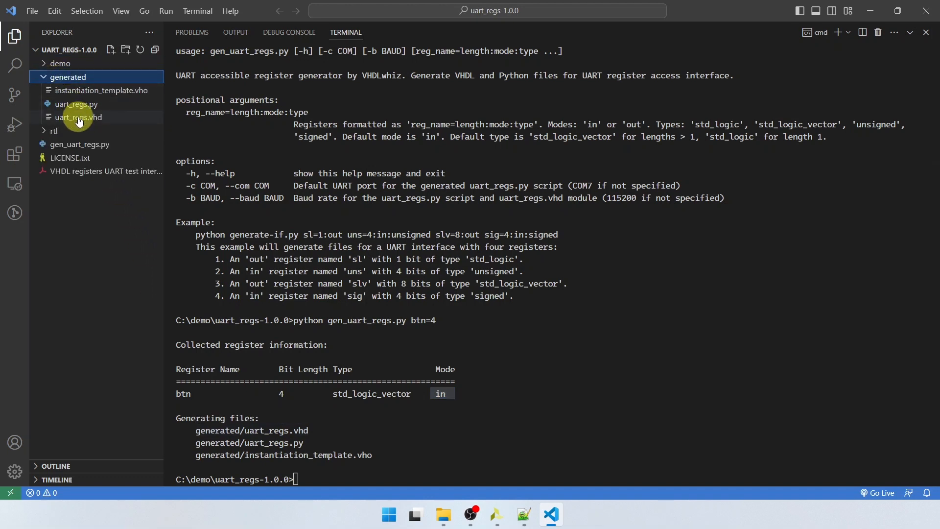
mouse_move(79, 117)
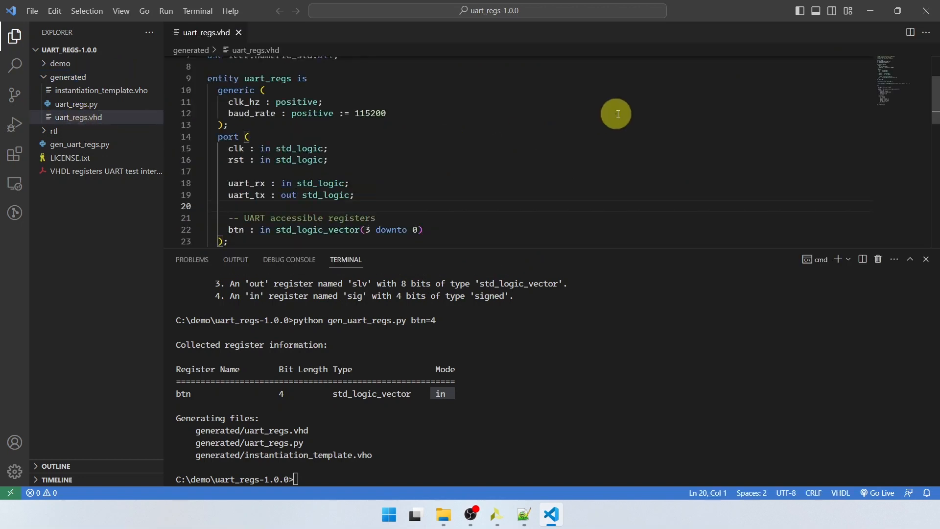
mouse_move(747, 248)
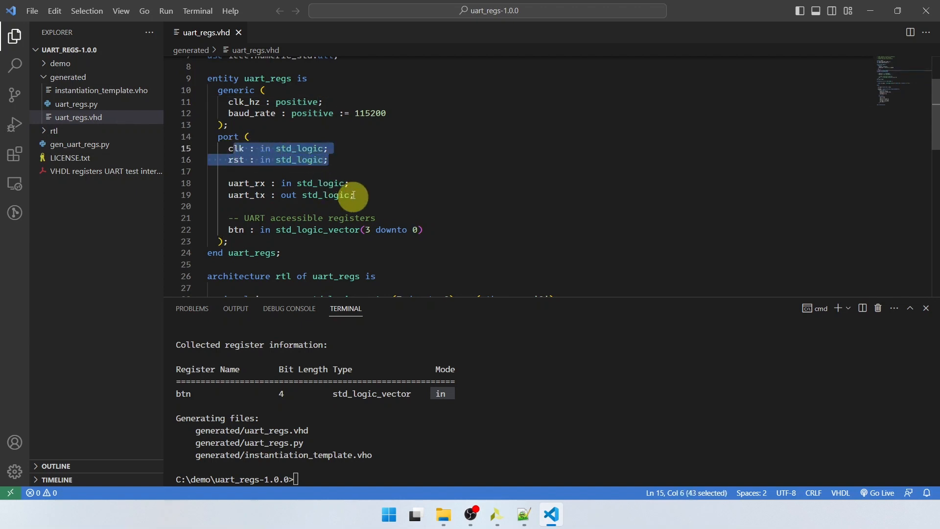
left_click(247, 183)
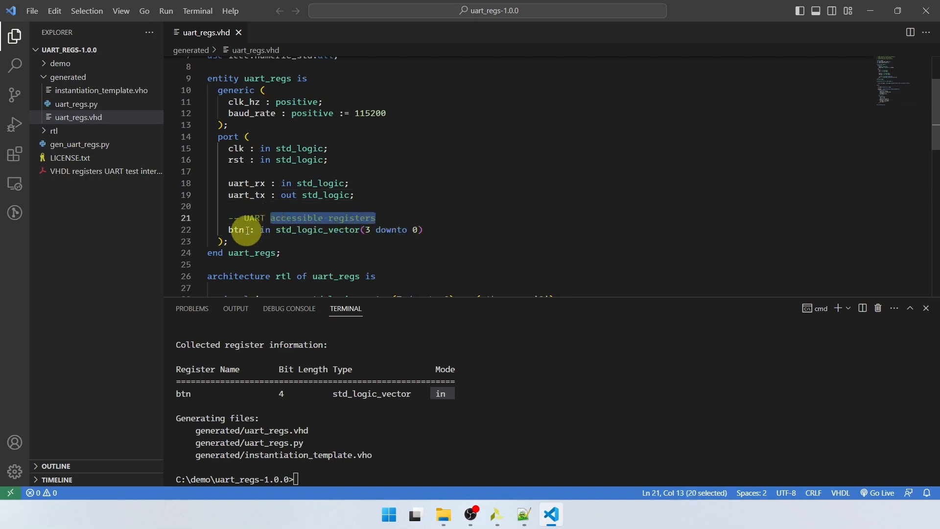
mouse_move(243, 217)
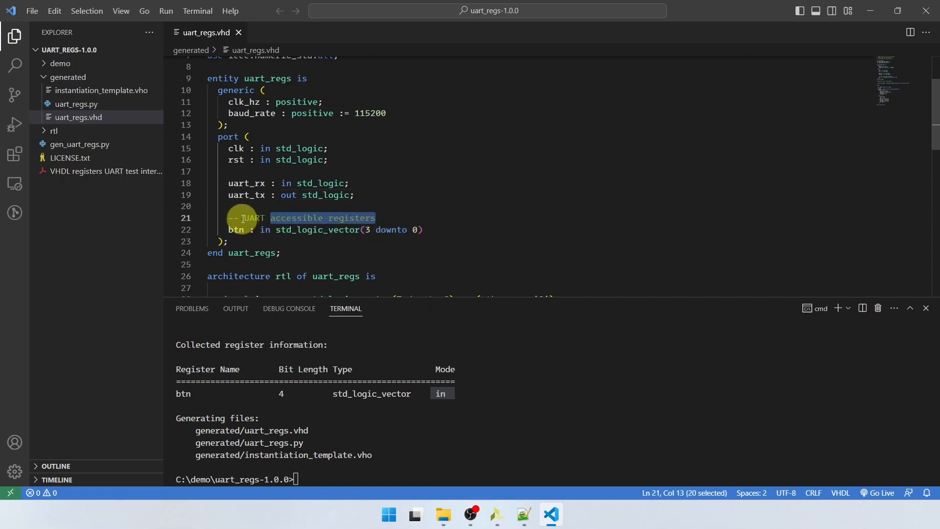
mouse_move(266, 230)
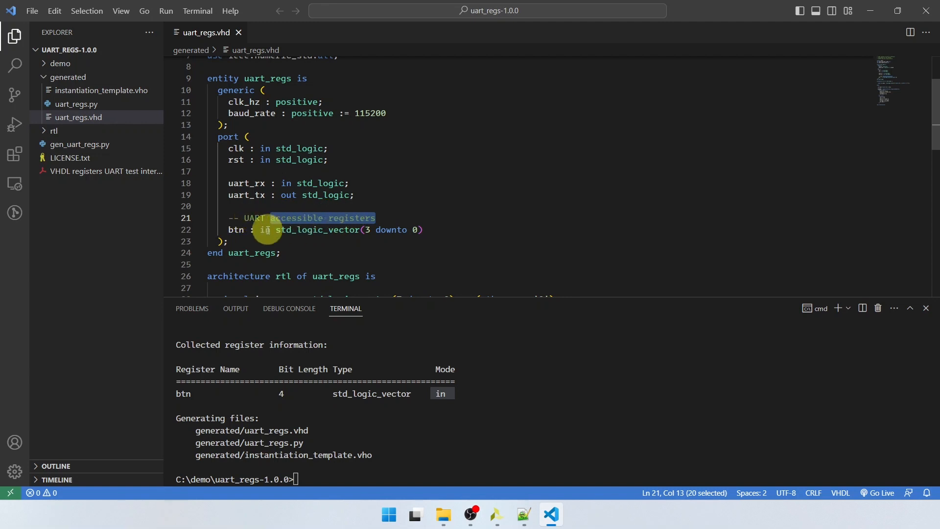
double_click(235, 230)
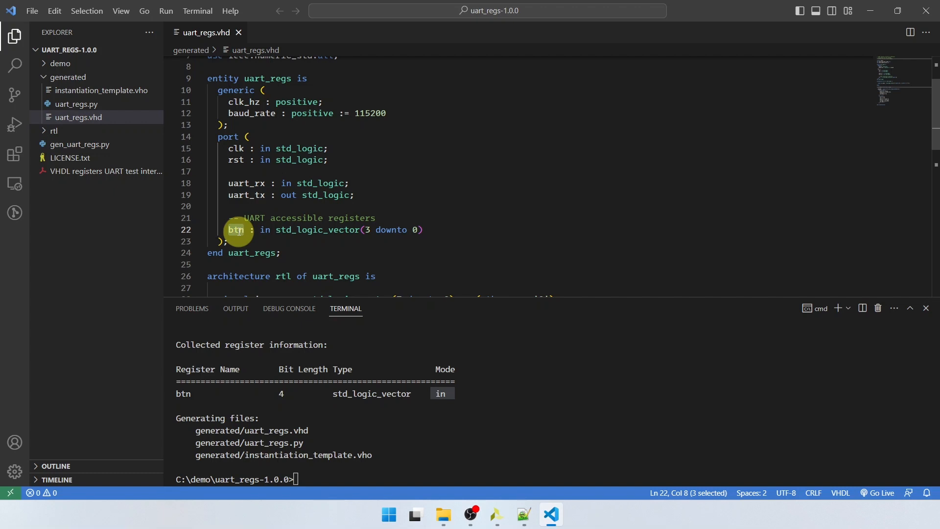
double_click(317, 229)
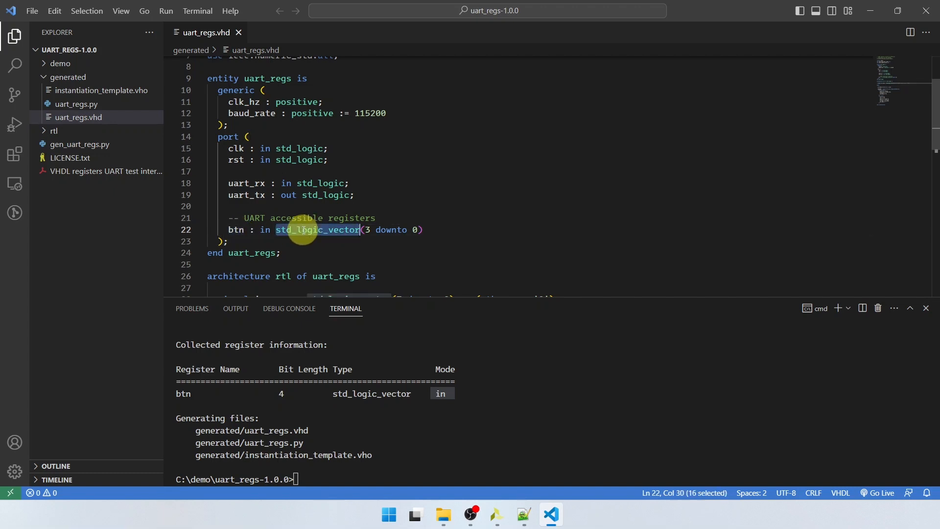
mouse_move(357, 229)
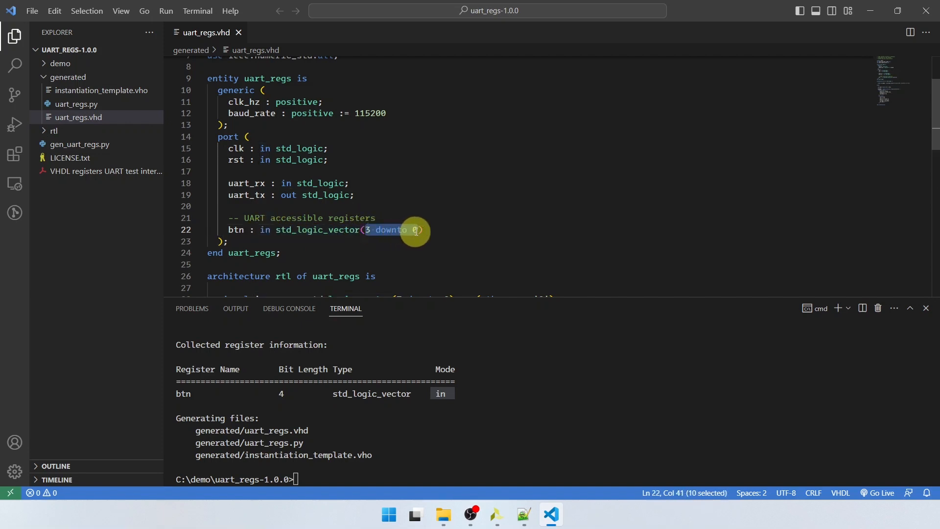
mouse_move(301, 370)
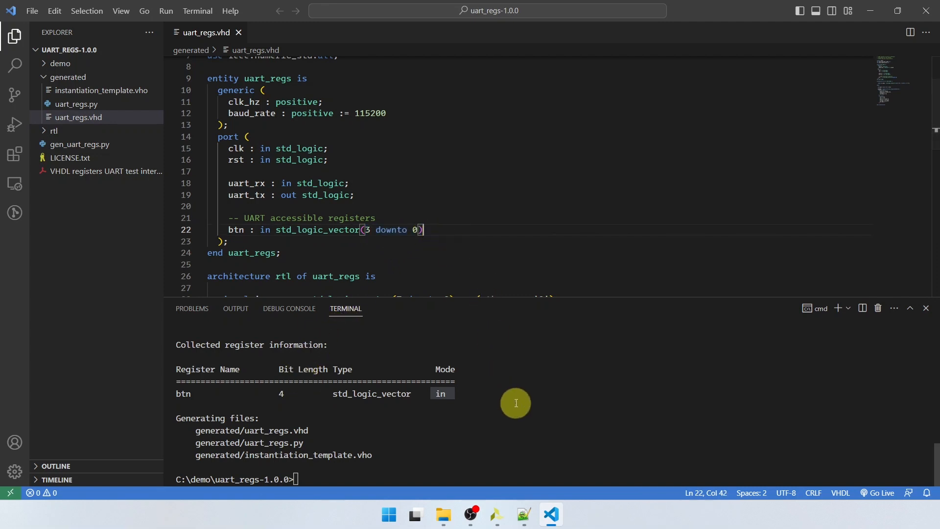
Extend the generator command with 'sw=4:in:signed' for a 4-bit signed input register
type("python gen_uart_regs.py btn=4")
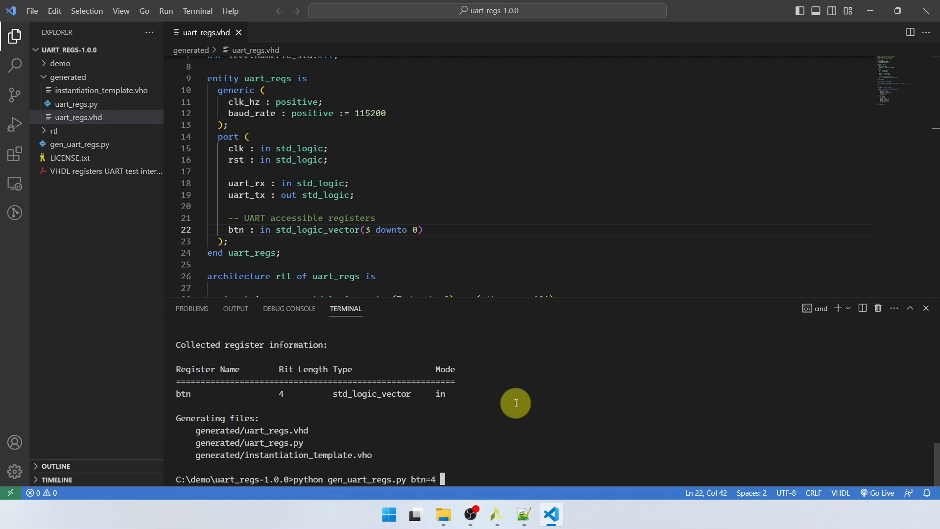
type("sw")
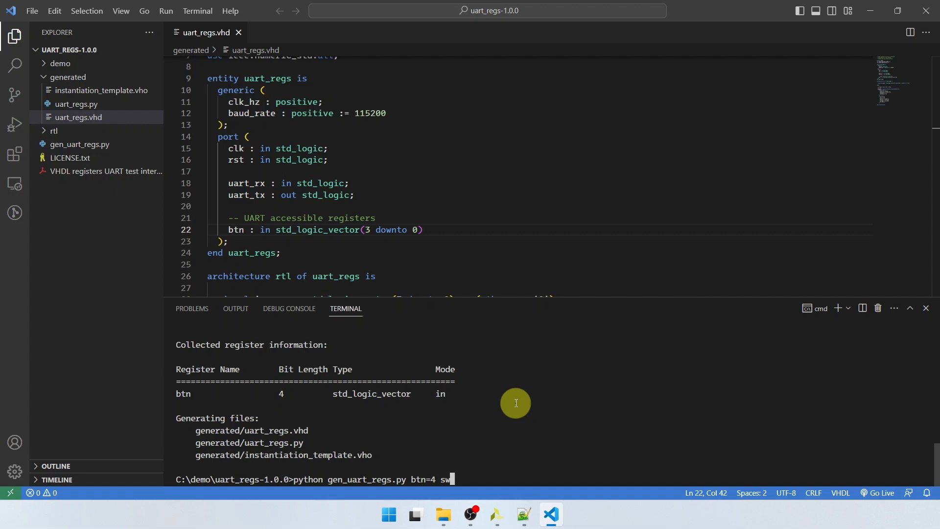
type("=4")
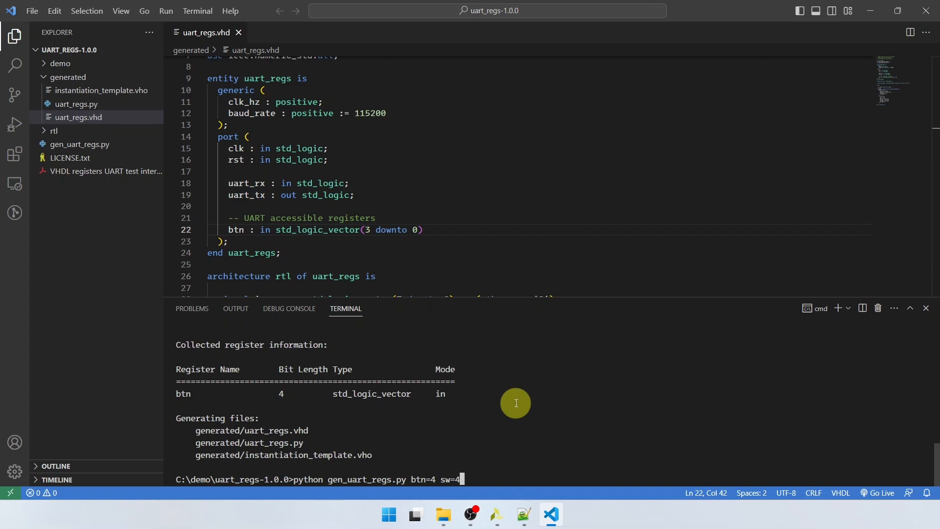
type(":")
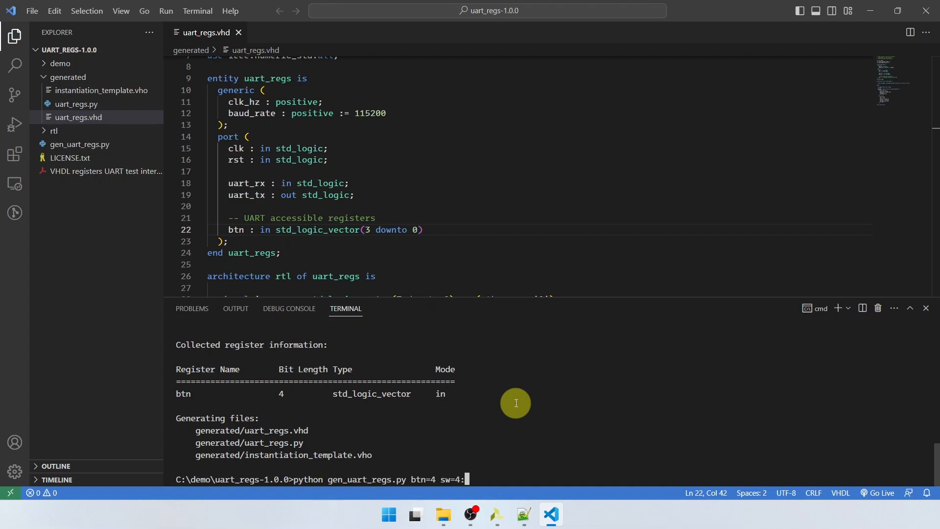
type("in")
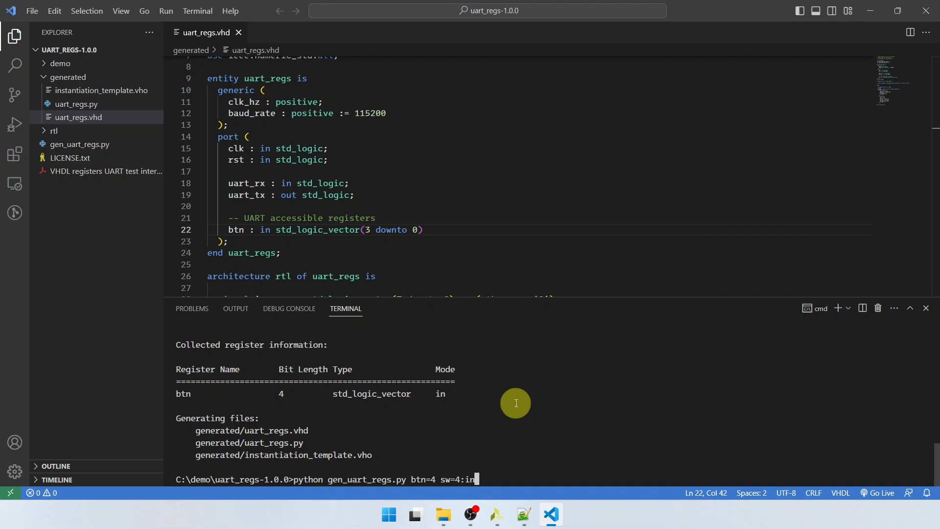
type(":")
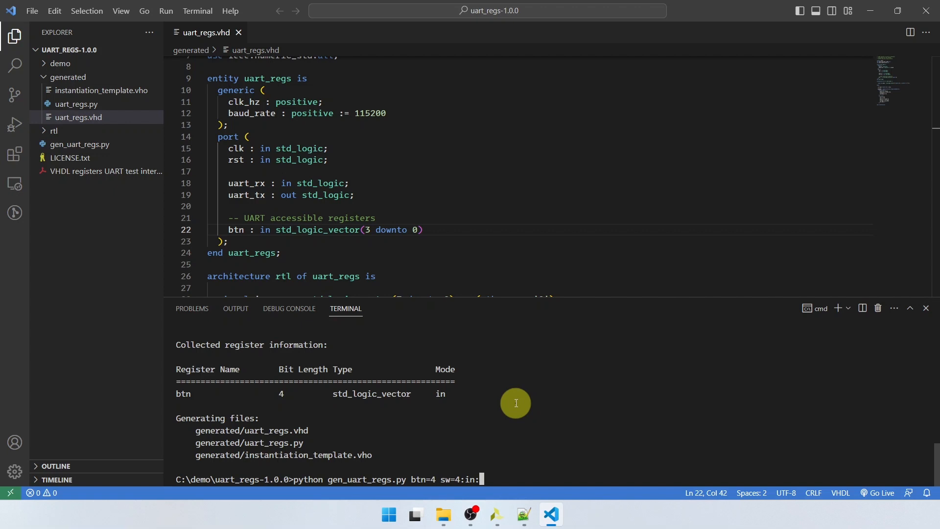
type("sig")
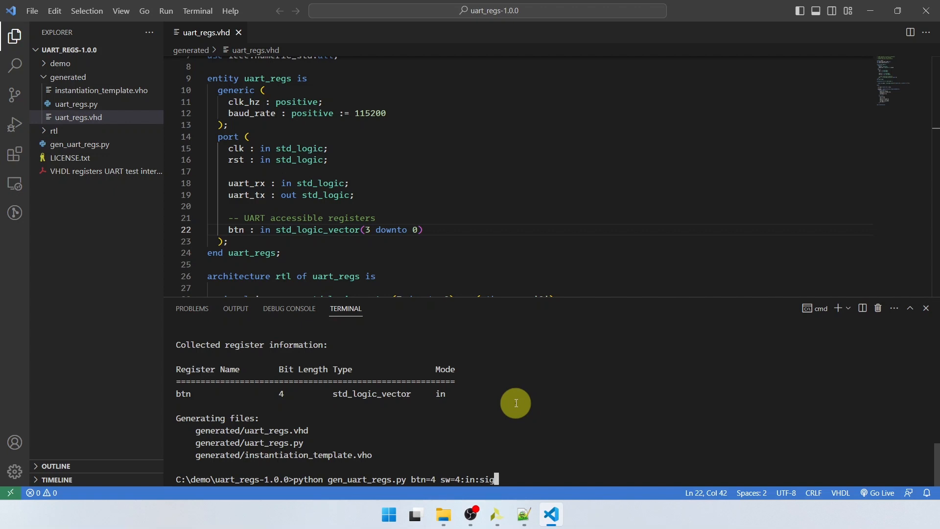
type("ned")
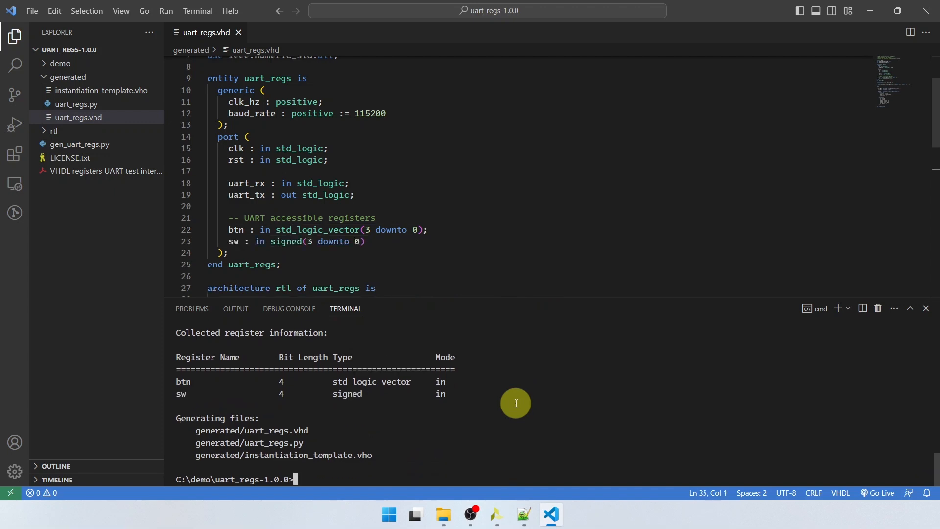
mouse_move(279, 381)
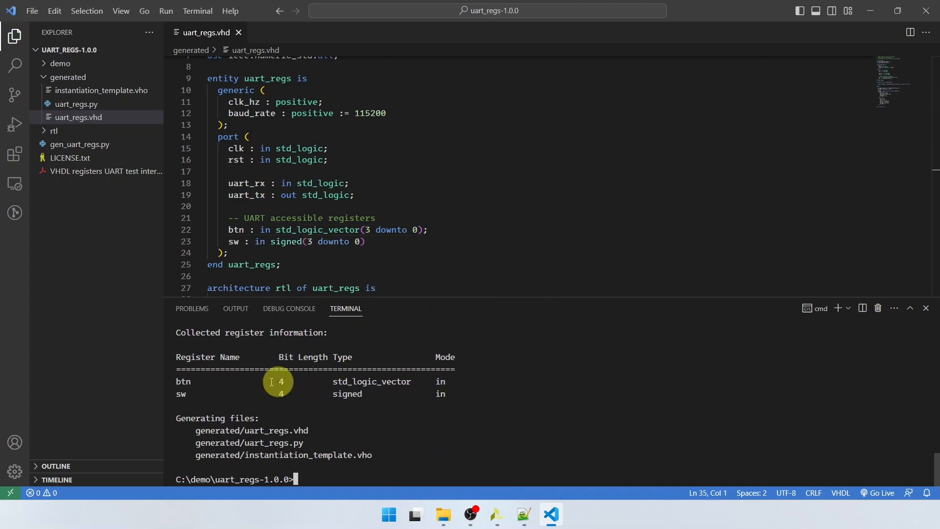
mouse_move(249, 258)
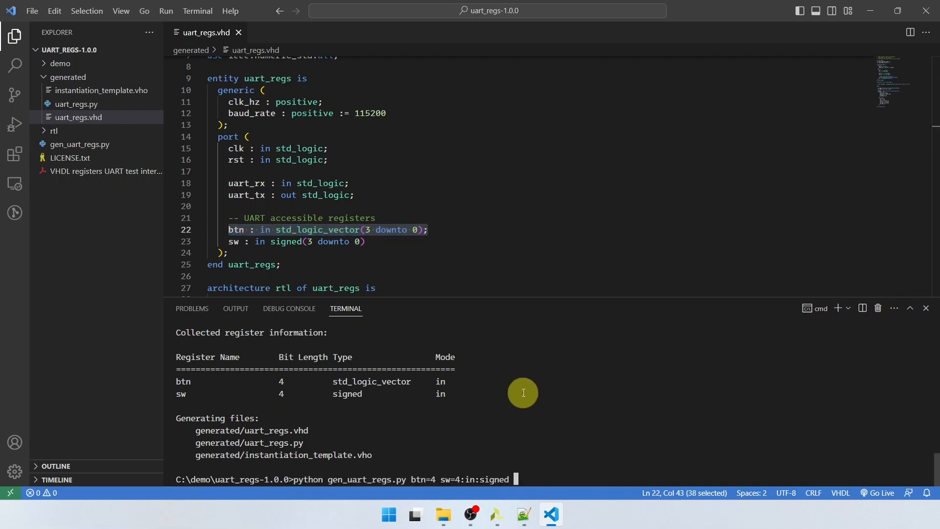
Regenerate with 'led=4:out:unsigned' added, then recall the full command for the next register
type("led=")
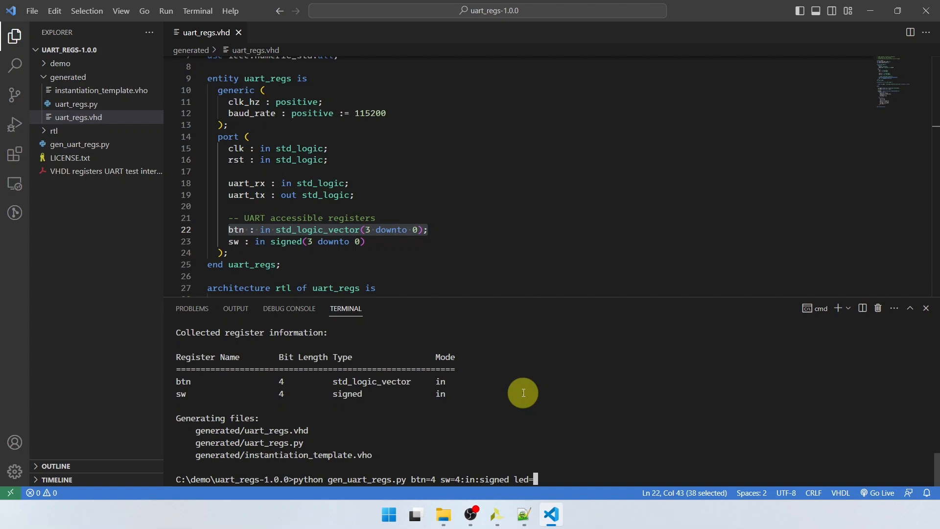
type("4")
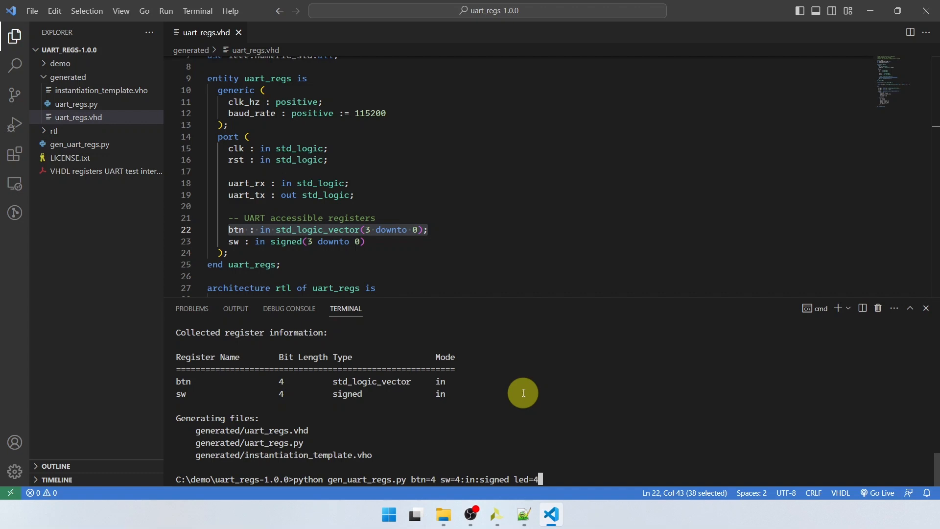
type("ou")
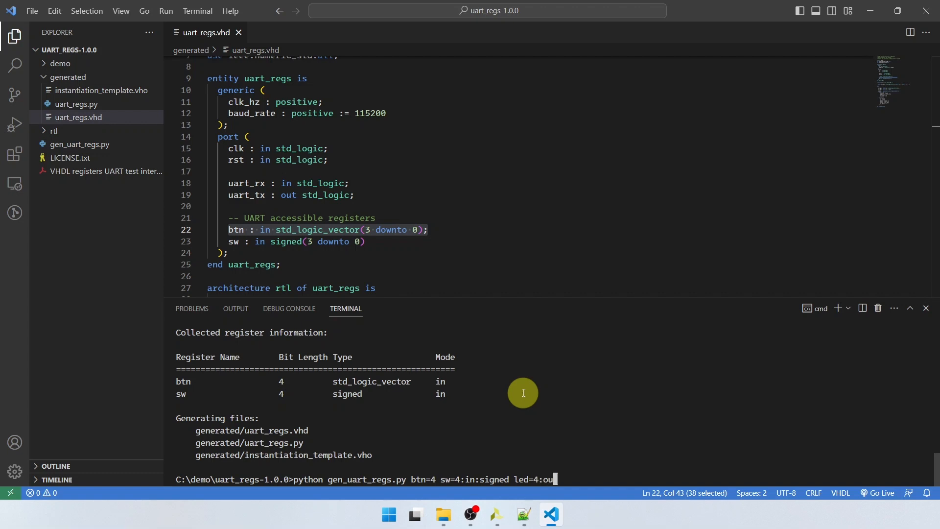
type("t:")
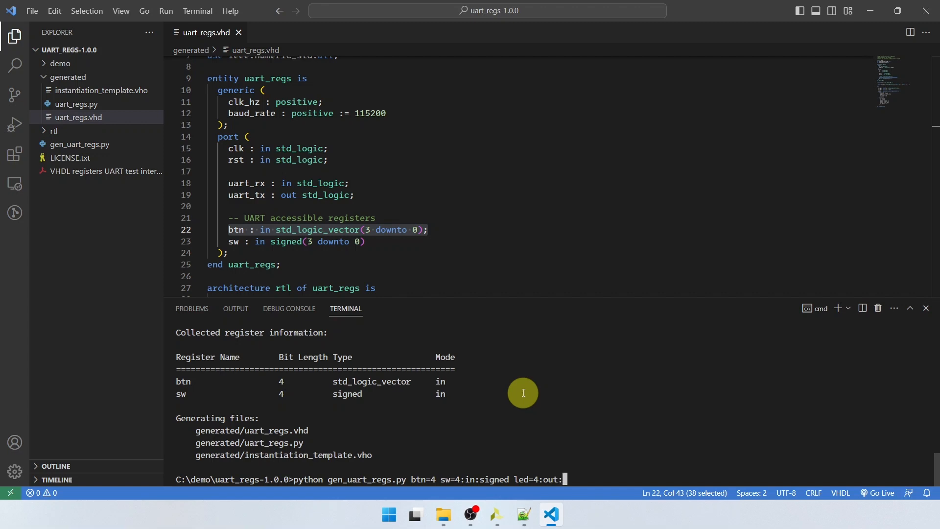
type("unsigned")
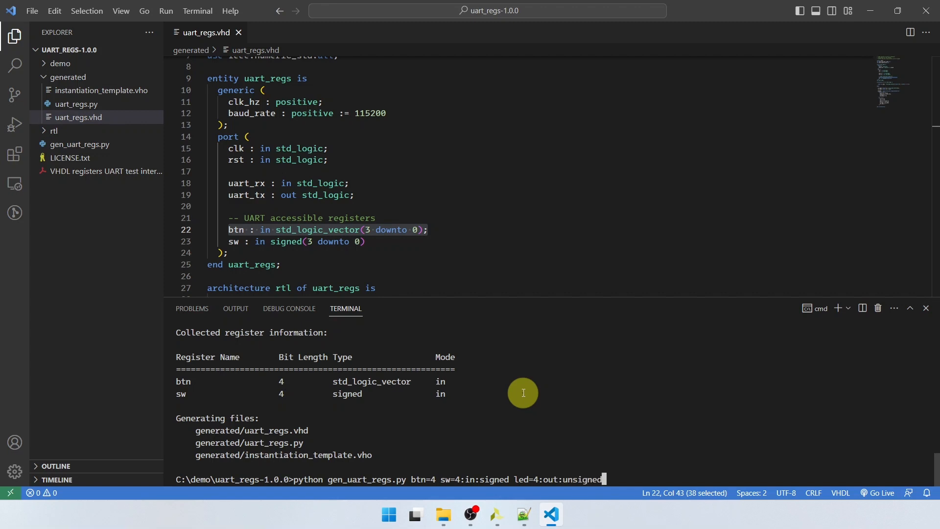
key("Return")
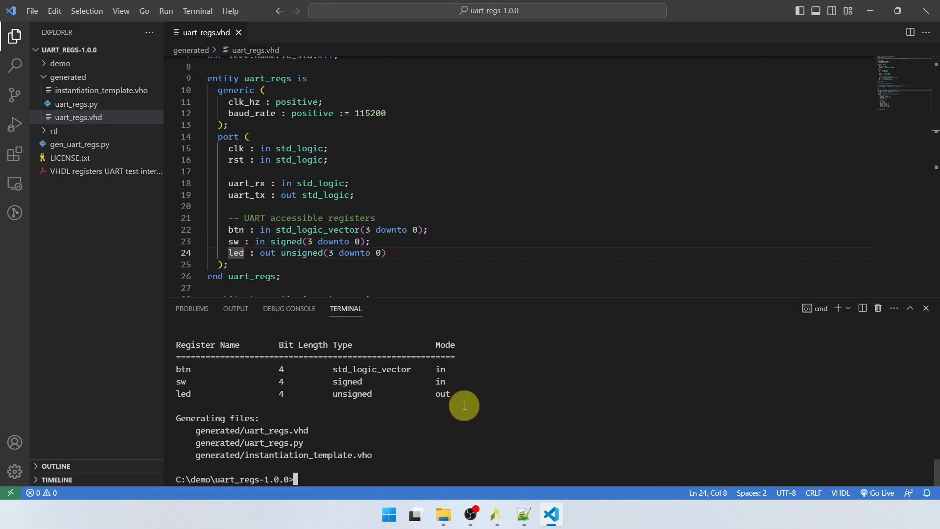
type("python gen_uart_regs.py btn=4 sw=4:in:signed led=4:out:unsigned")
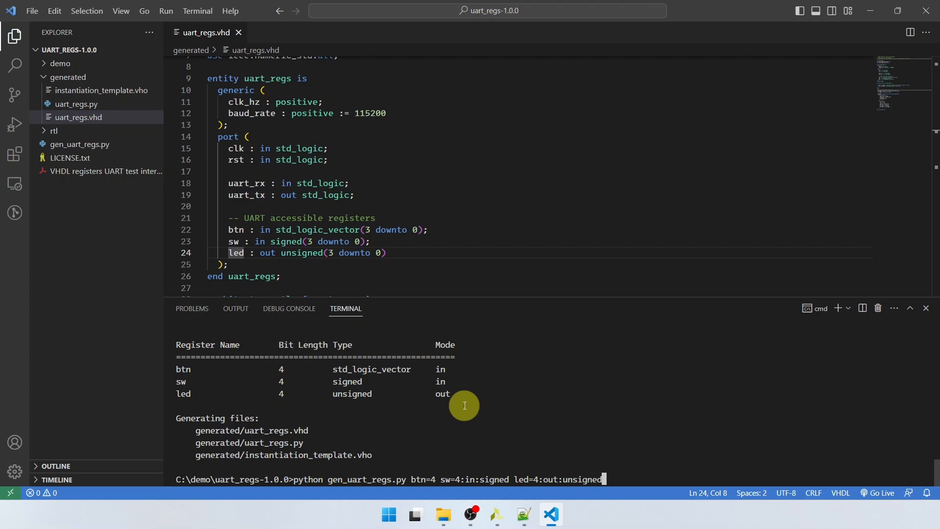
mouse_move(264, 239)
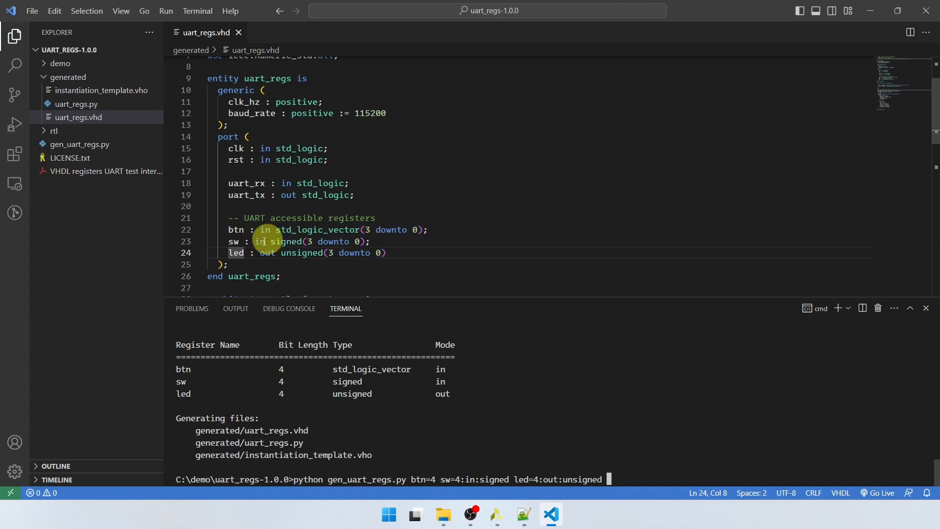
mouse_move(523, 358)
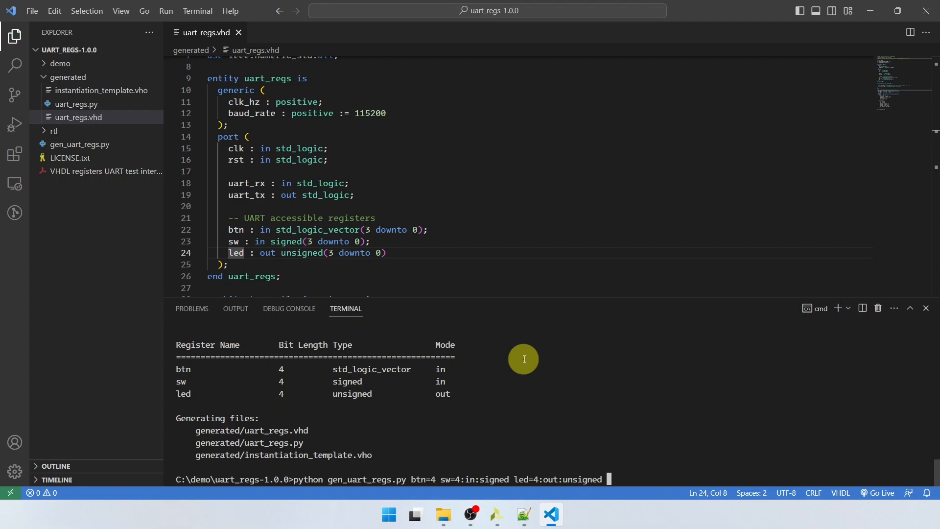
Regenerate with a 40-bit signed input register 'reg0=40:in:signed' added
type("reg")
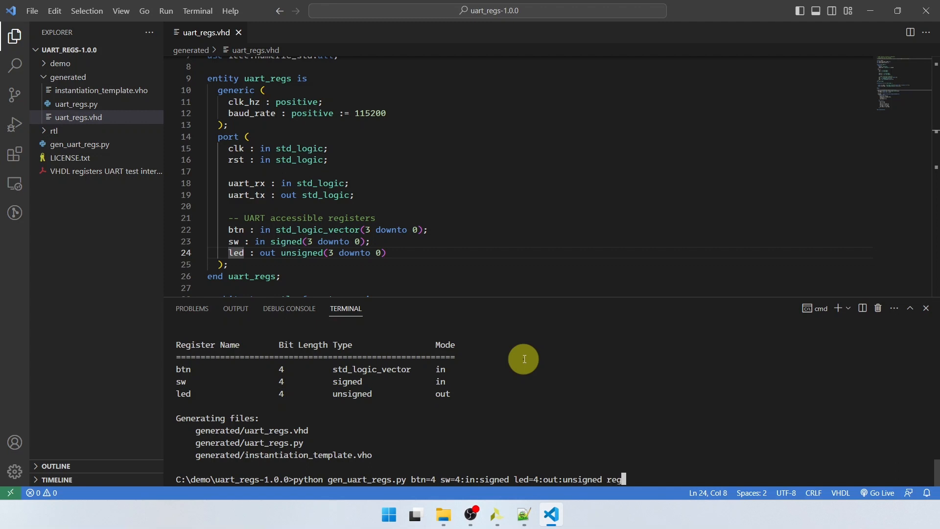
mouse_move(693, 458)
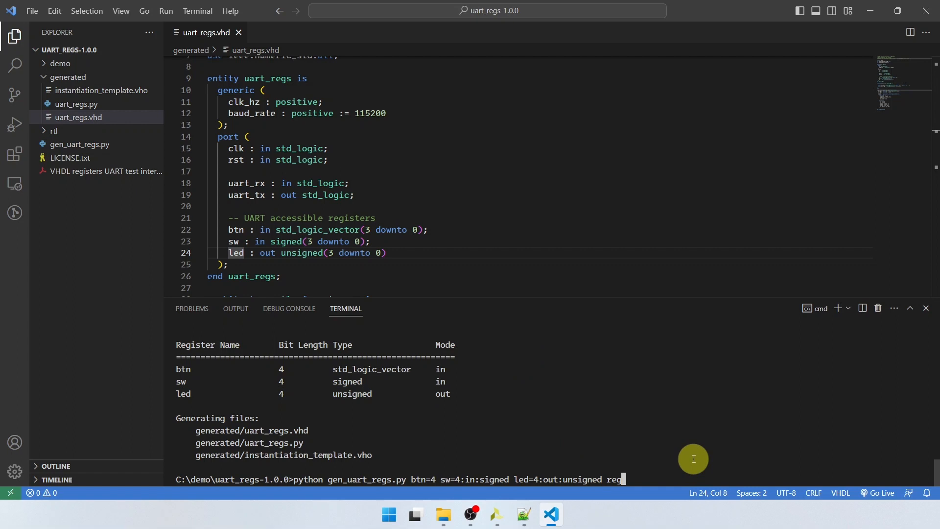
type("0=")
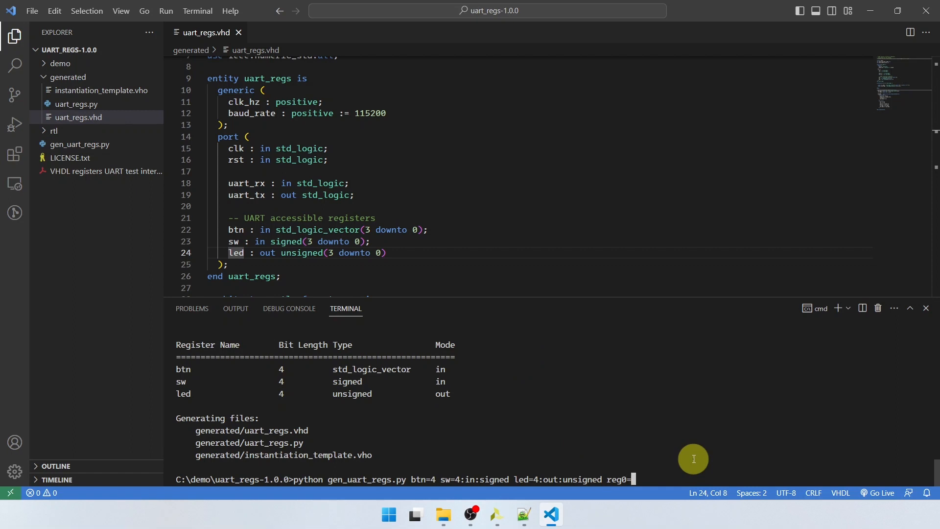
type("4")
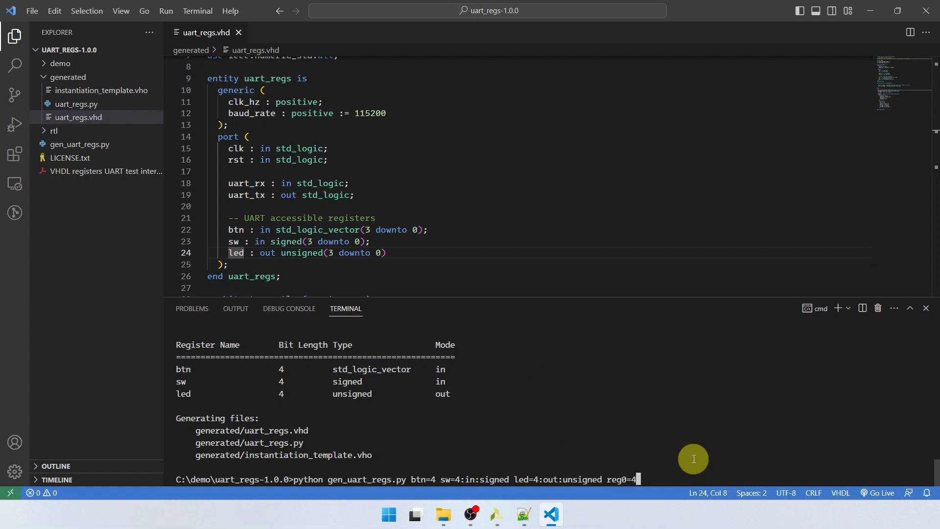
type("0:")
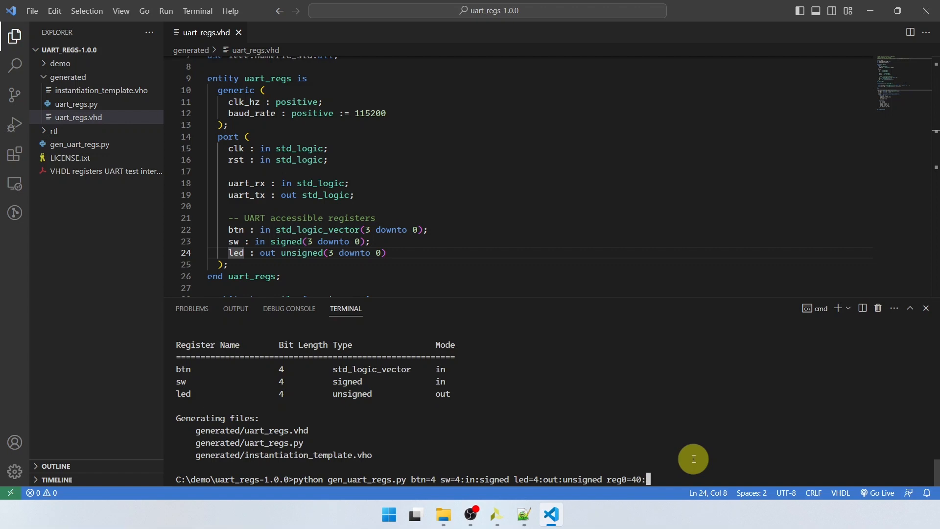
type("in:")
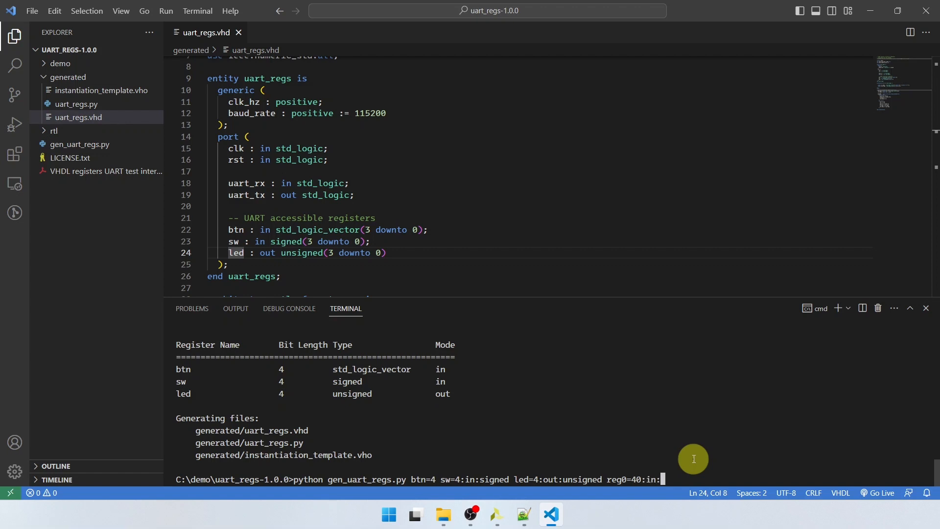
key("Return")
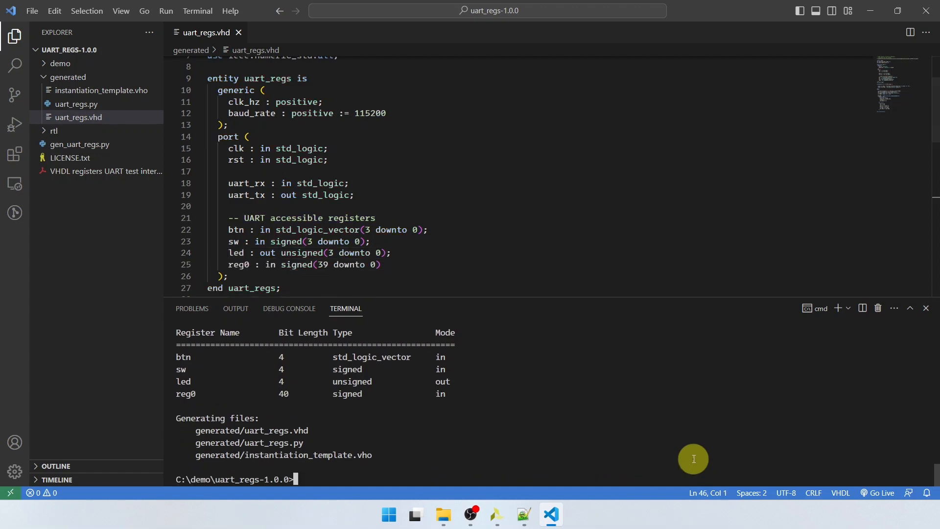
mouse_move(331, 270)
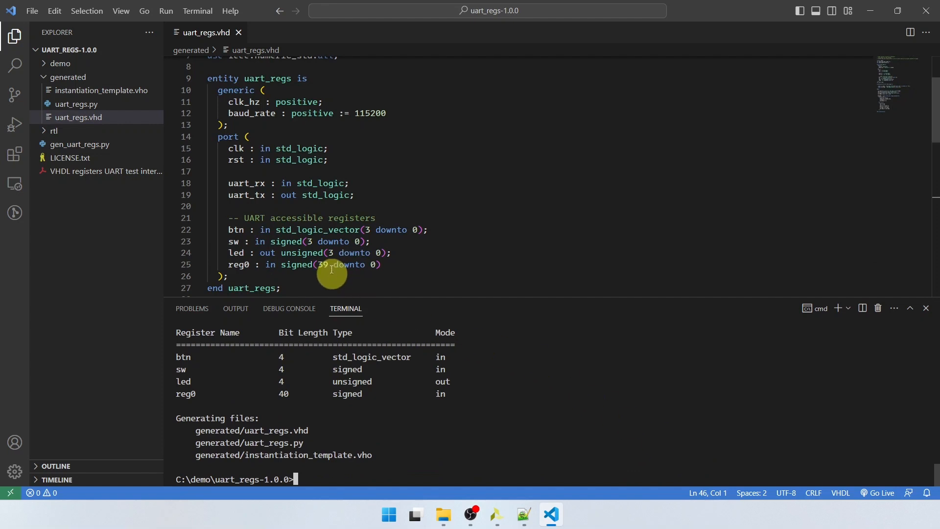
mouse_move(516, 384)
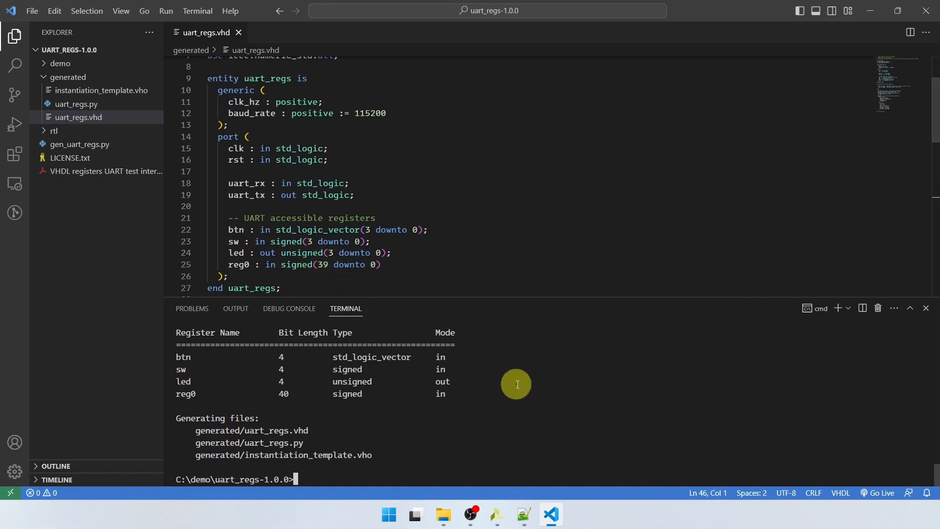
Regenerate with a 119-bit output register 'reg1=119:out:std_logic_vector' added
type("python gen_uart_regs.py btn=4 sw=4:in:signed led=4:out:unsigned reg0=40:in:signed reg")
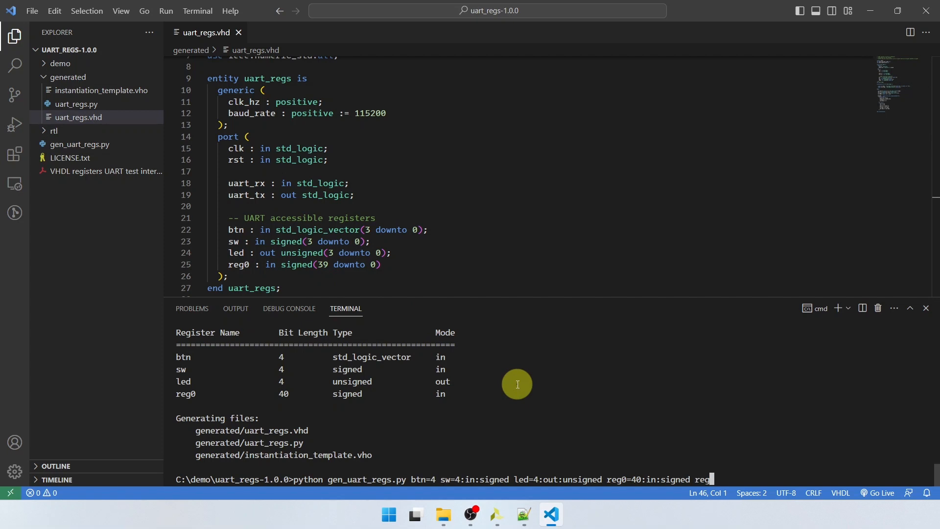
type("1=")
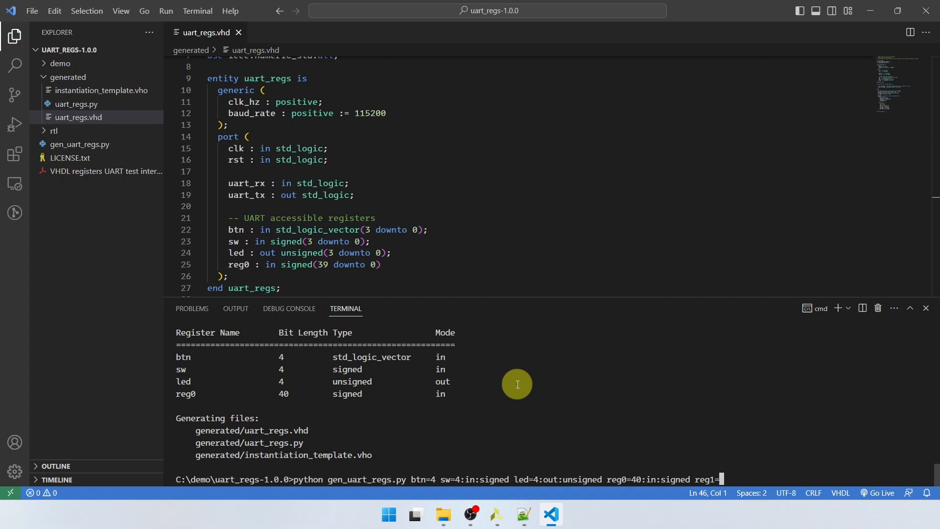
type("1")
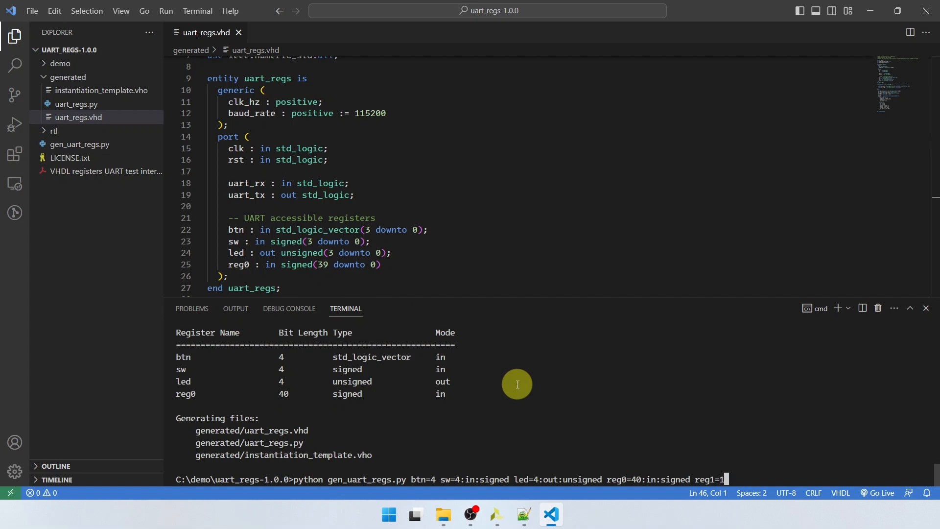
type("19")
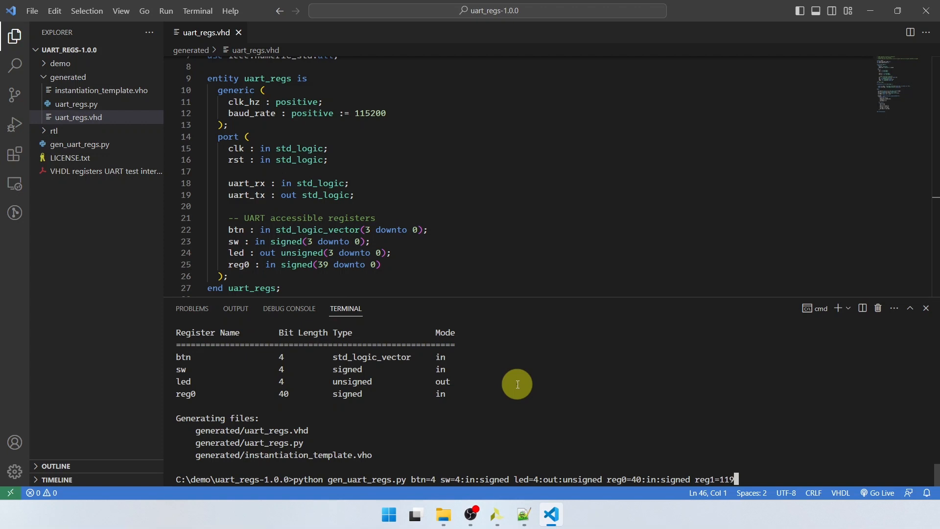
type(":")
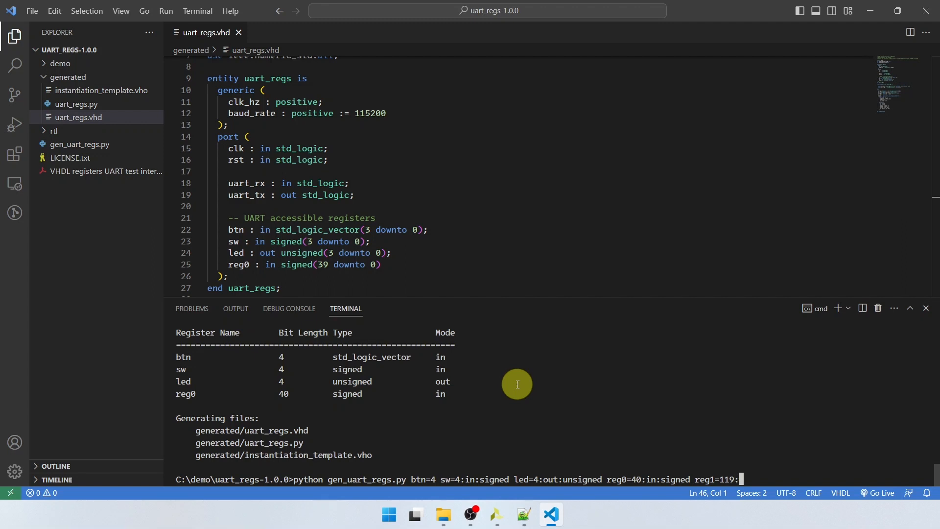
type("out:std")
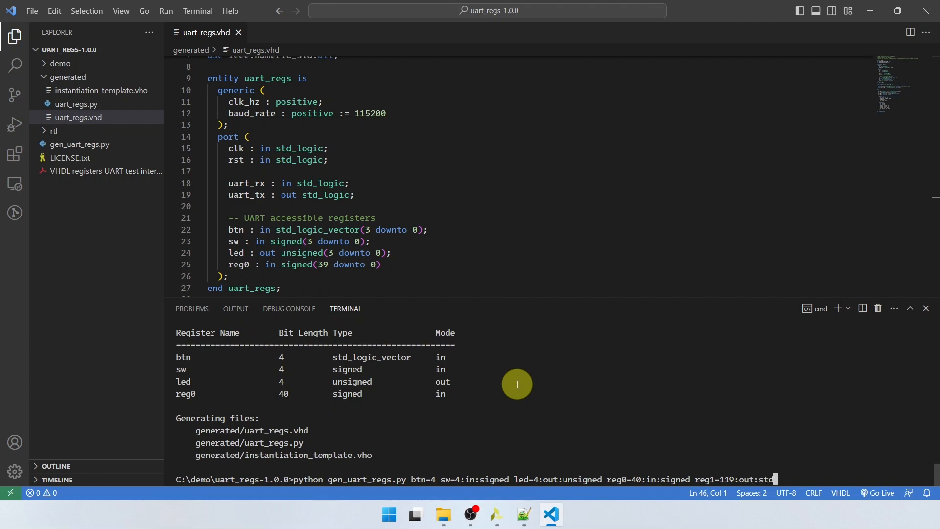
type("_logic_vect")
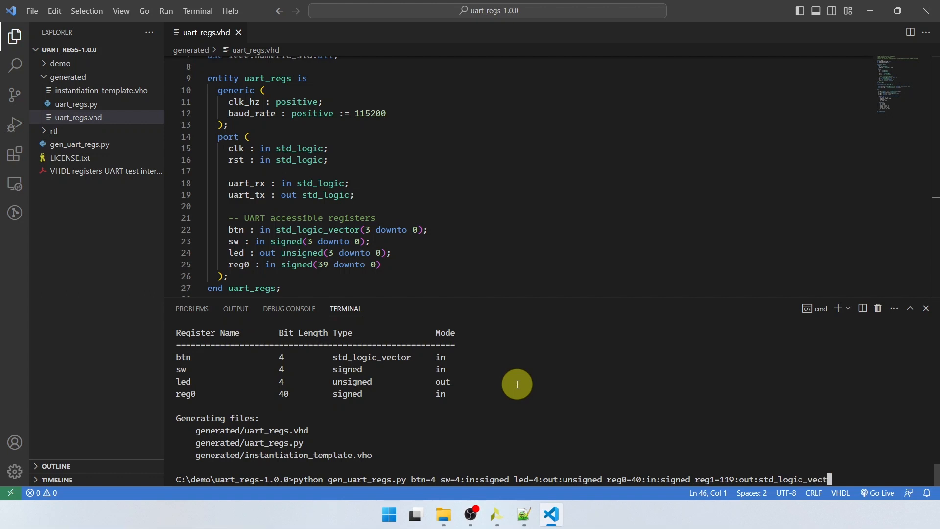
key("Return")
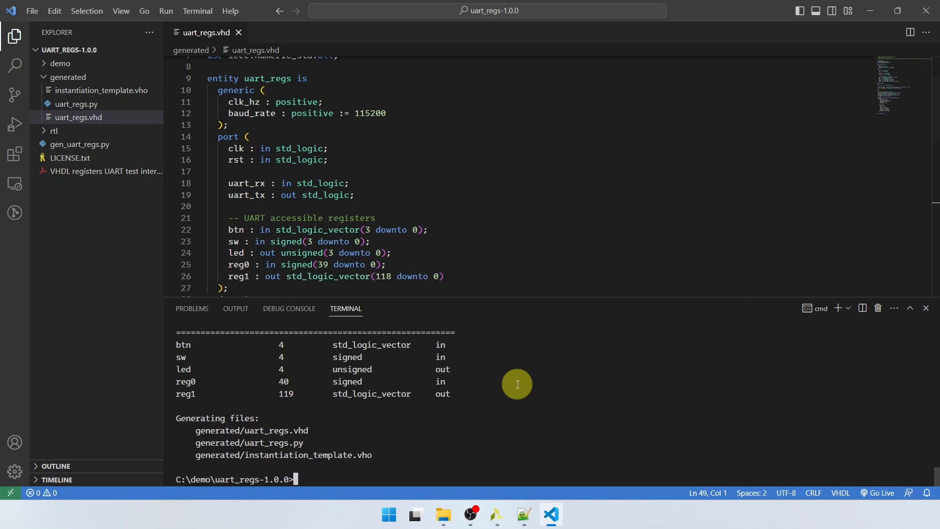
mouse_move(254, 276)
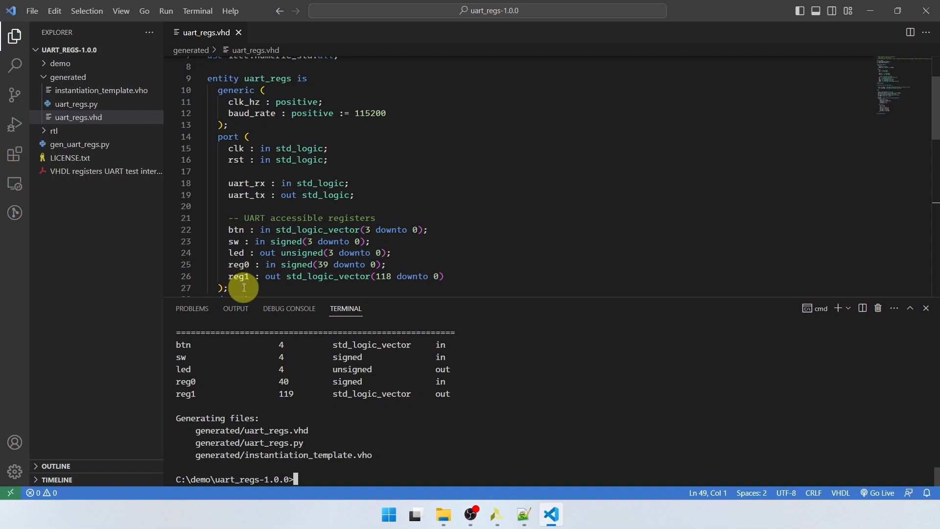
mouse_move(303, 277)
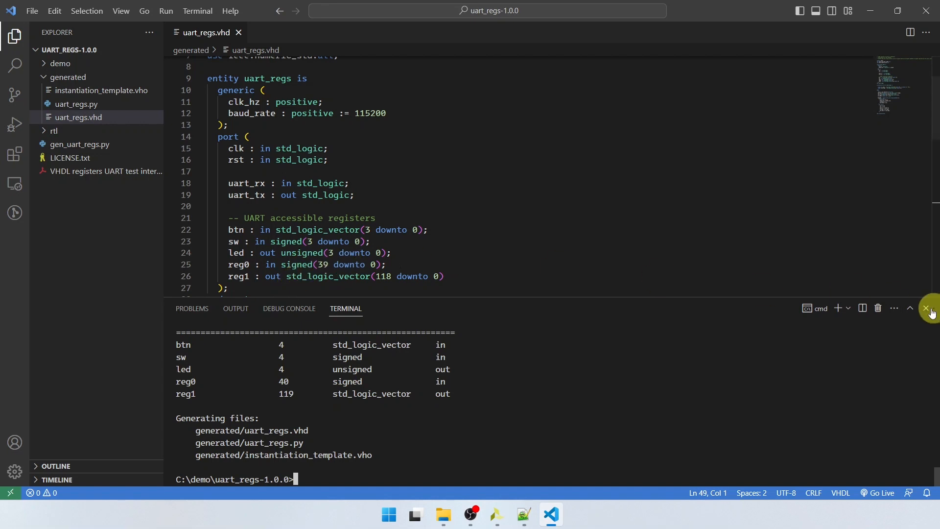
Review the btn and reg0 ports in uart_regs.vhd, then bring up instantiation_template.vho
left_click(929, 310)
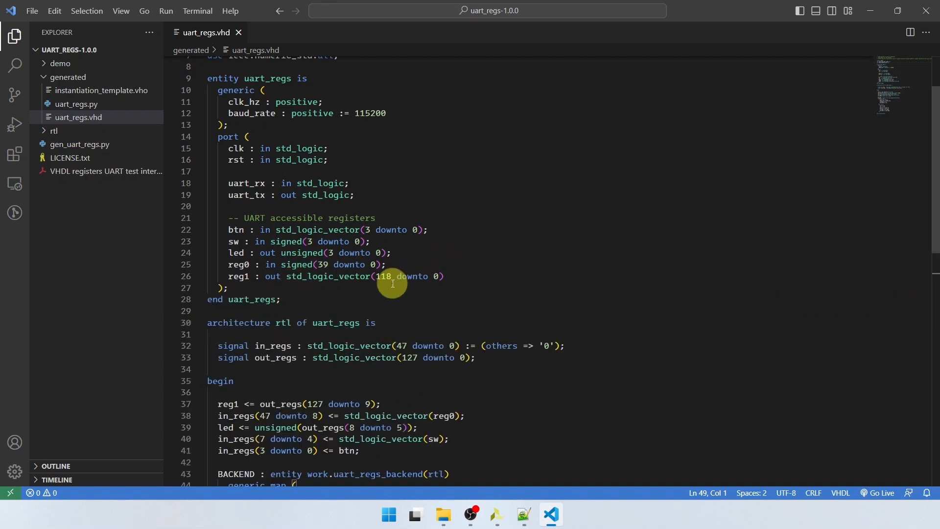
mouse_move(380, 292)
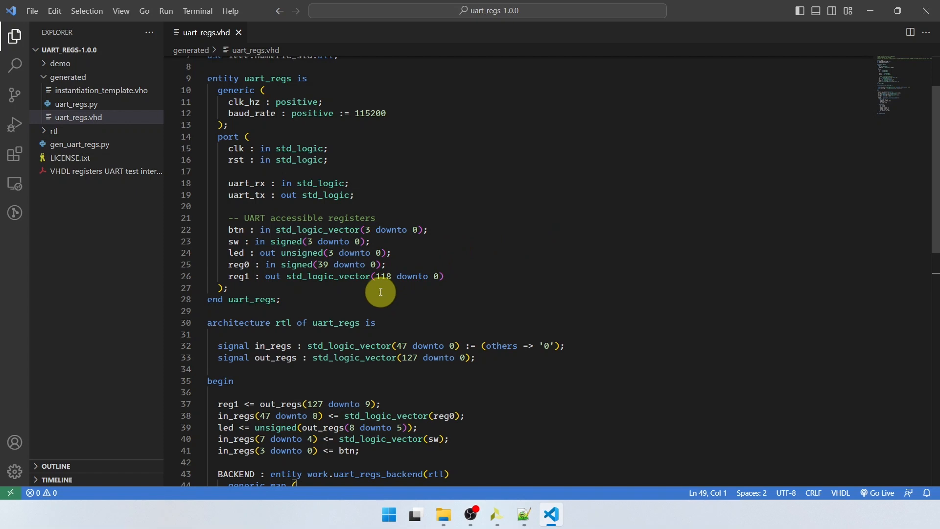
left_click(238, 229)
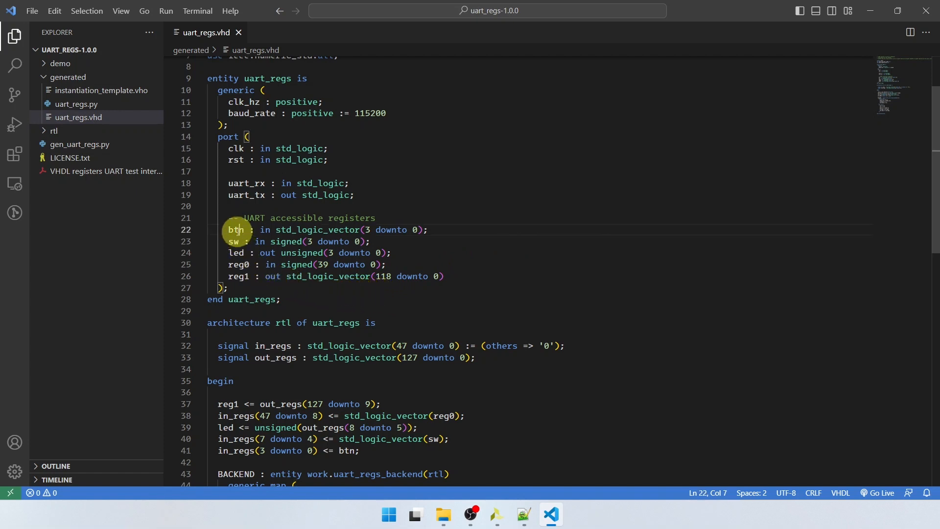
left_click(239, 265)
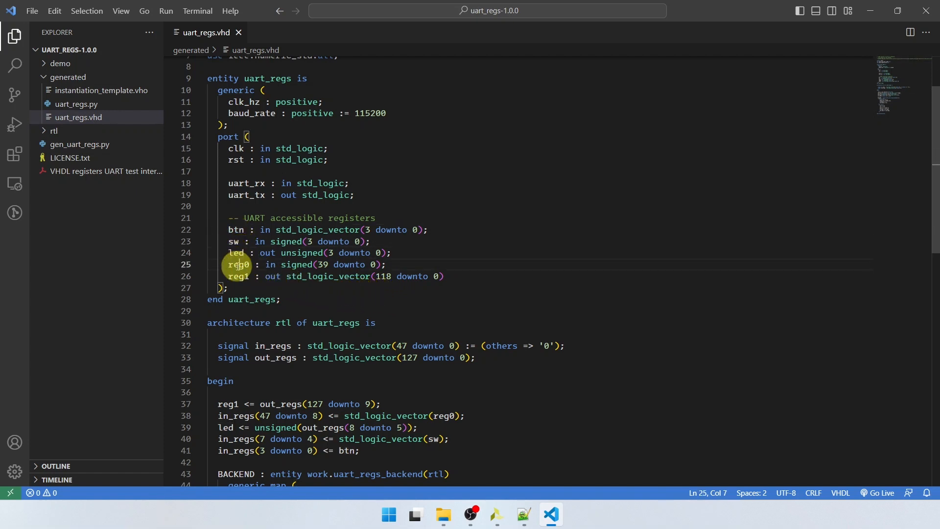
left_click(239, 276)
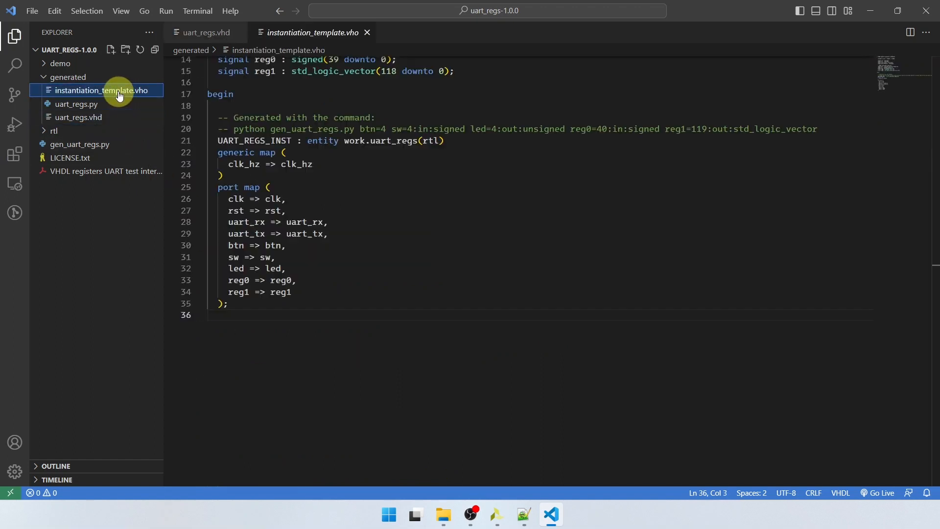
mouse_move(206, 175)
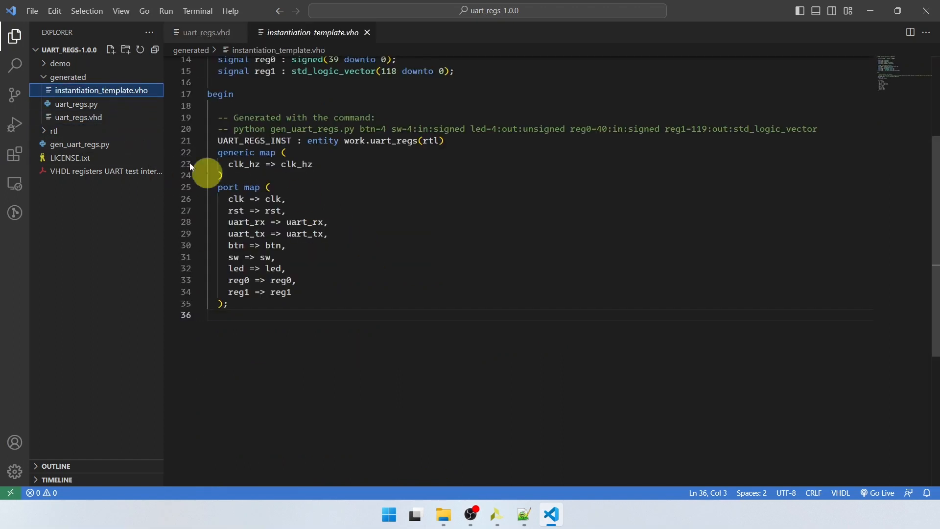
mouse_move(316, 247)
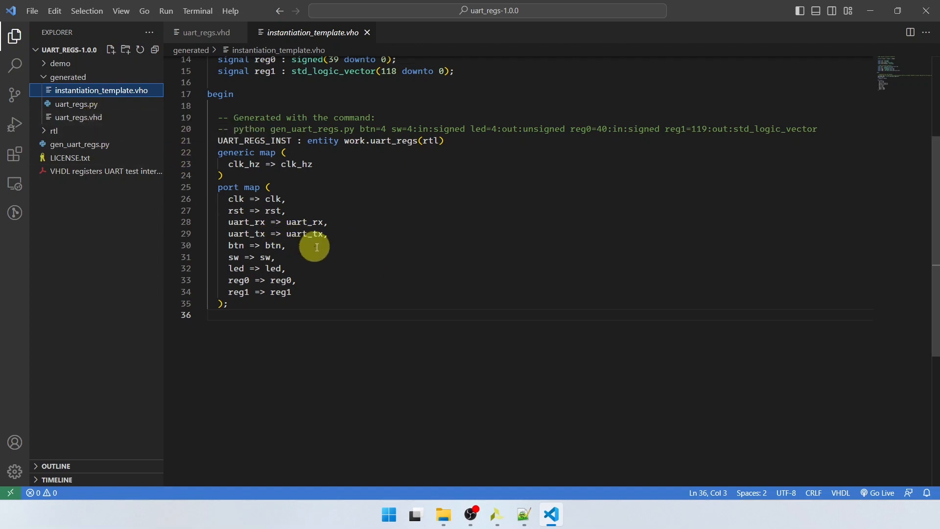
Select the uart_regs instantiation block (lines 19–35) including the 'Generated with the command' comment
scroll("up", 3)
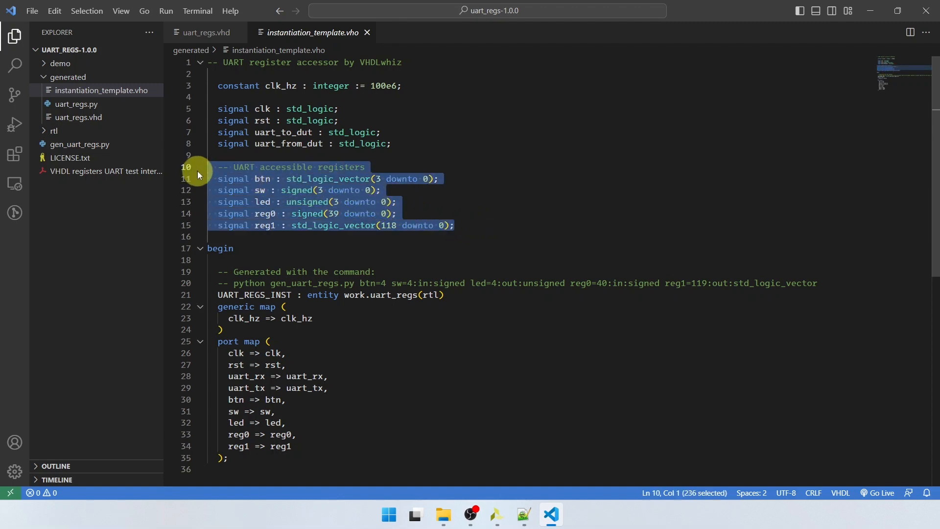
scroll("down", 3)
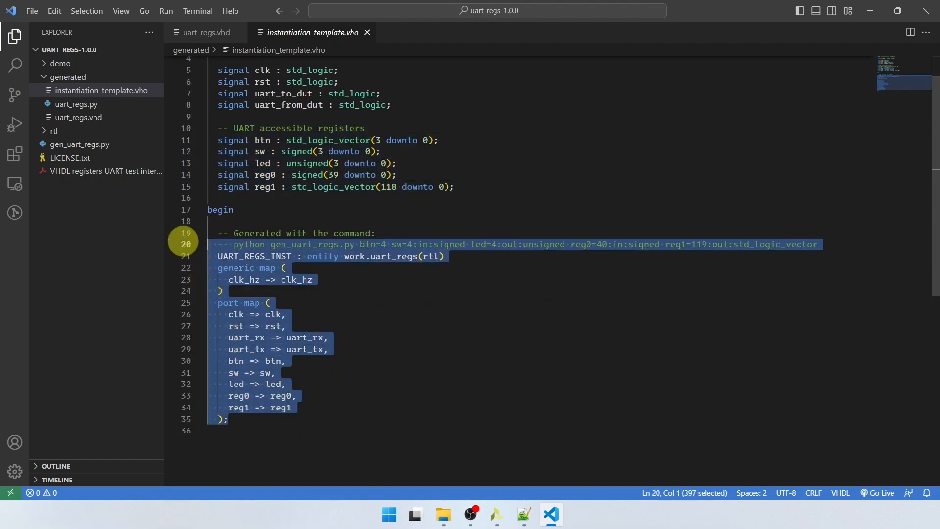
left_click(187, 233)
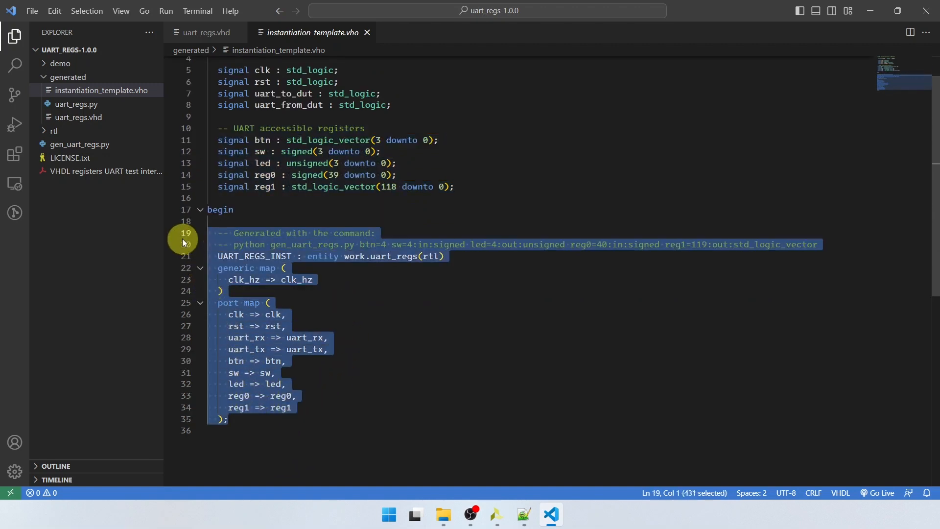
mouse_move(199, 245)
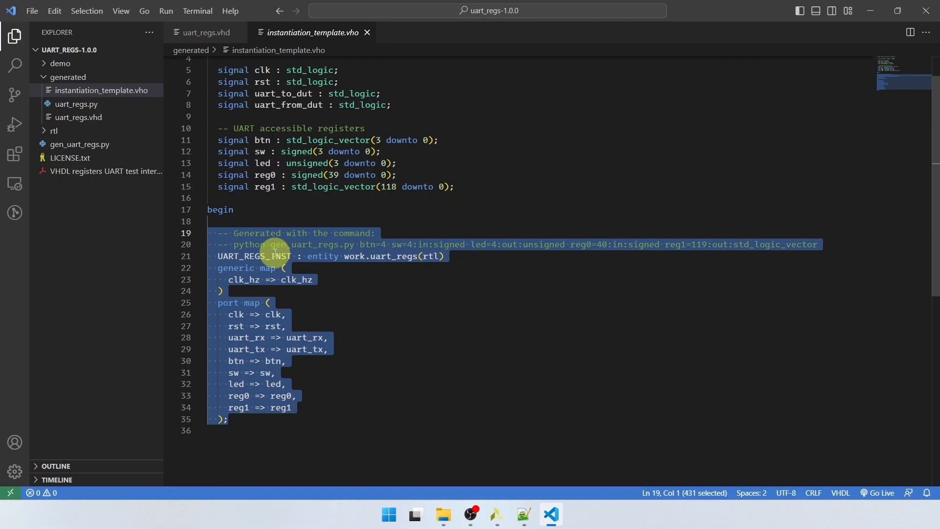
mouse_move(48, 64)
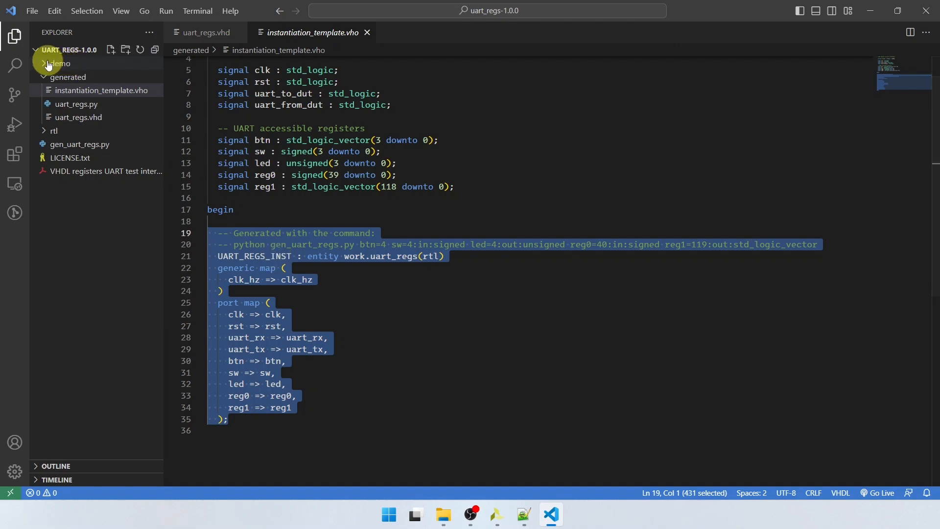
Show top_arty_s7_50.vhd under demo/xilinx_arty_s7_50 and scroll through its uart_regs instantiation
left_click(60, 63)
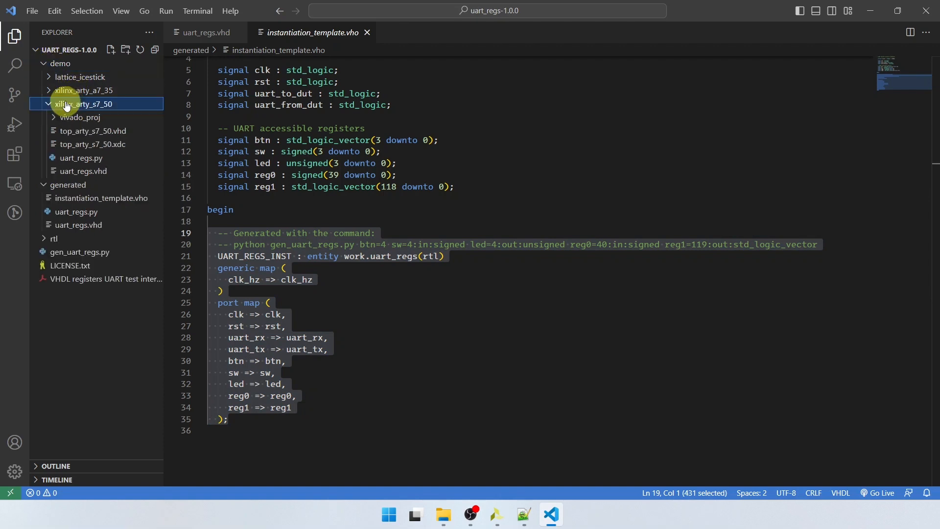
mouse_move(97, 170)
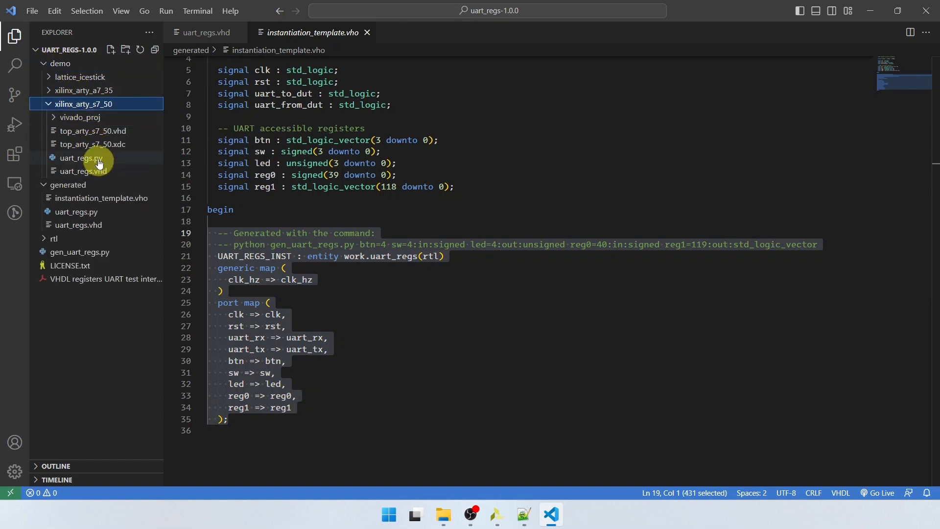
left_click(80, 116)
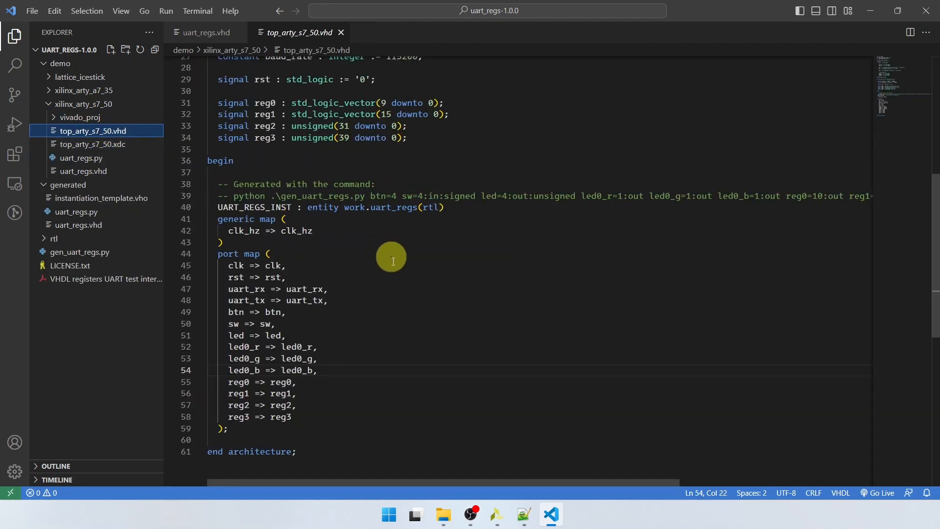
mouse_move(332, 368)
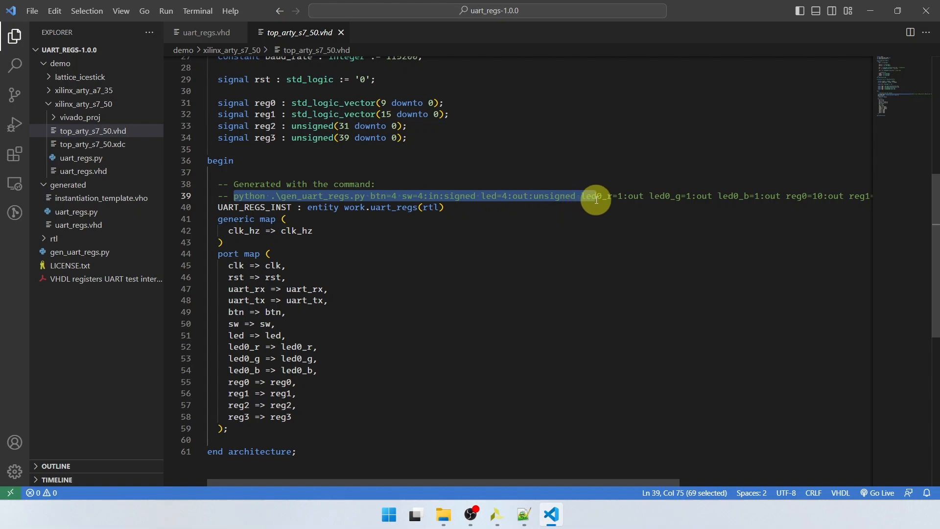
scroll("up", 3)
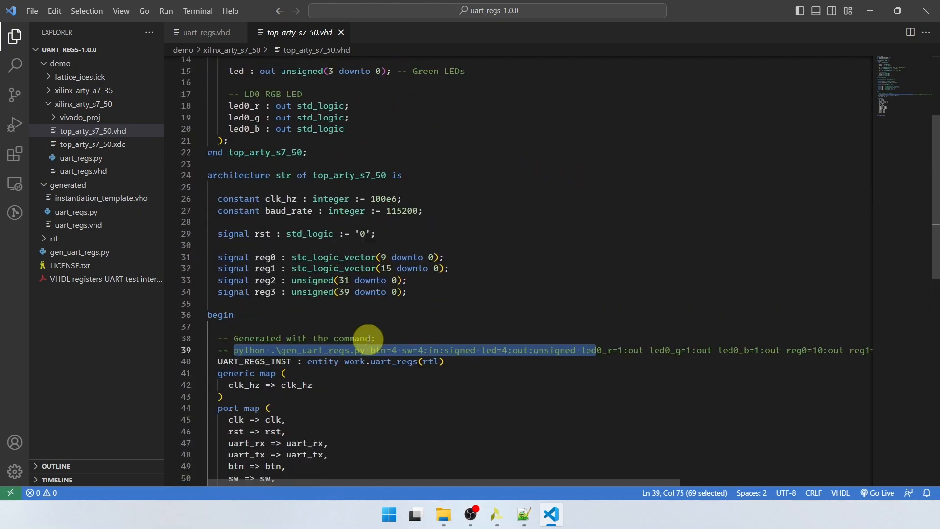
scroll("up", 3)
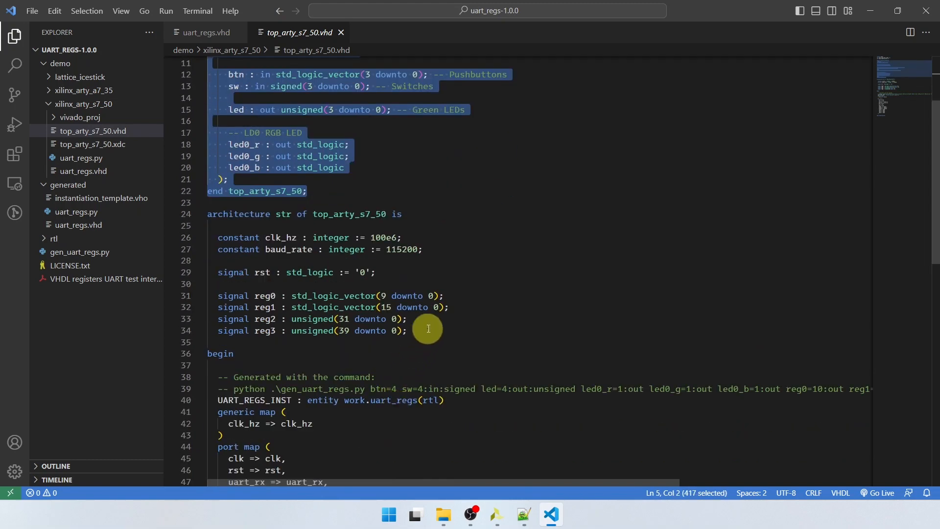
scroll("down", 3)
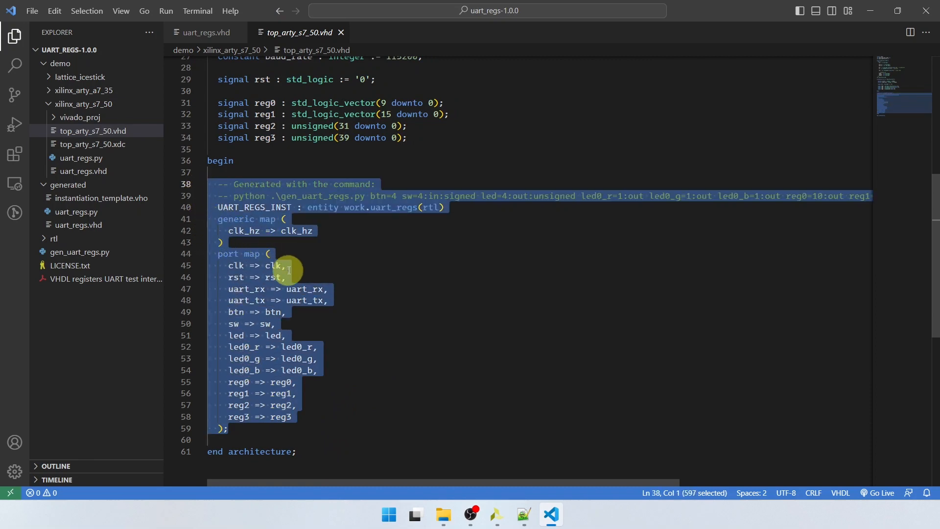
left_click(497, 514)
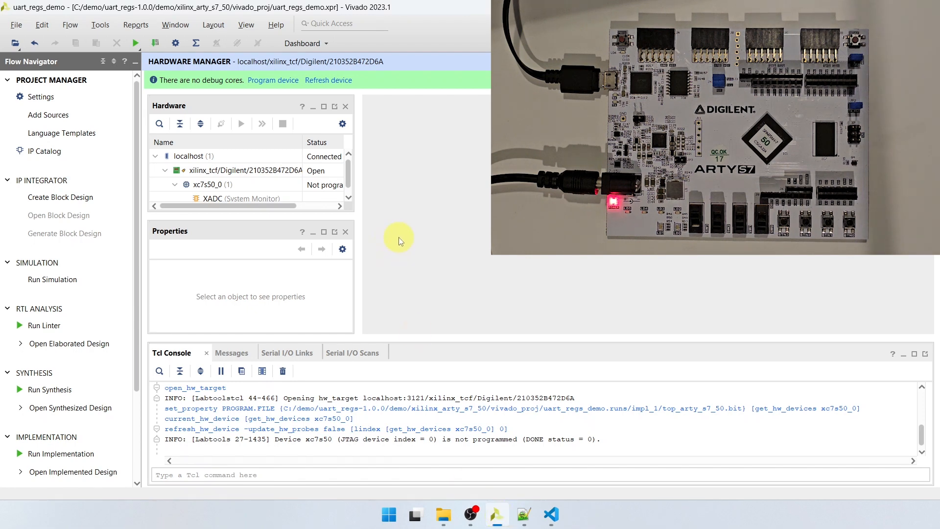
mouse_move(273, 79)
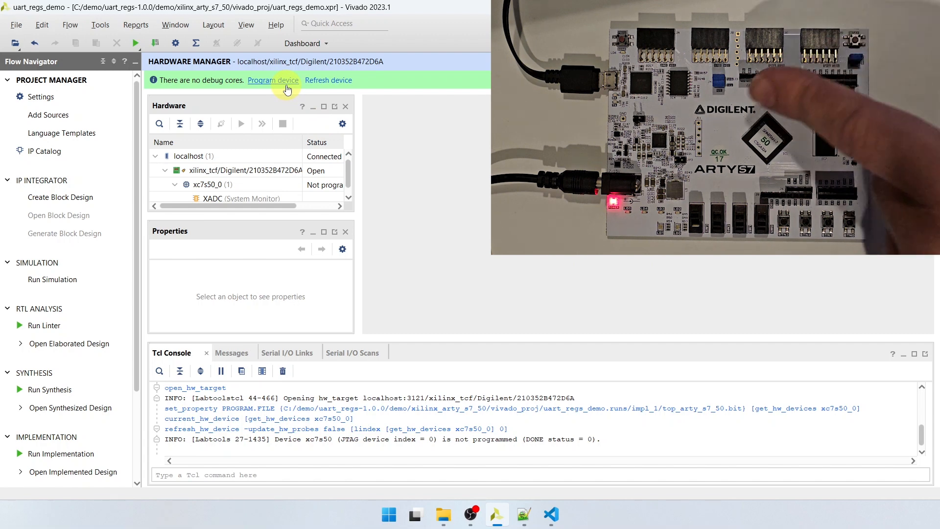
Program the xc7s50 on the Arty S7-50 with top_arty_s7_50.bit
left_click(274, 79)
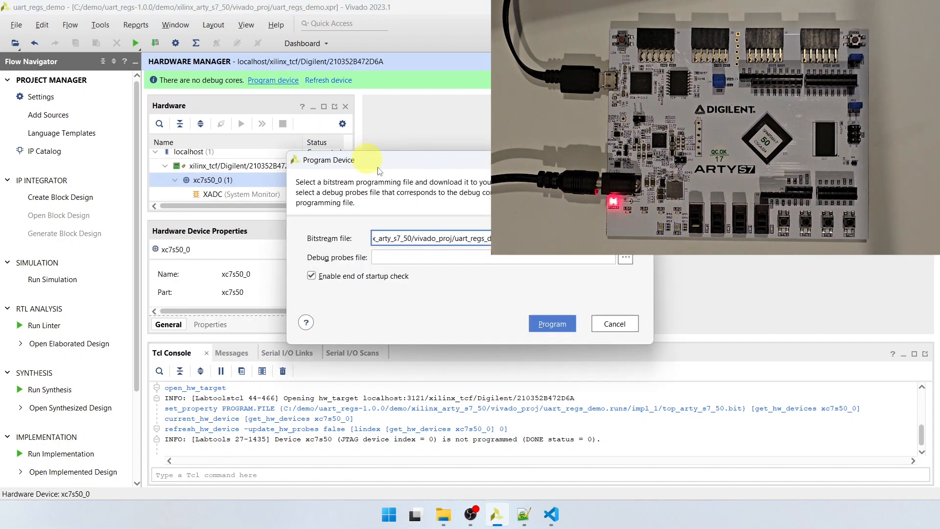
left_click(551, 323)
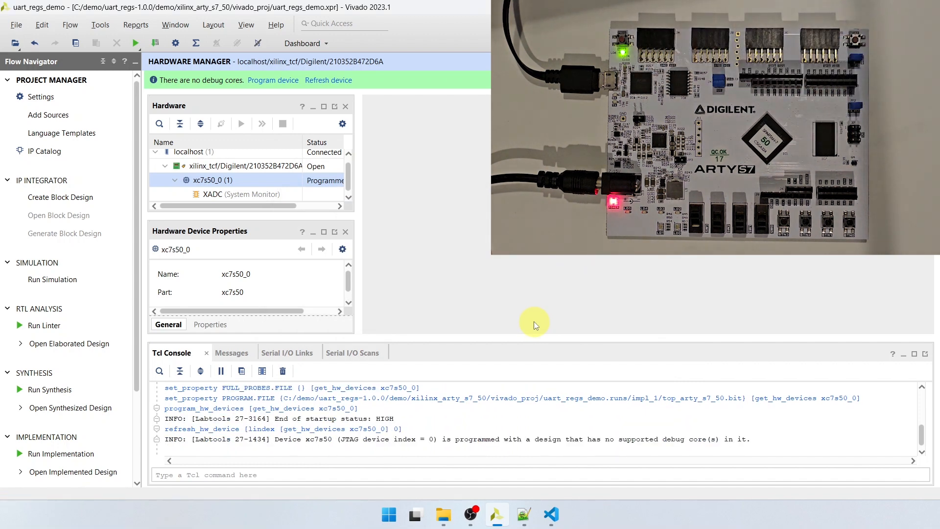
mouse_move(471, 514)
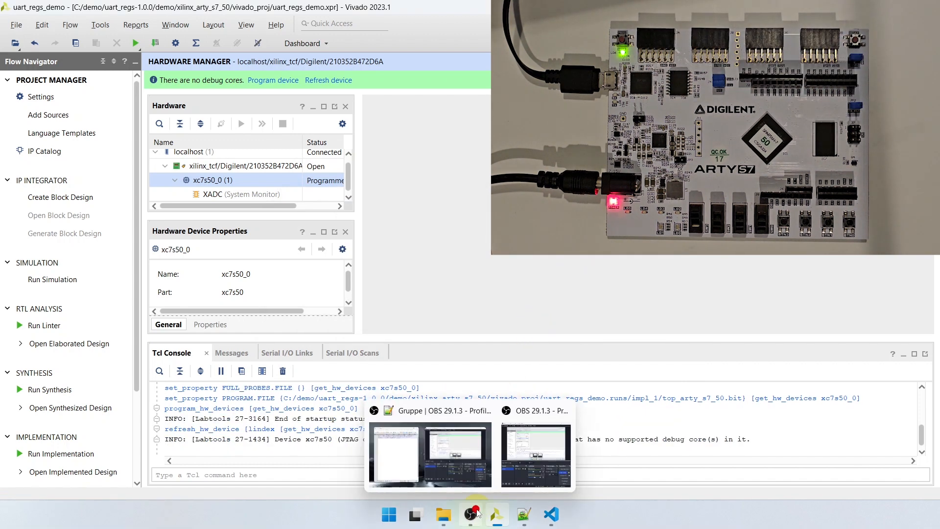
Back in VS Code, collapse the demo folder and show the terminal with the generated files
left_click(547, 514)
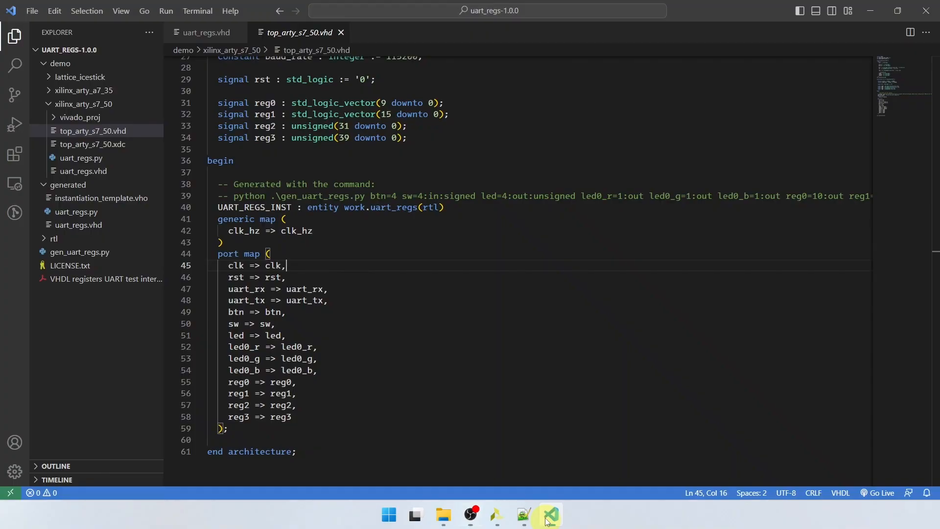
mouse_move(174, 141)
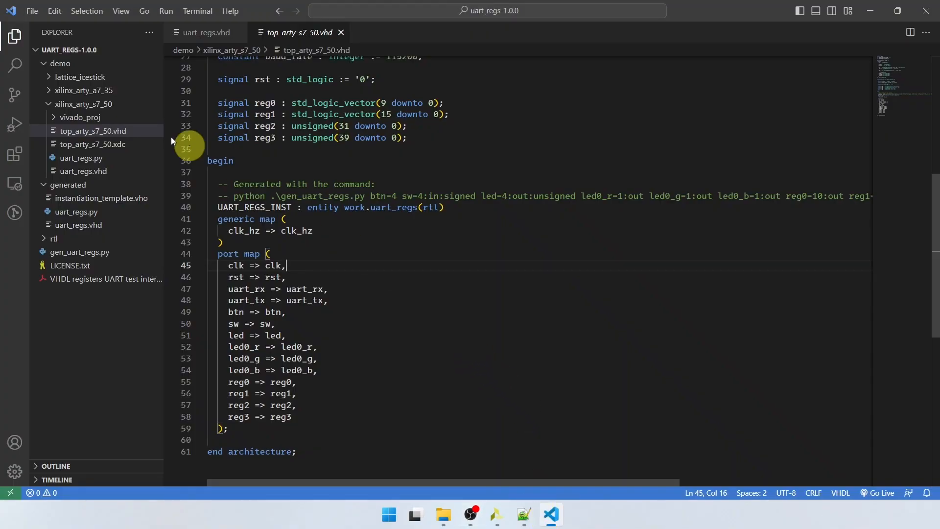
left_click(59, 63)
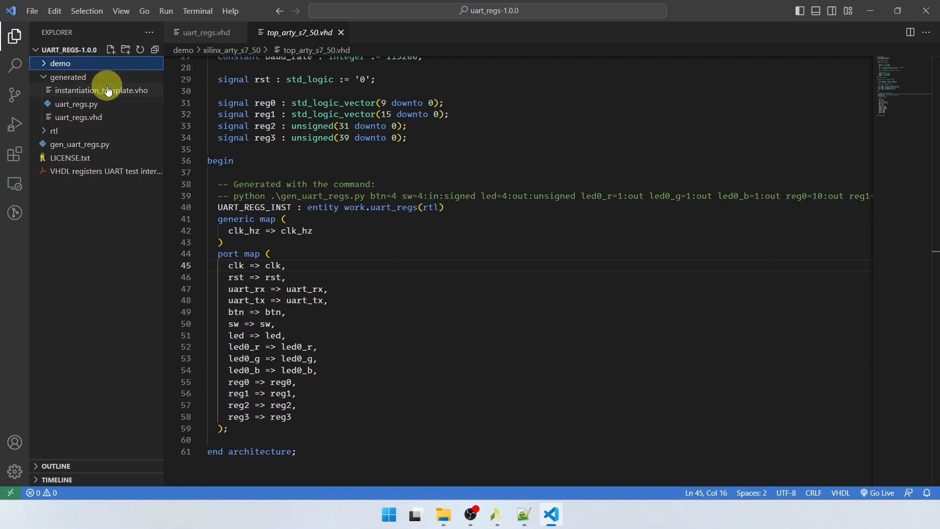
mouse_move(96, 106)
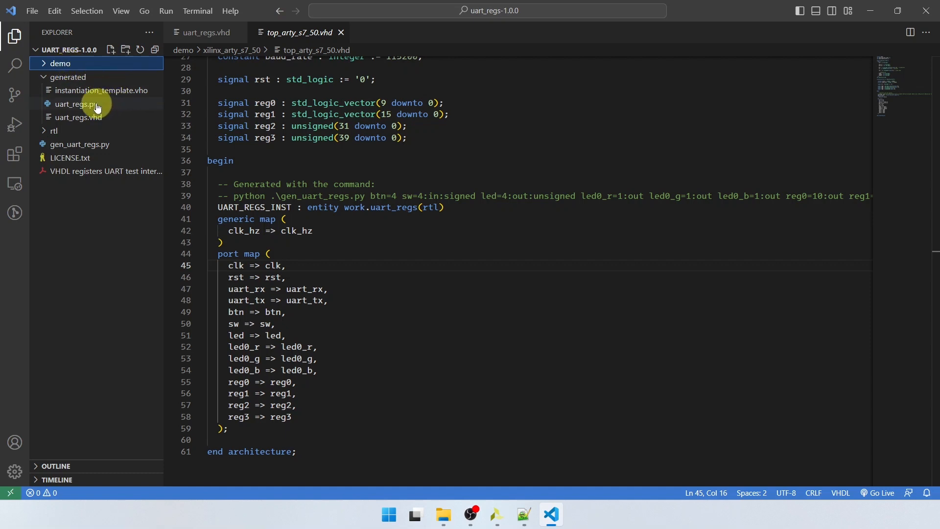
mouse_move(78, 105)
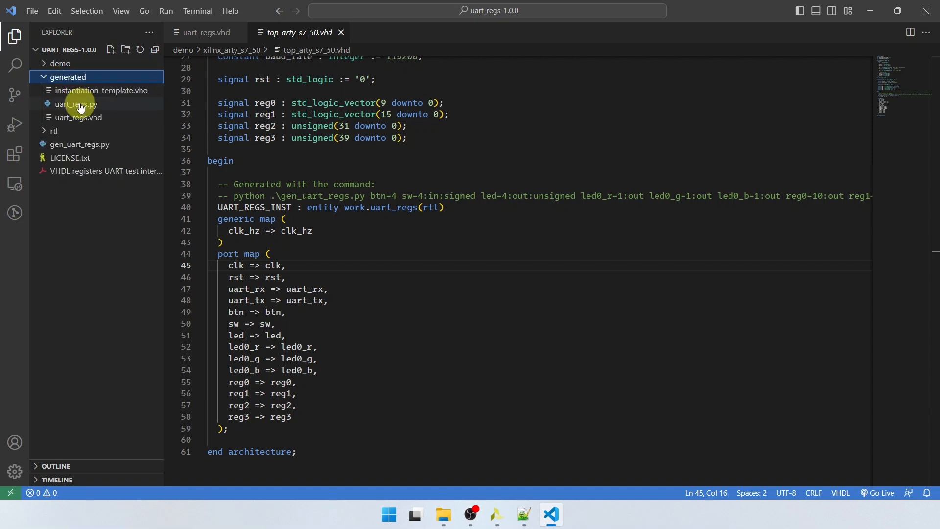
mouse_move(108, 114)
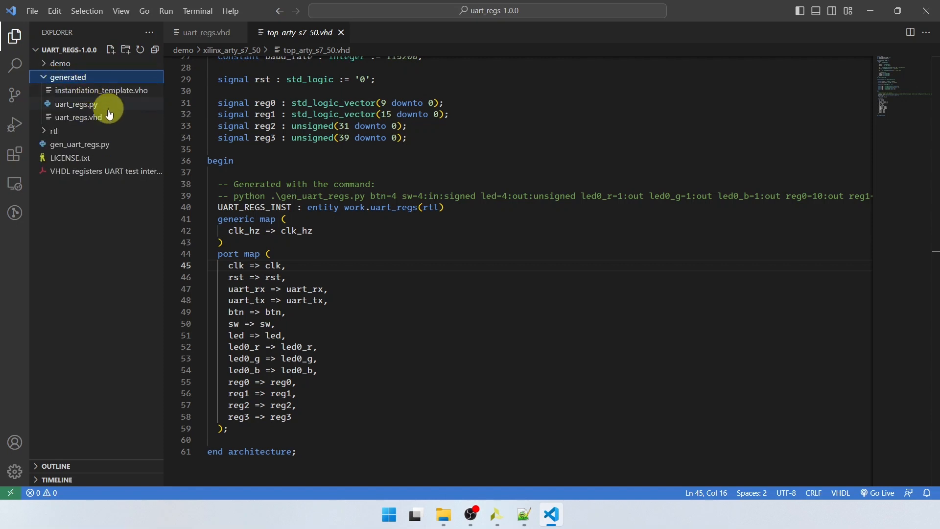
mouse_move(76, 107)
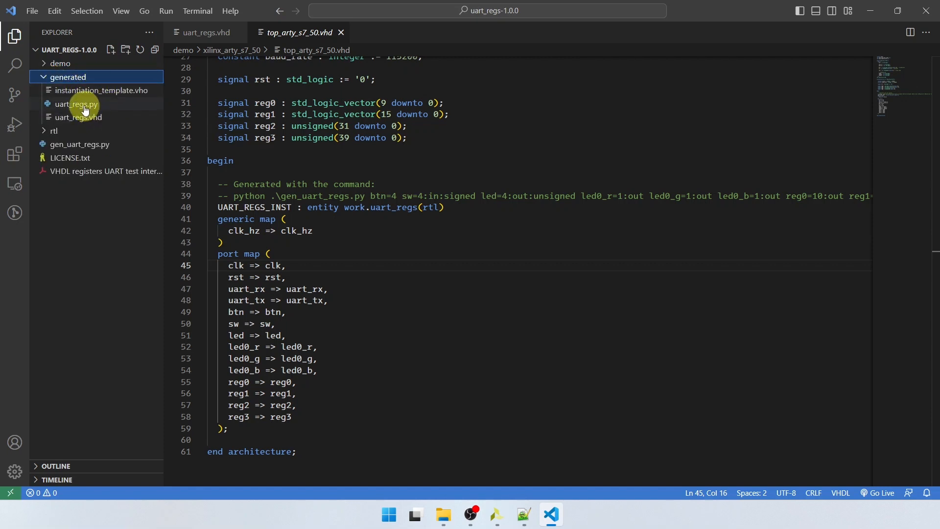
mouse_move(79, 117)
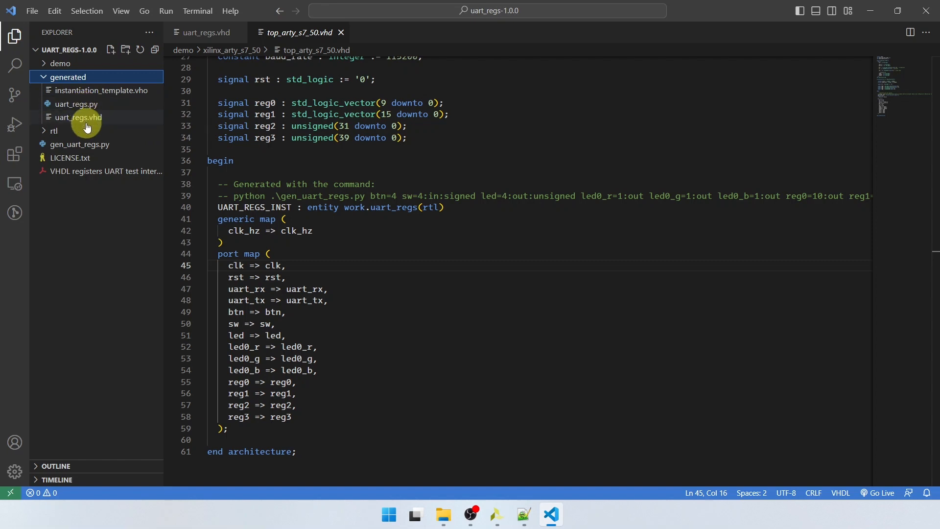
mouse_move(78, 116)
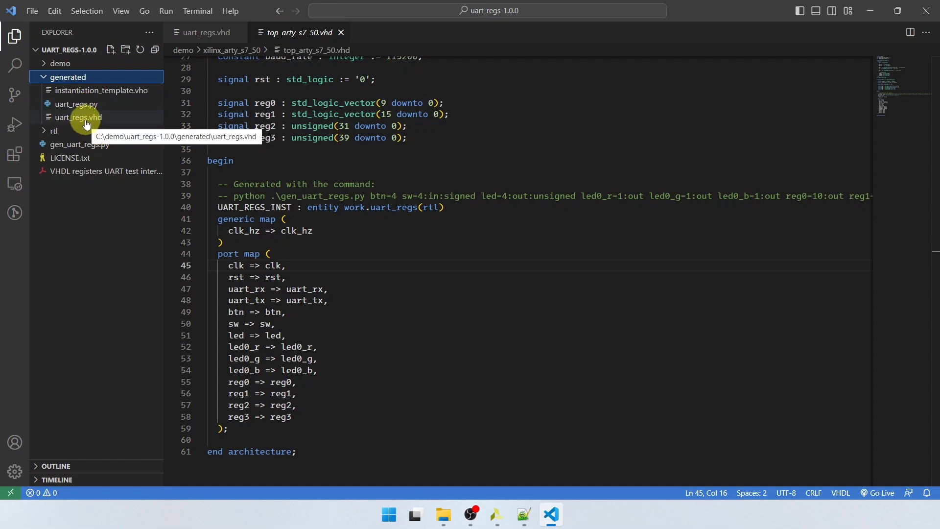
left_click(395, 207)
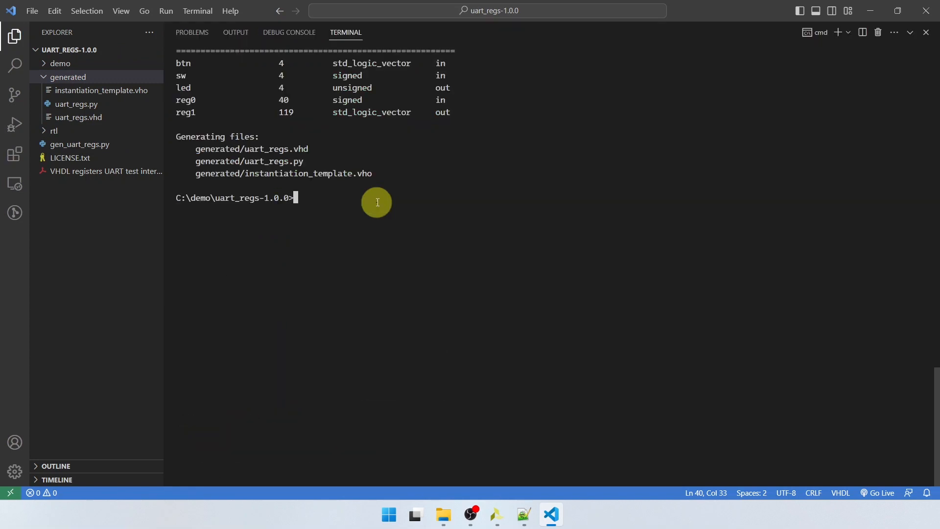
Move the terminal into demo\xilinx_arty_s7_50 and enter 'python uart_regs.py' at the prompt
type("cd demo")
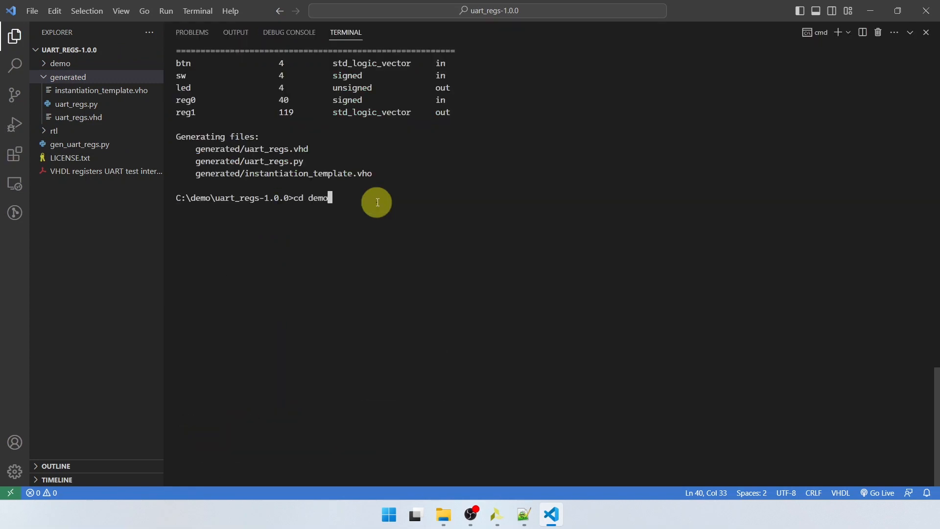
key("Return")
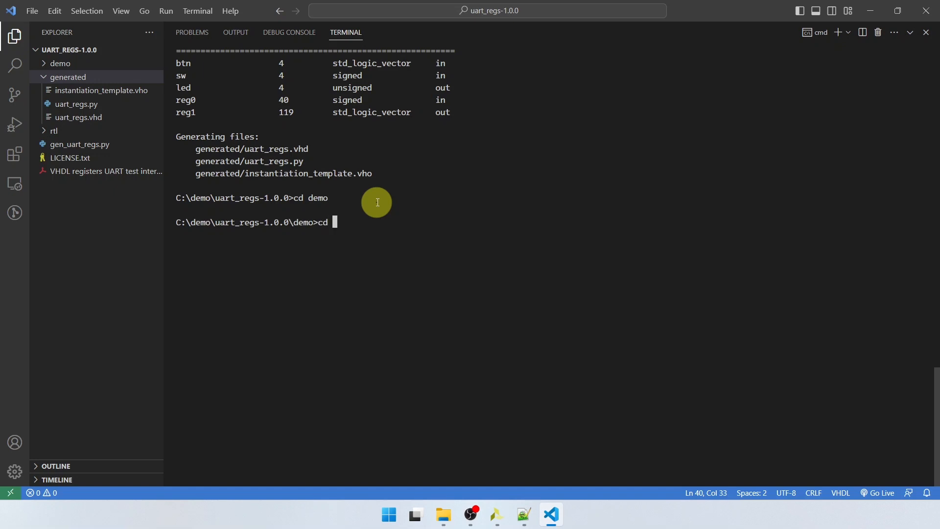
type("xilinx_arty_s7_50")
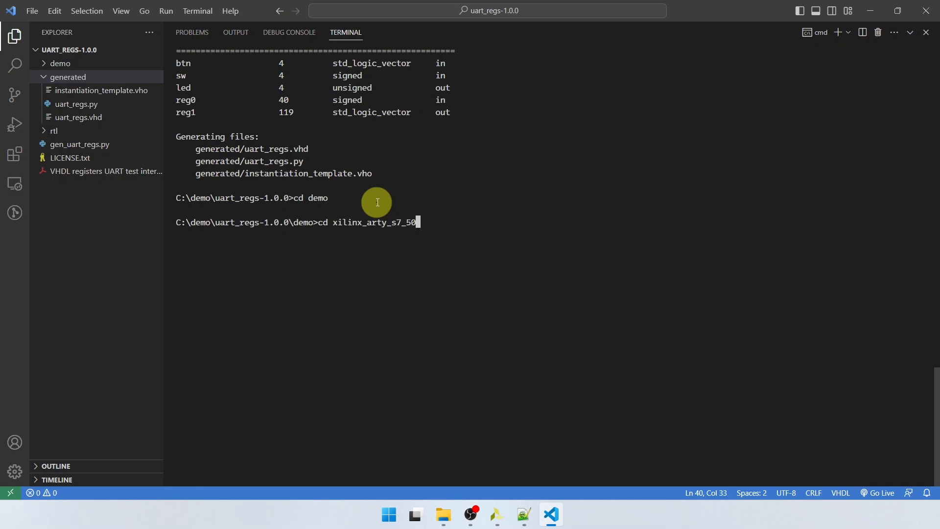
key("Return")
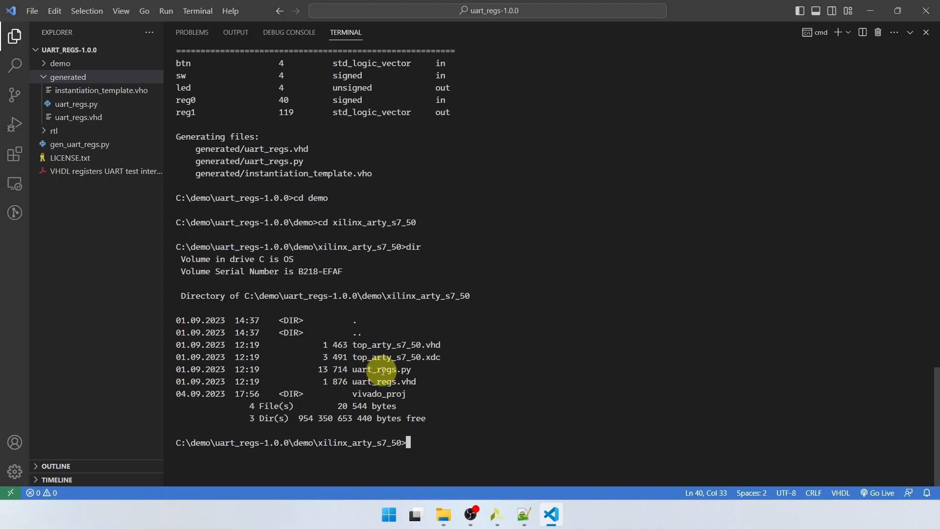
mouse_move(432, 365)
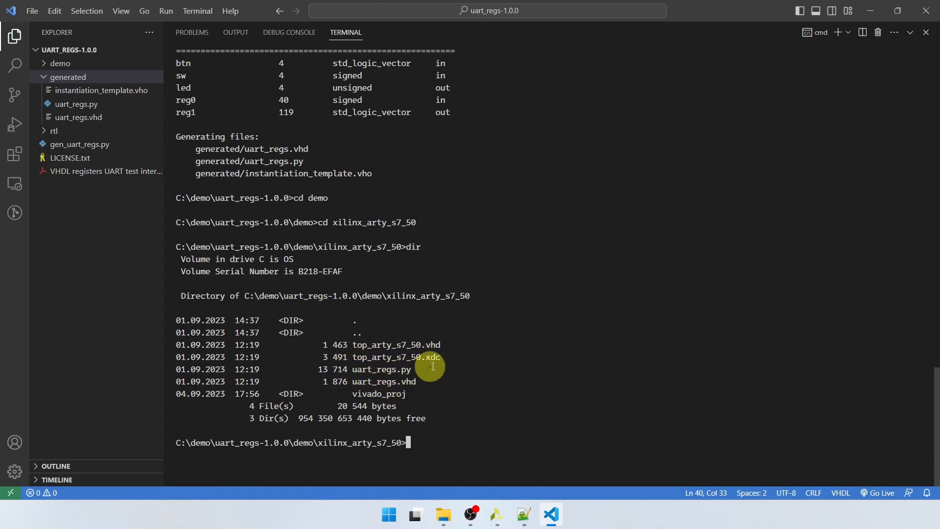
type("python u")
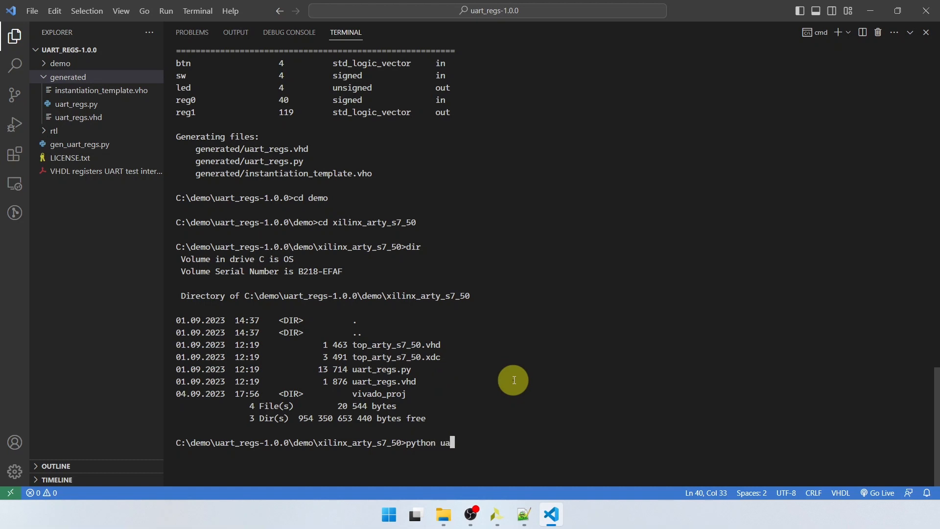
type("art_regs.py")
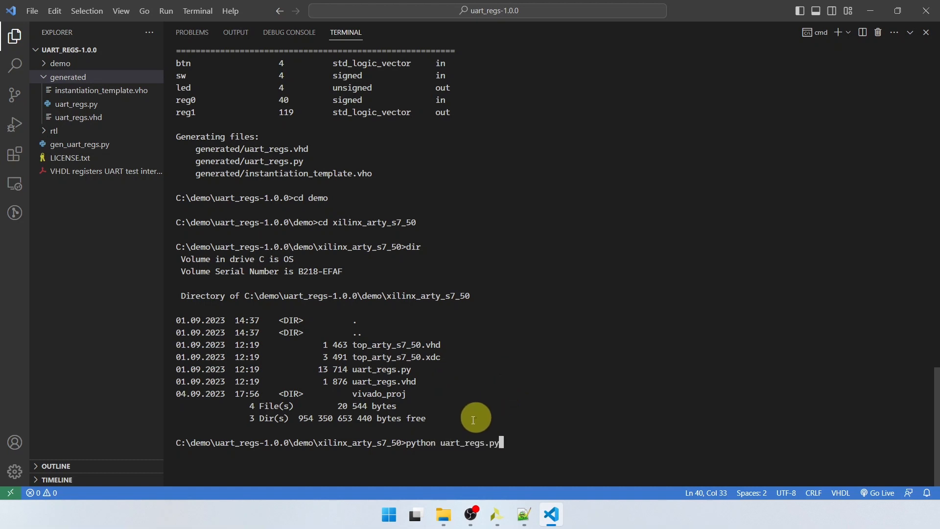
mouse_move(464, 451)
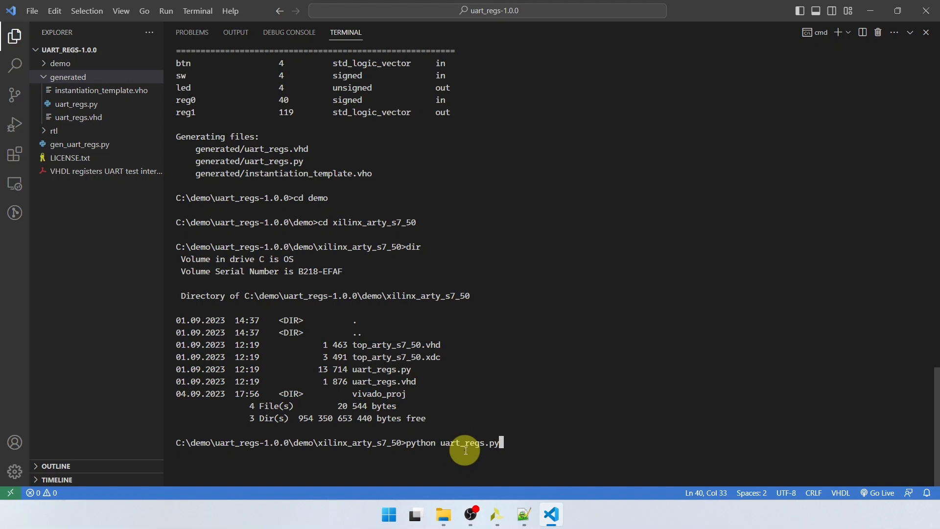
mouse_move(595, 428)
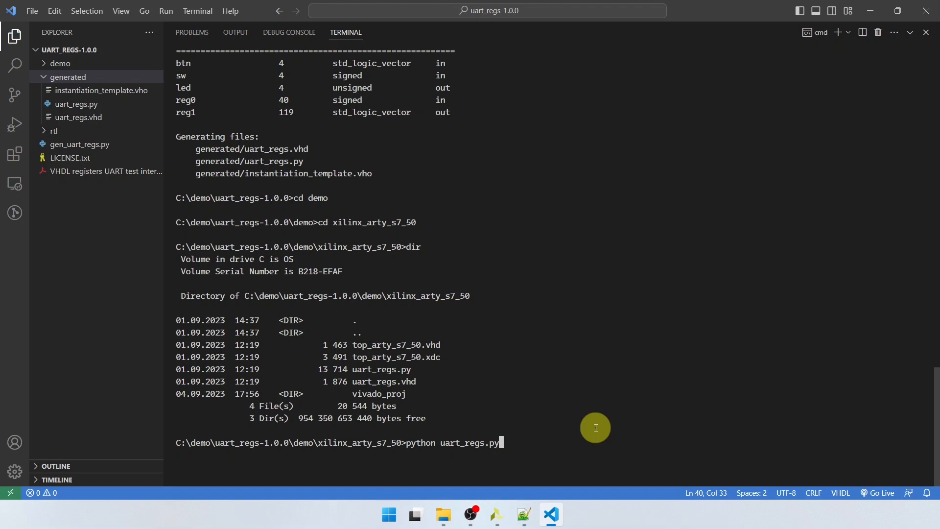
mouse_move(515, 417)
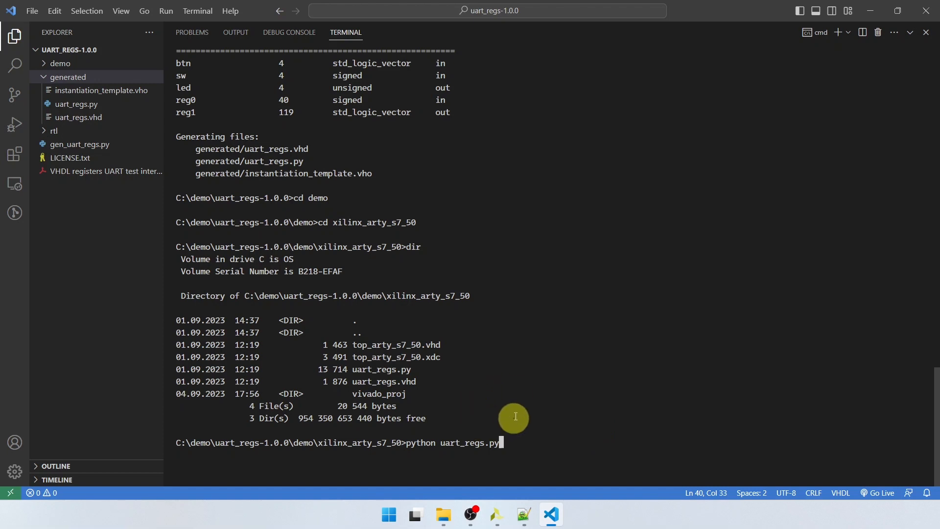
Run uart_regs.py with no arguments, then with -l to list all registers with bits, types and modes
key("Return")
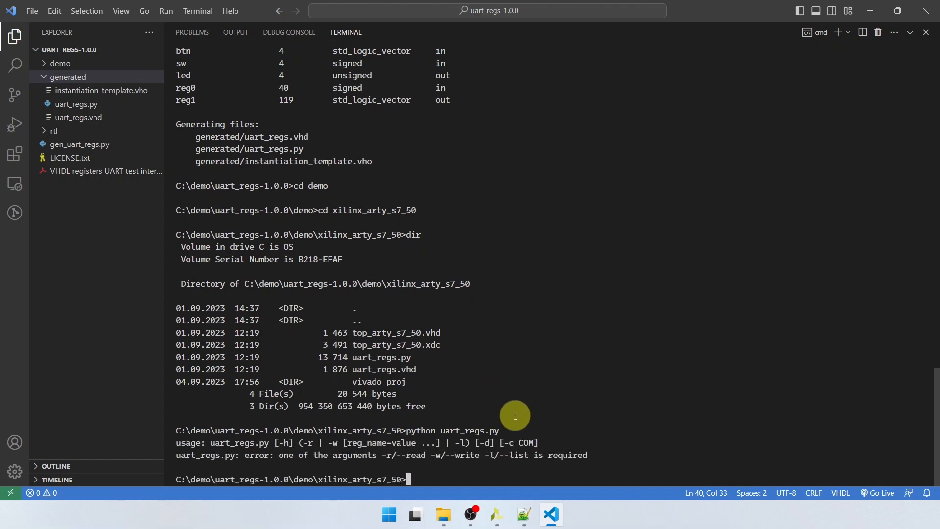
mouse_move(366, 432)
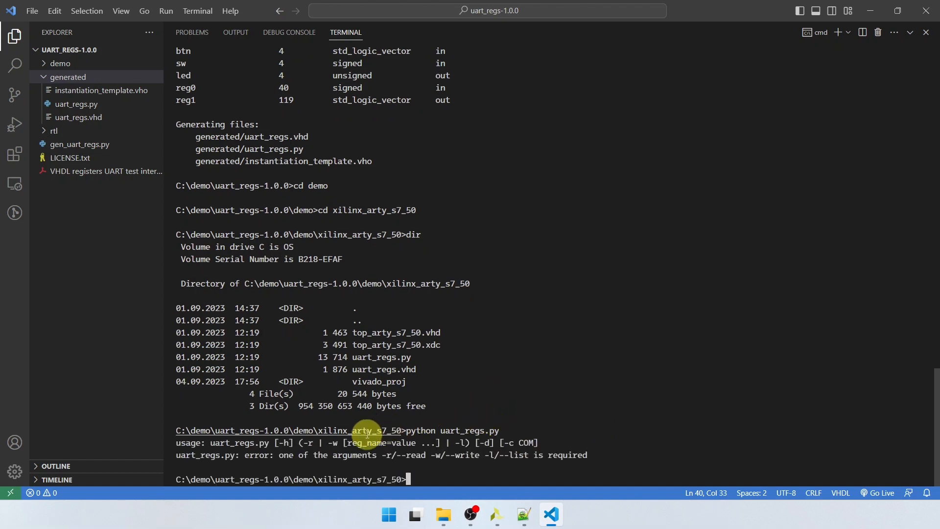
mouse_move(365, 447)
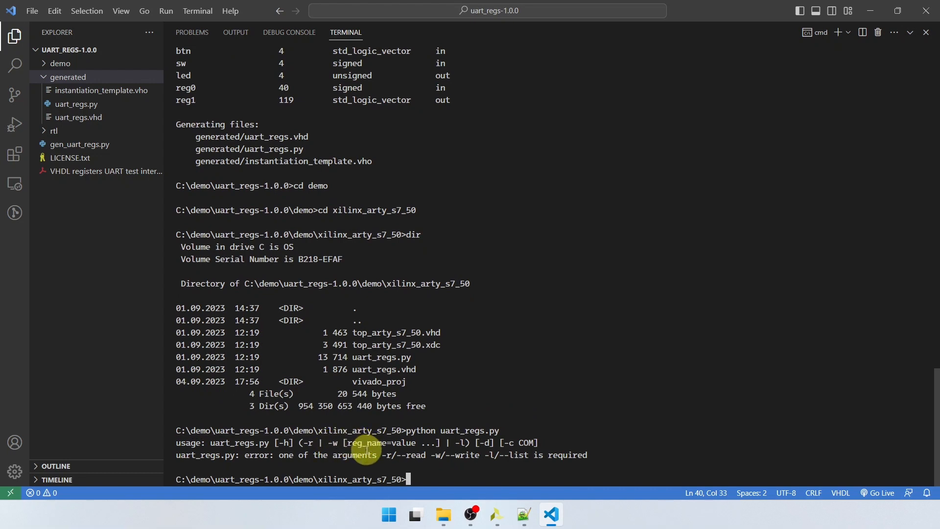
mouse_move(443, 455)
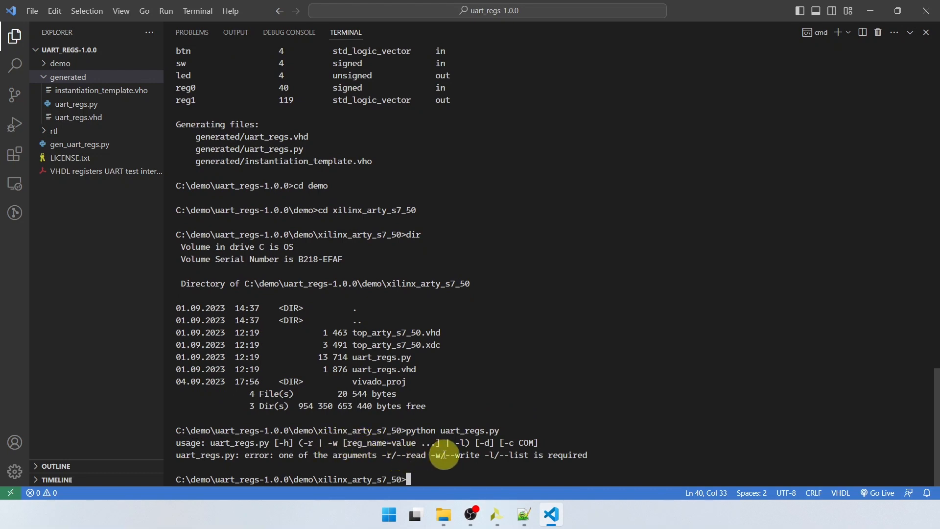
type("python uart_regs.py -h")
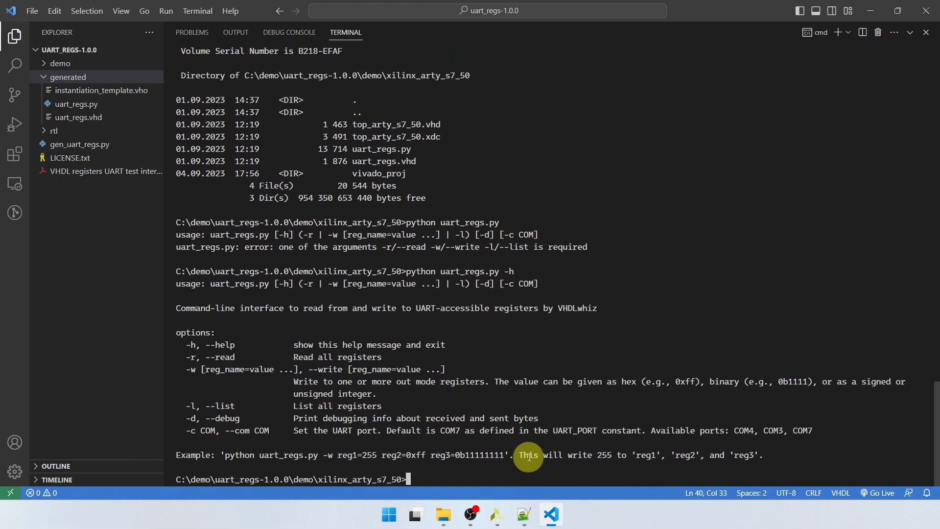
mouse_move(444, 381)
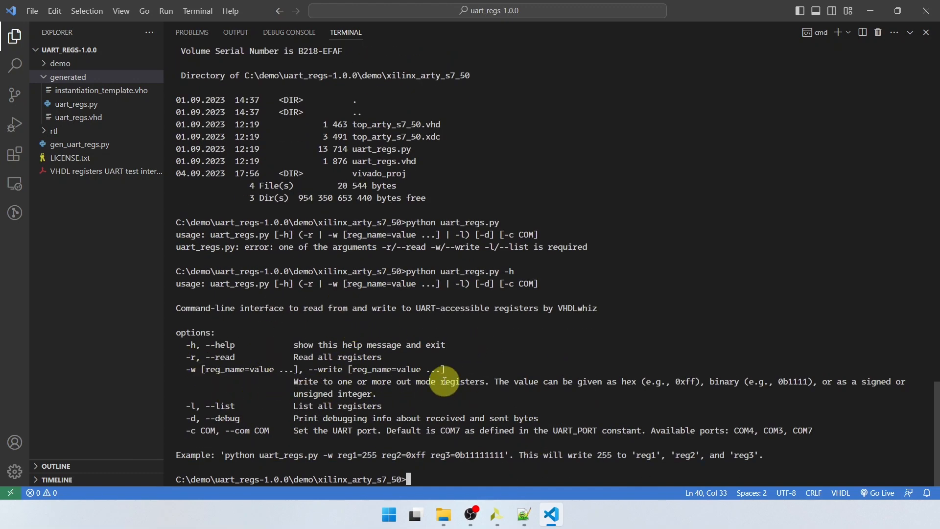
type("python uart_regs.py -")
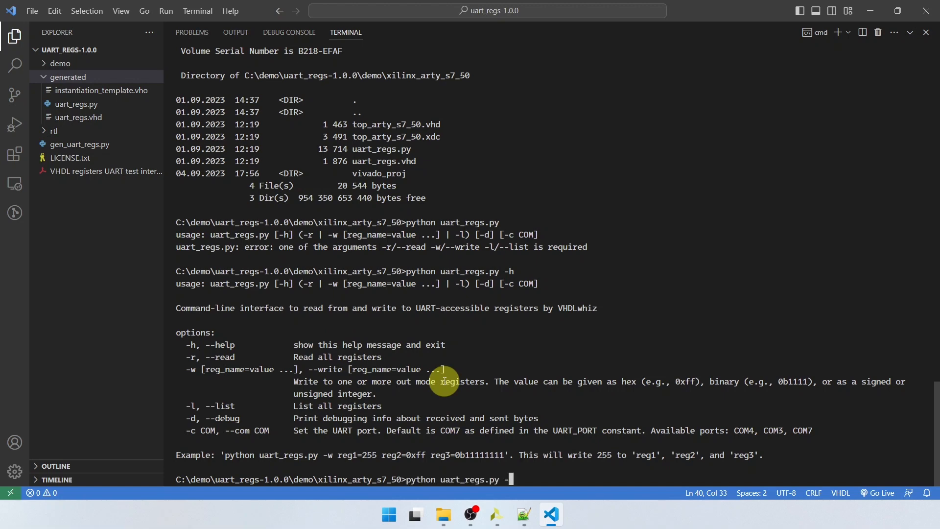
type("l")
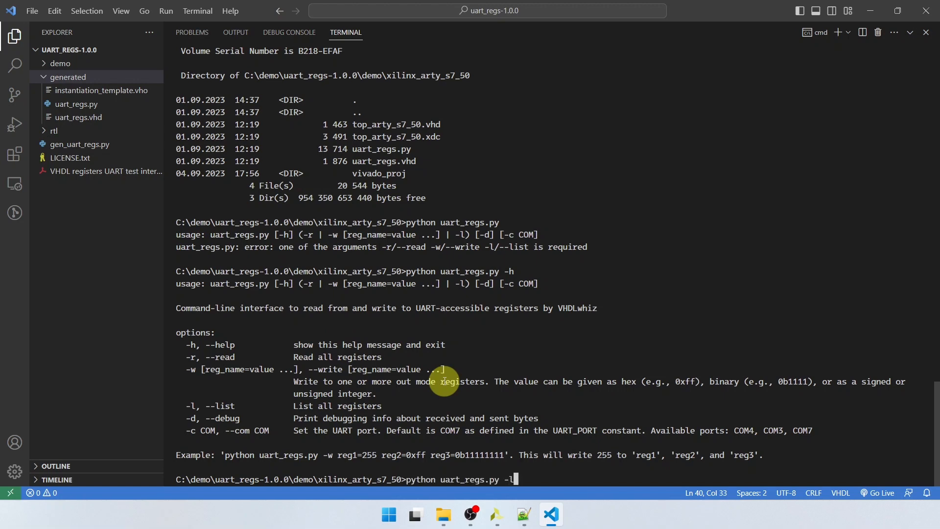
key("Return")
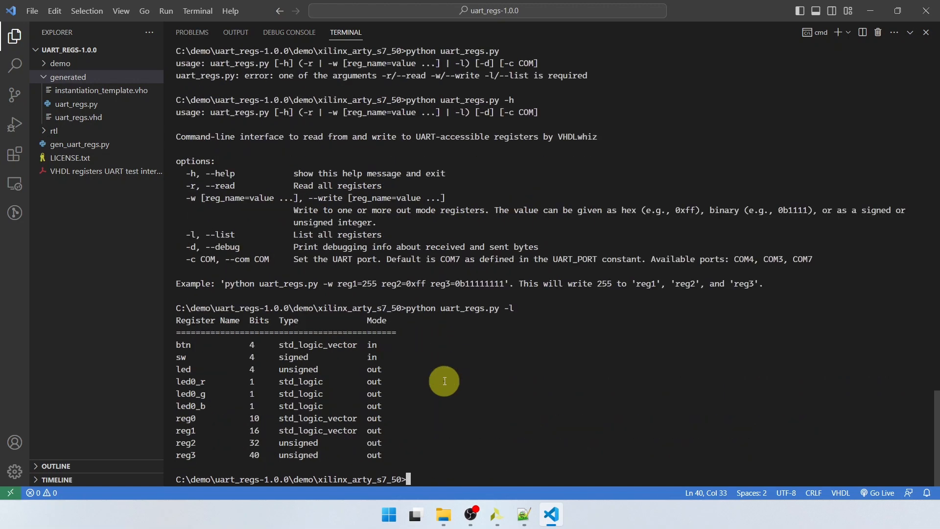
mouse_move(436, 405)
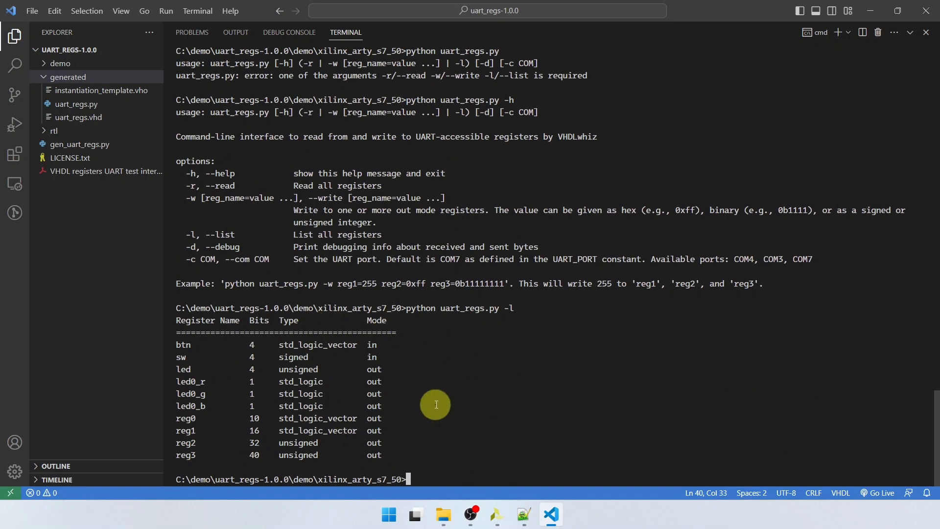
mouse_move(431, 391)
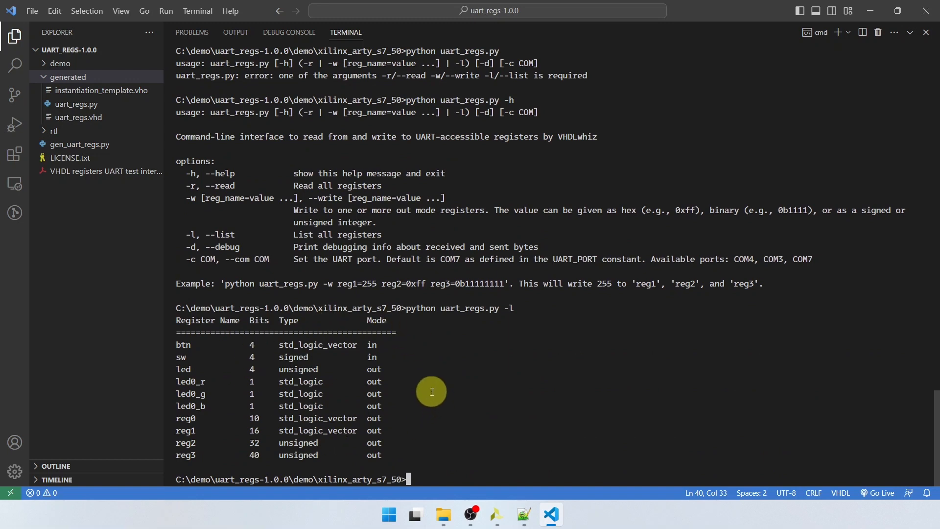
mouse_move(431, 365)
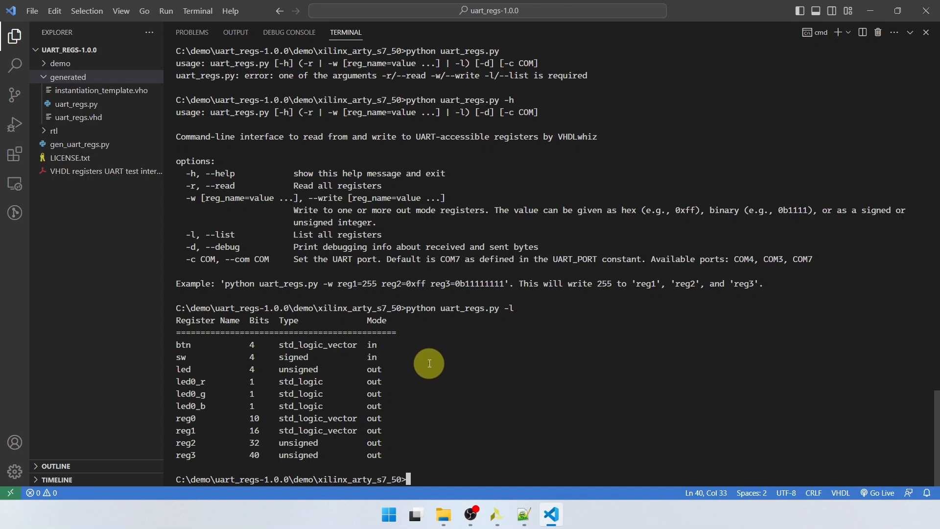
mouse_move(211, 356)
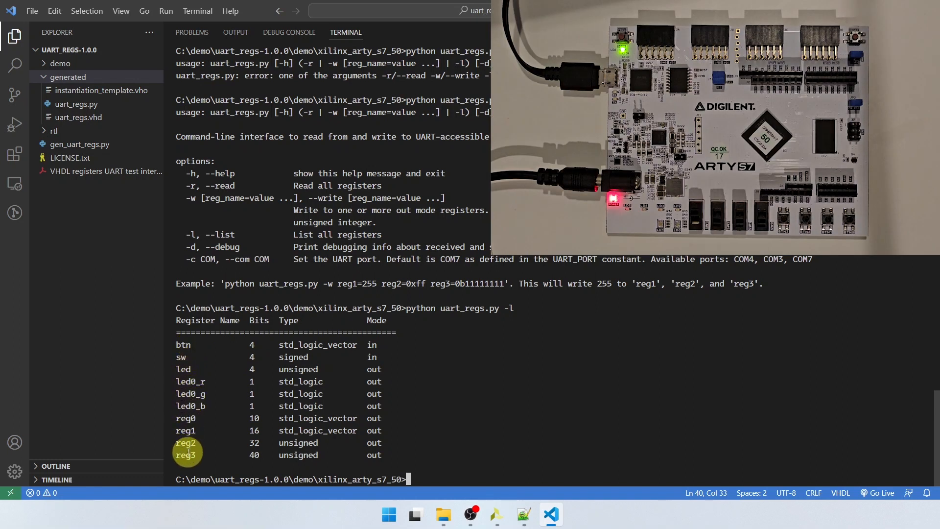
mouse_move(184, 369)
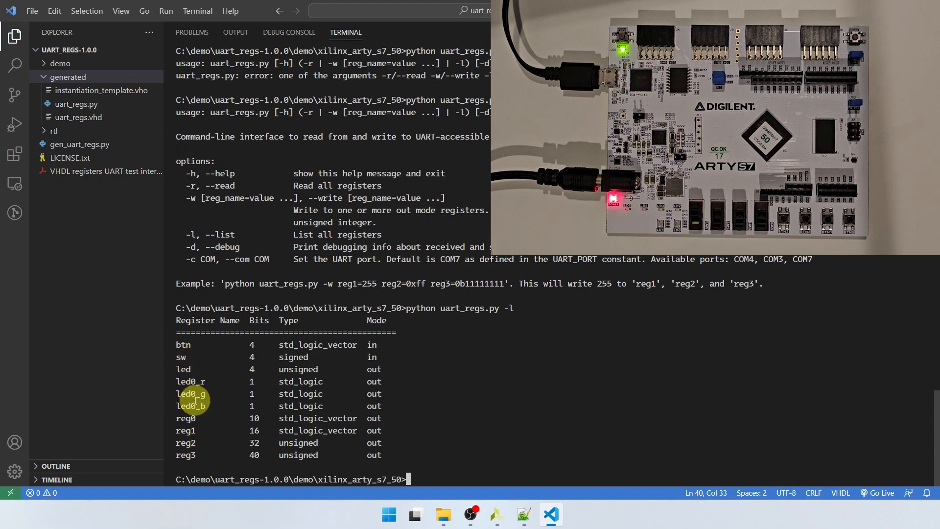
mouse_move(482, 400)
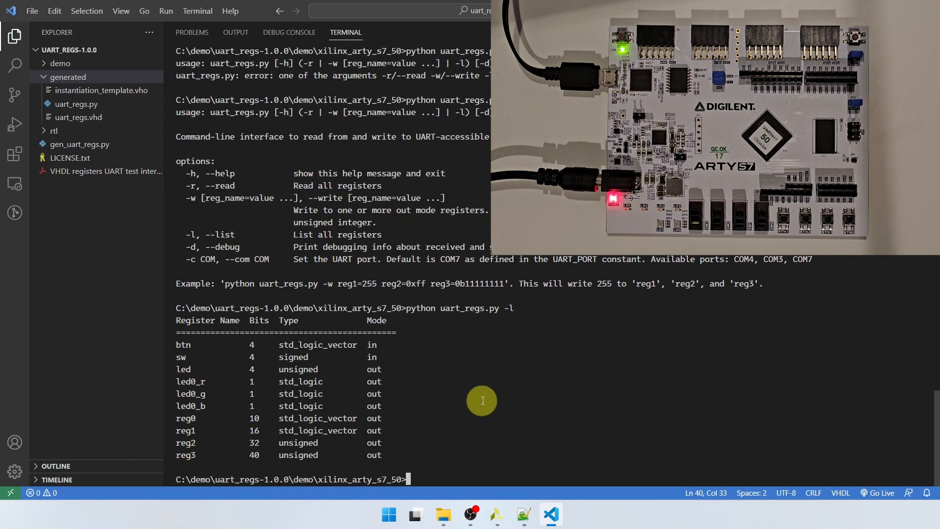
Run 'python uart_regs.py -r' twice, the second read showing sw at -1 and btn at 0x5
type("python uart_regs.py -r")
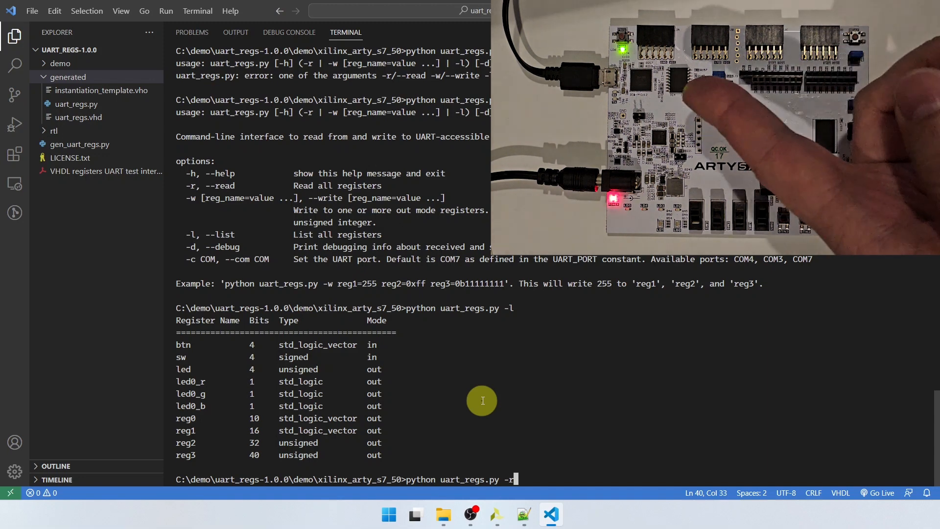
key("Return")
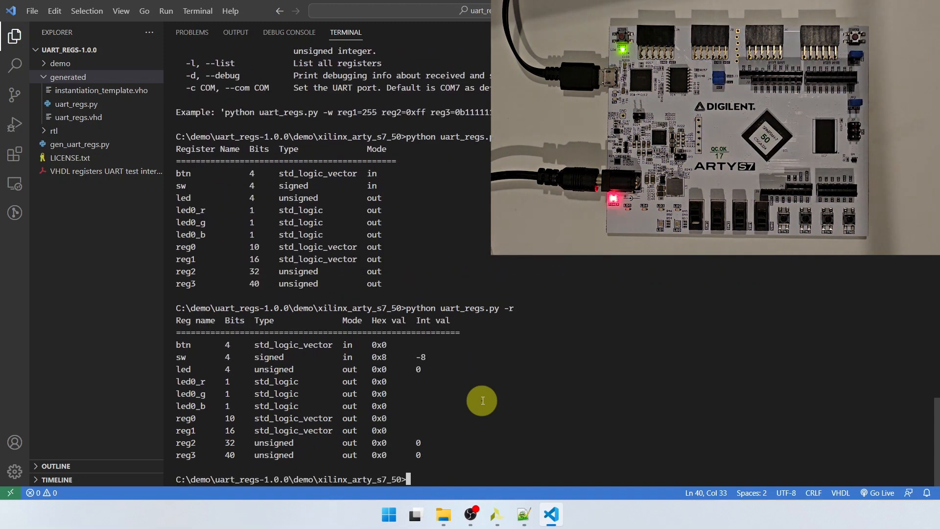
mouse_move(441, 370)
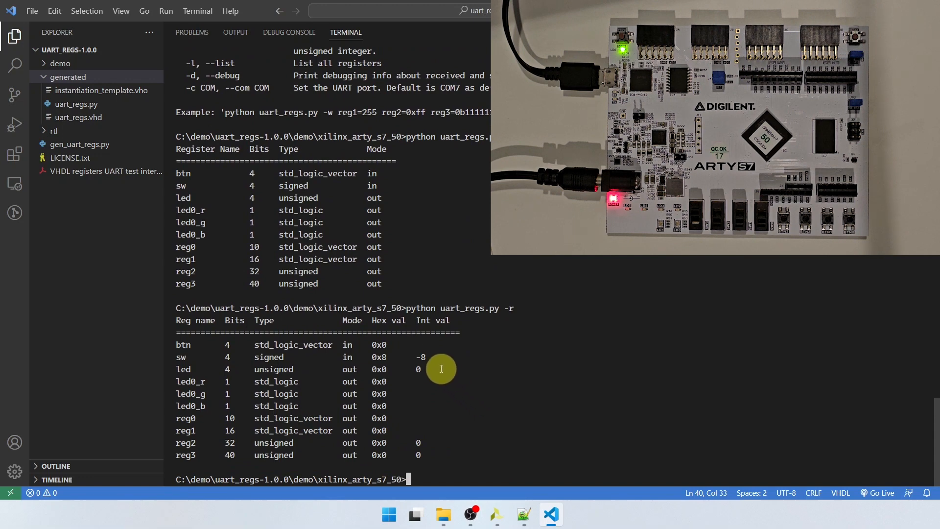
mouse_move(382, 356)
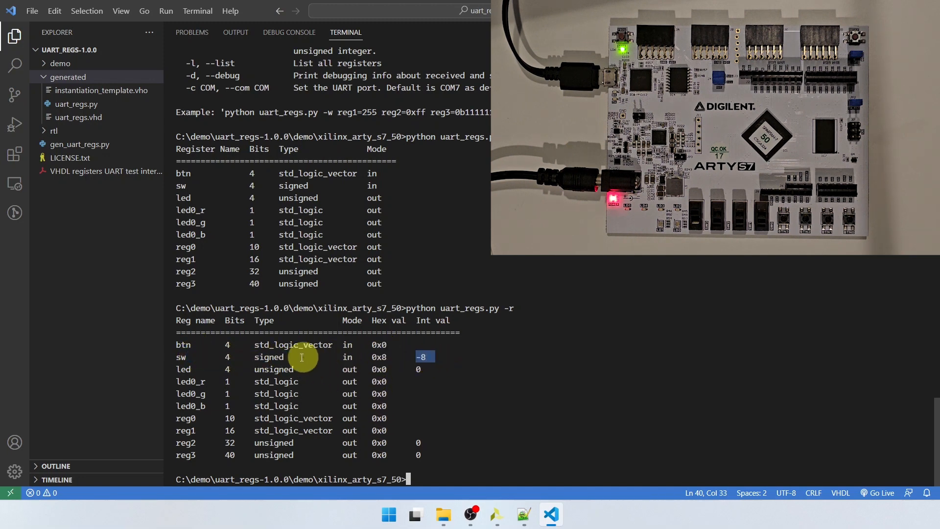
mouse_move(270, 356)
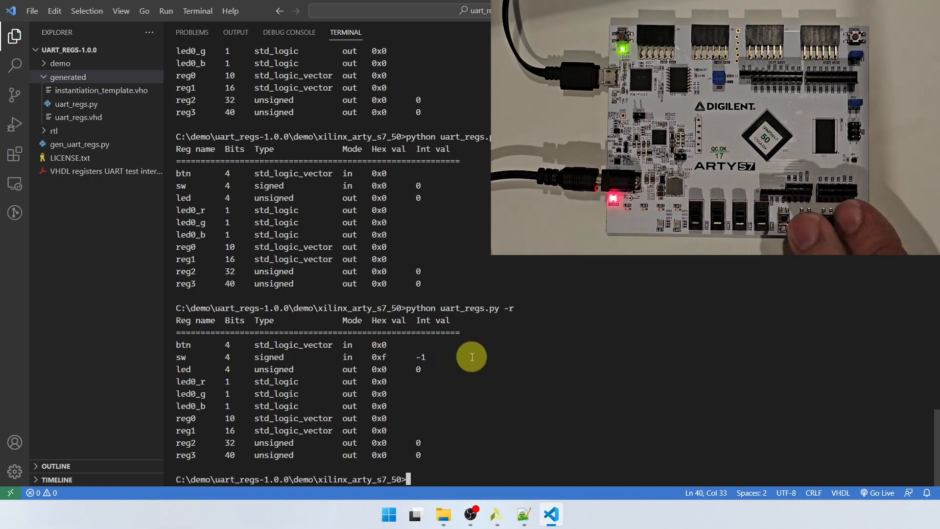
type("python uart_regs.py -r")
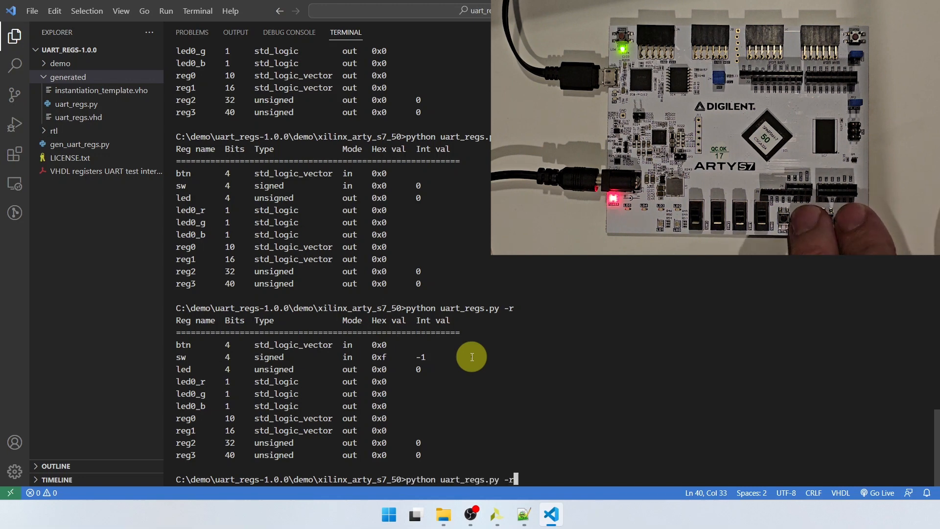
key("Return")
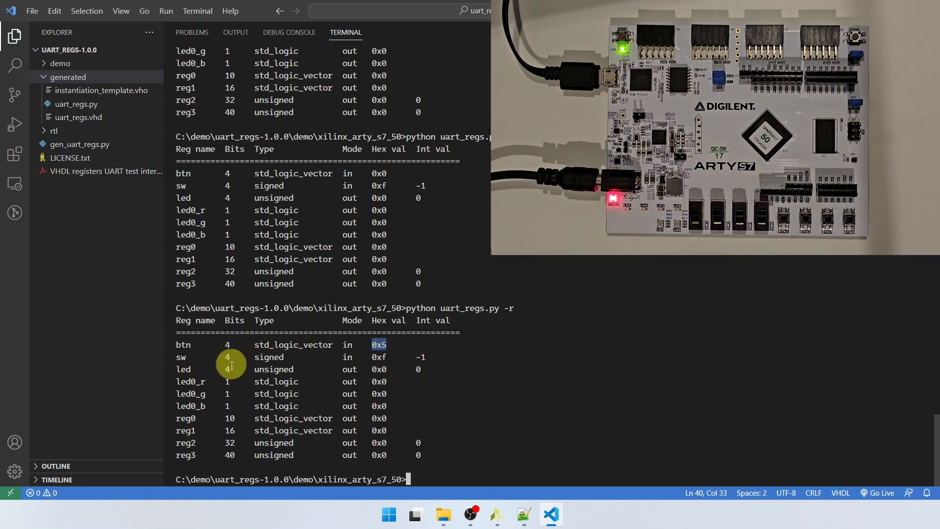
mouse_move(336, 365)
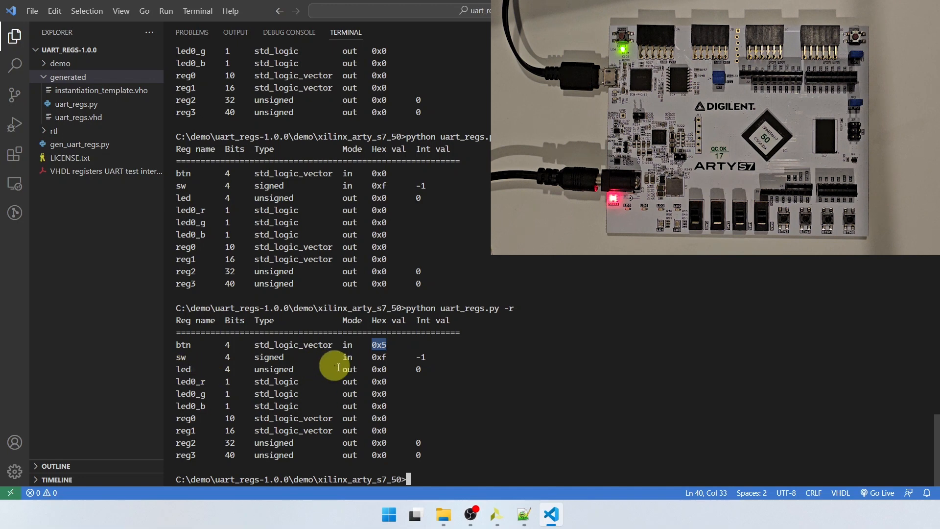
mouse_move(351, 396)
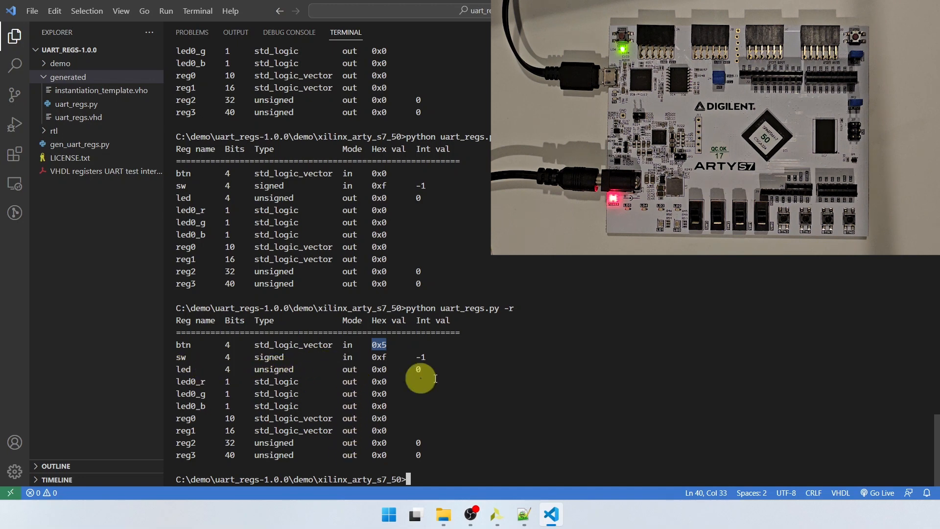
Write led=0b1010 with 'python uart_regs.py -w'
type("python uart_regs.py -r")
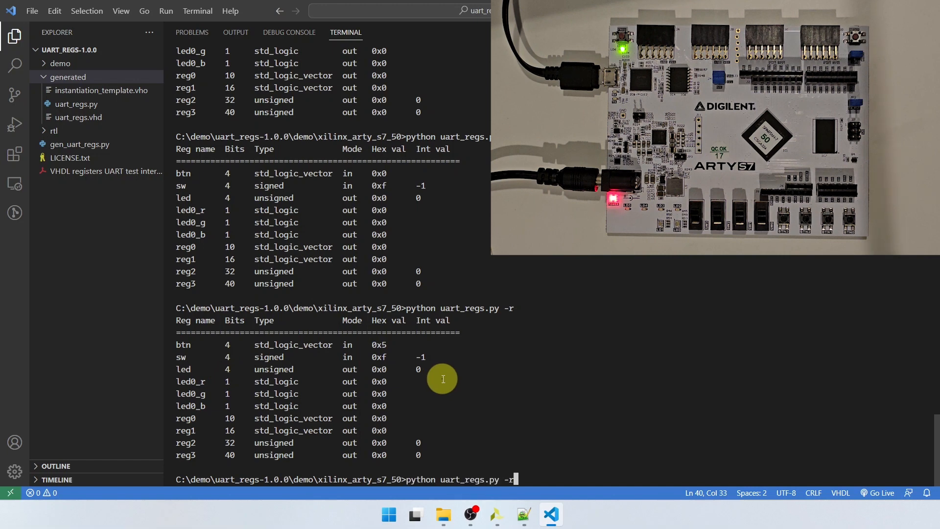
type("w")
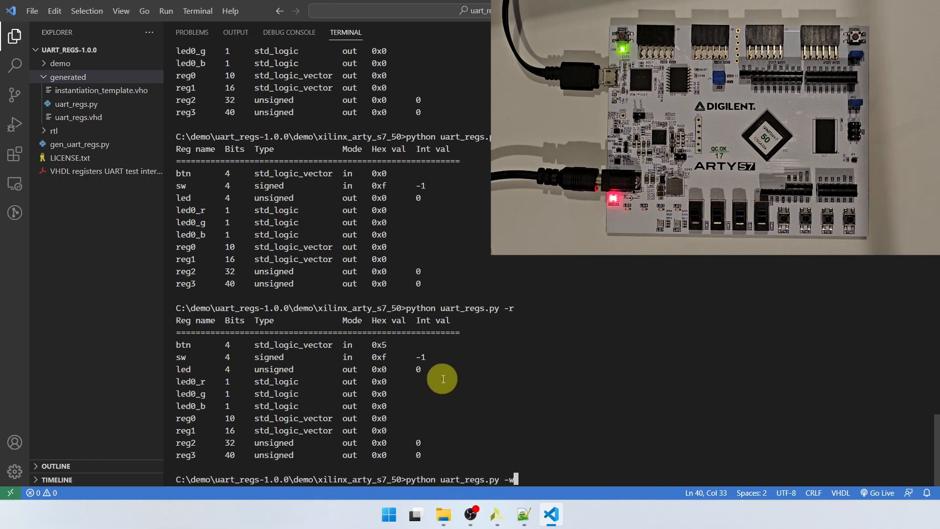
type("led")
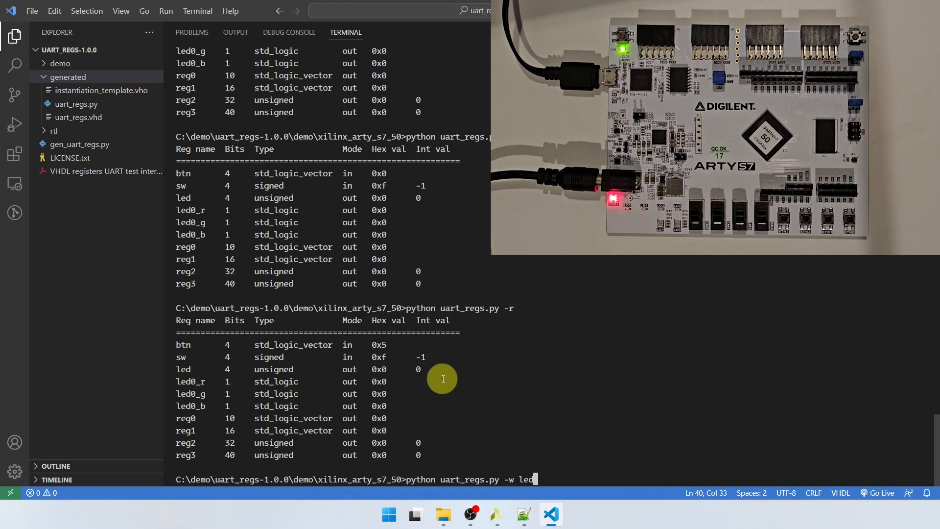
type("=")
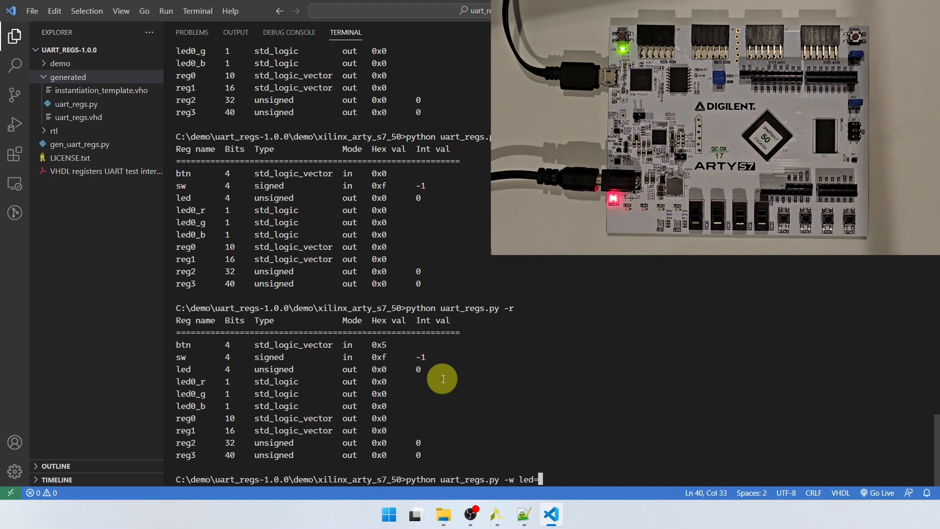
type("0x9")
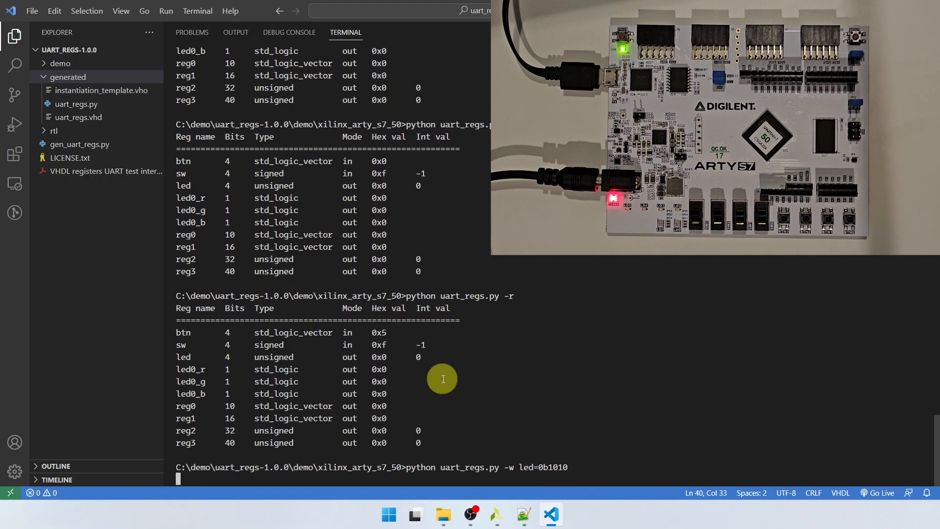
key("Return")
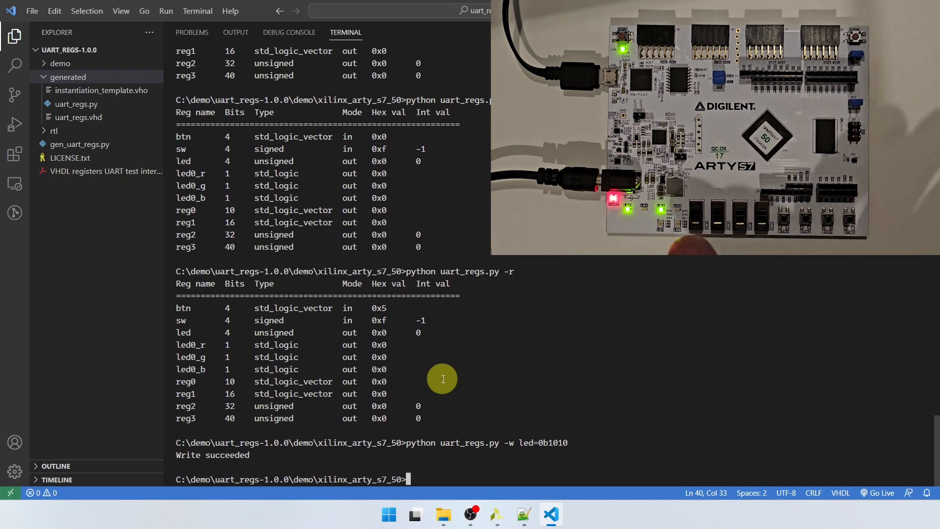
Write led=0b0101, then read back the registers showing led as 0x5
type("python uart_regs.py -w led=0b1010")
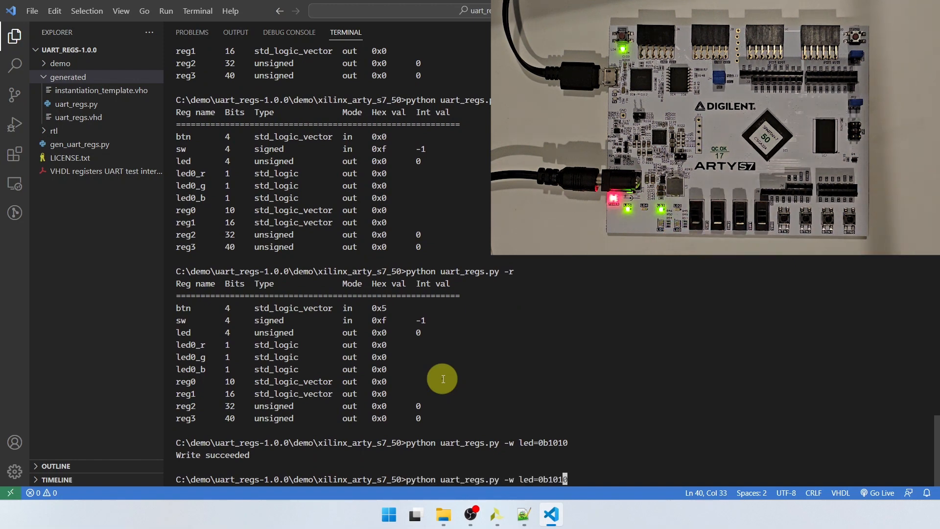
type("1")
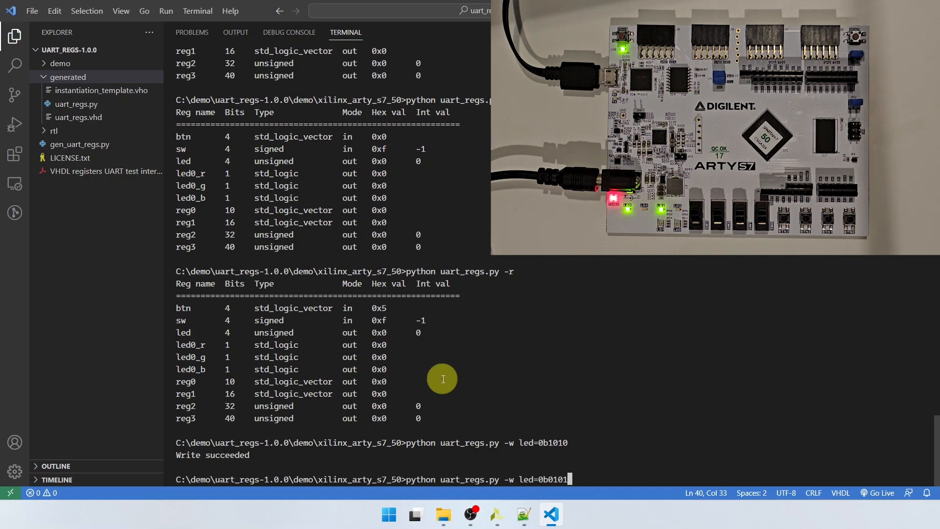
key("Return")
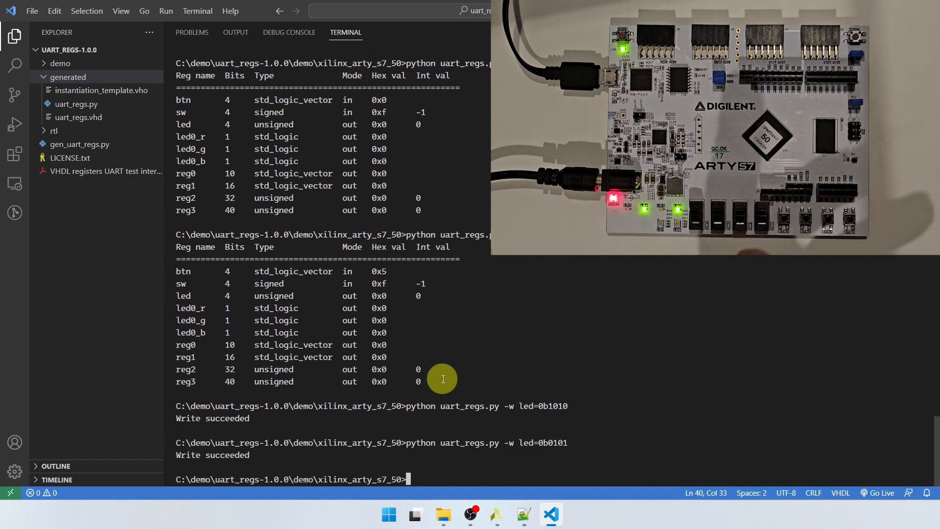
type("python uart_regs.py -w led=0b1010")
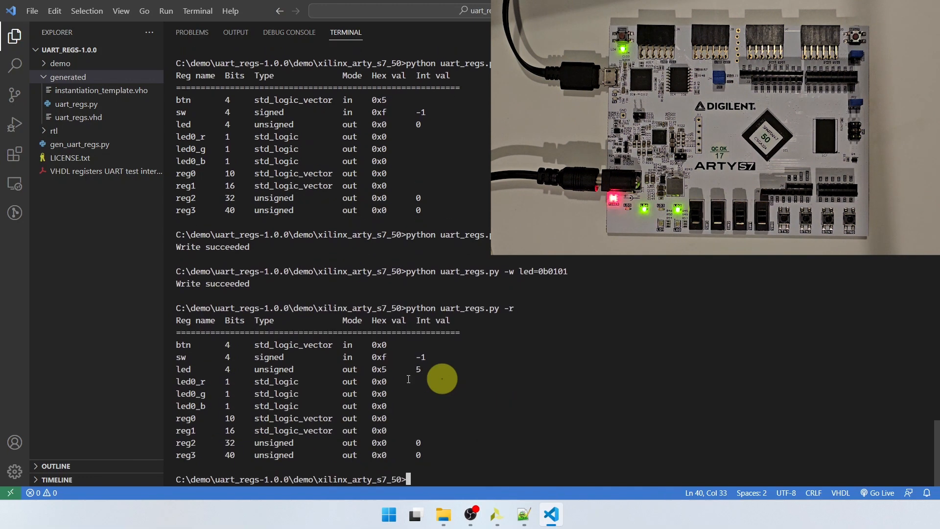
mouse_move(335, 366)
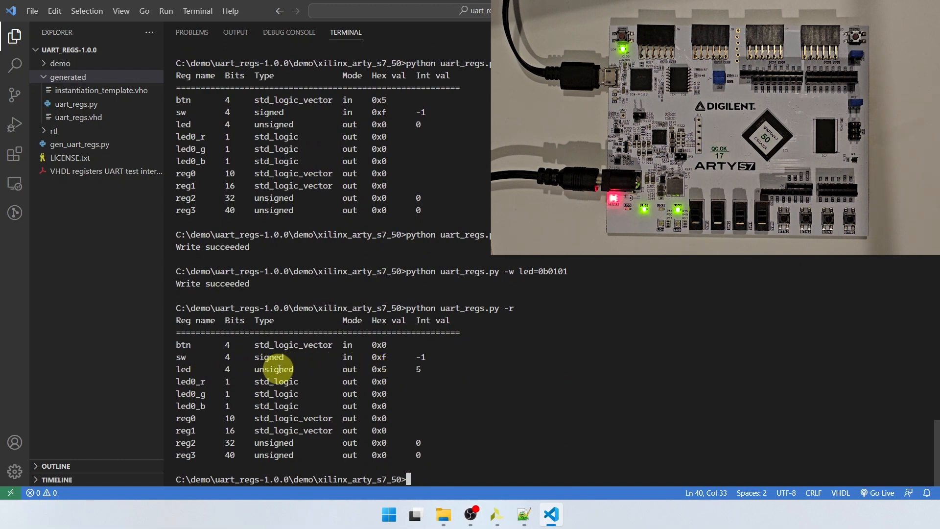
mouse_move(412, 374)
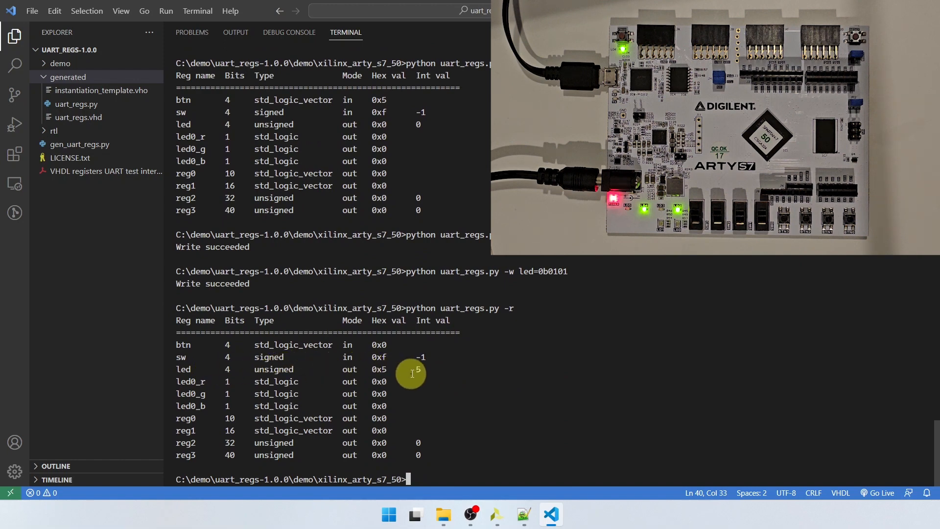
mouse_move(421, 370)
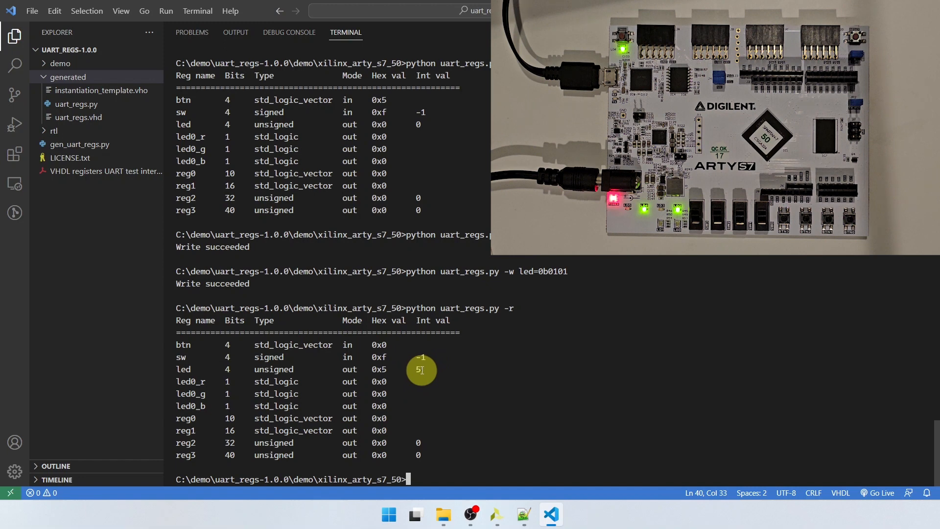
mouse_move(264, 387)
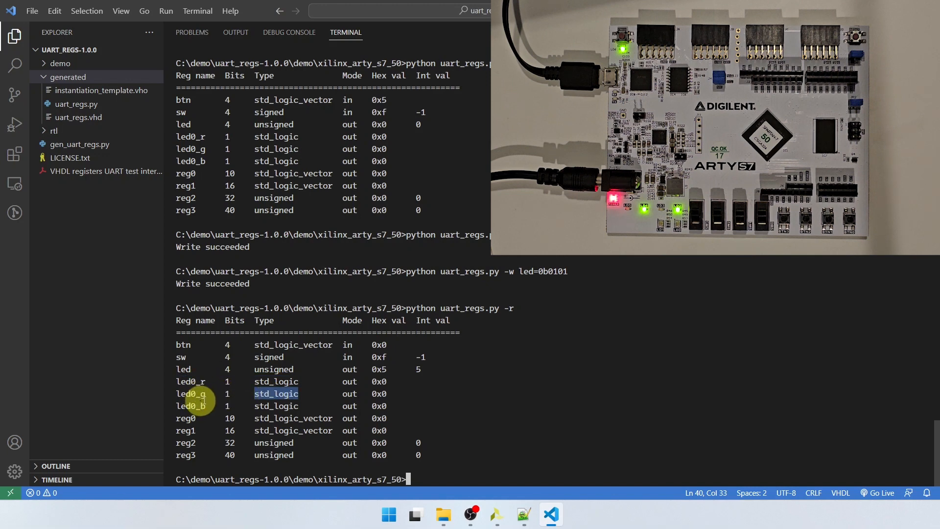
Write led0_r=1 led0_g=1 with 'python uart_regs.py -w', lighting red and green
type("python uart_regs.py")
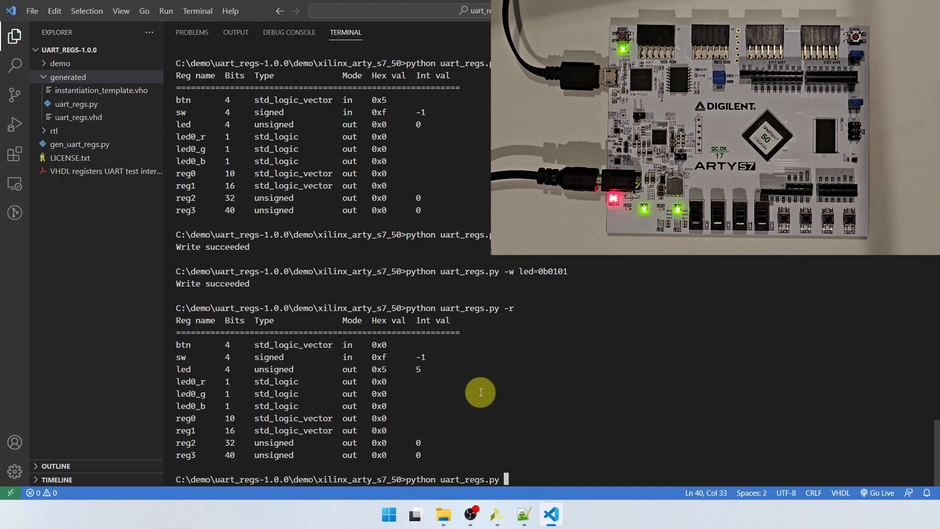
type("-w")
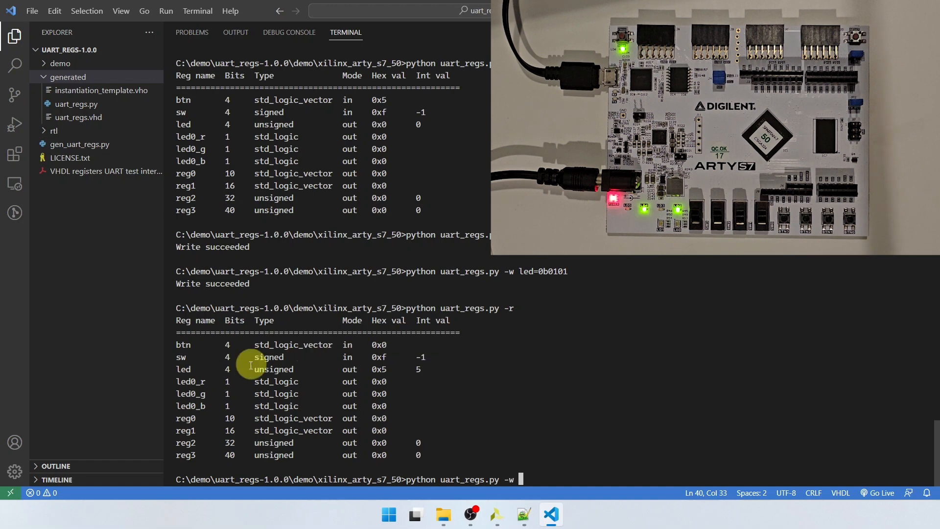
mouse_move(442, 334)
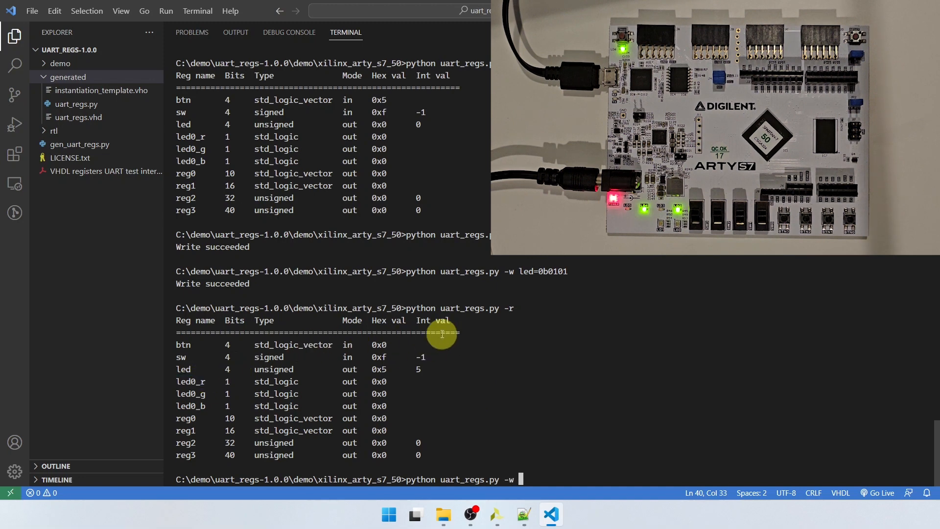
type("led0_r")
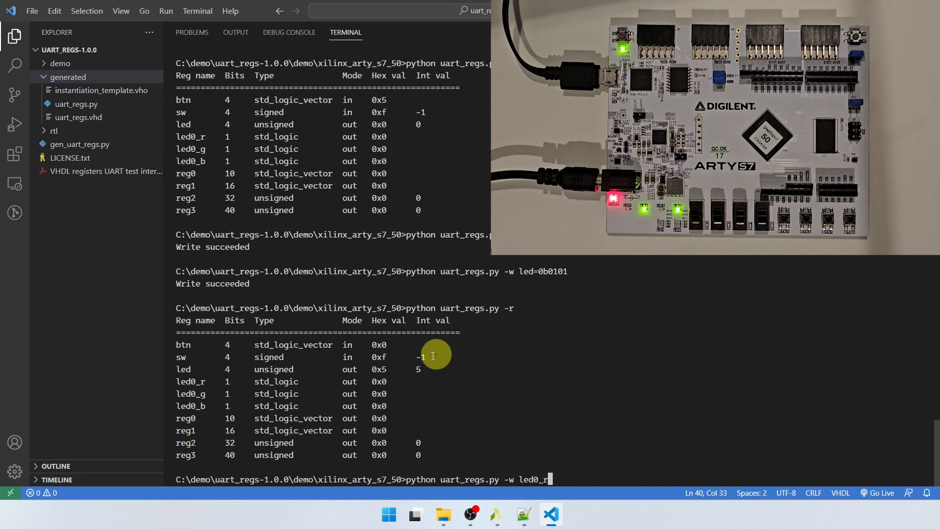
type("=1")
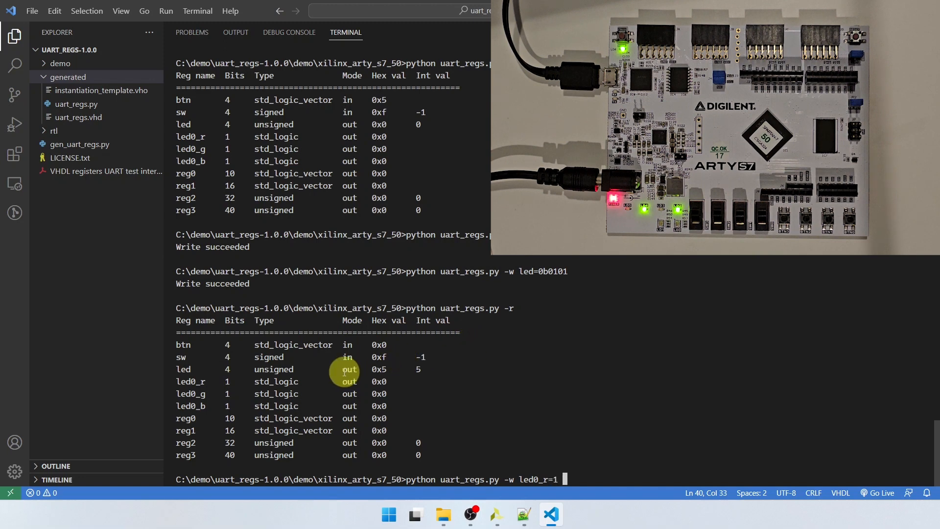
mouse_move(333, 376)
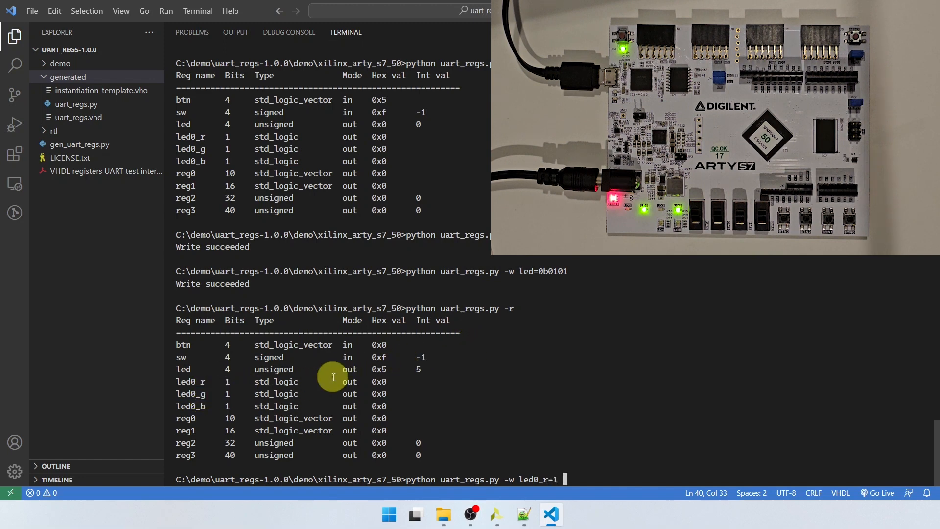
type("led0_g=21")
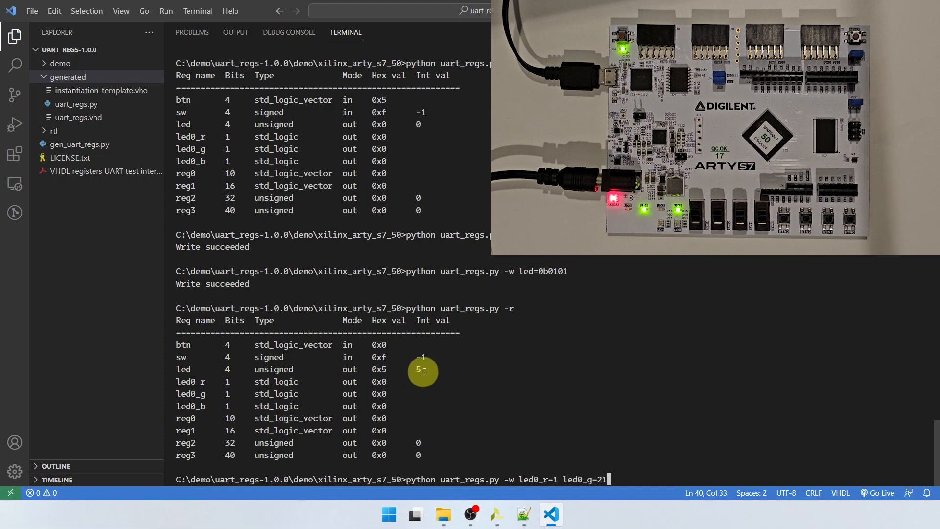
key("Backspace")
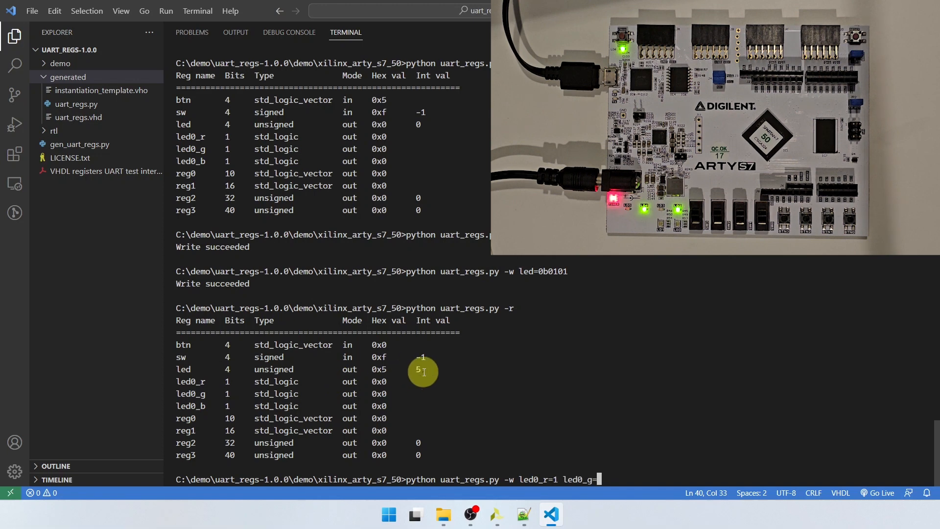
type("1")
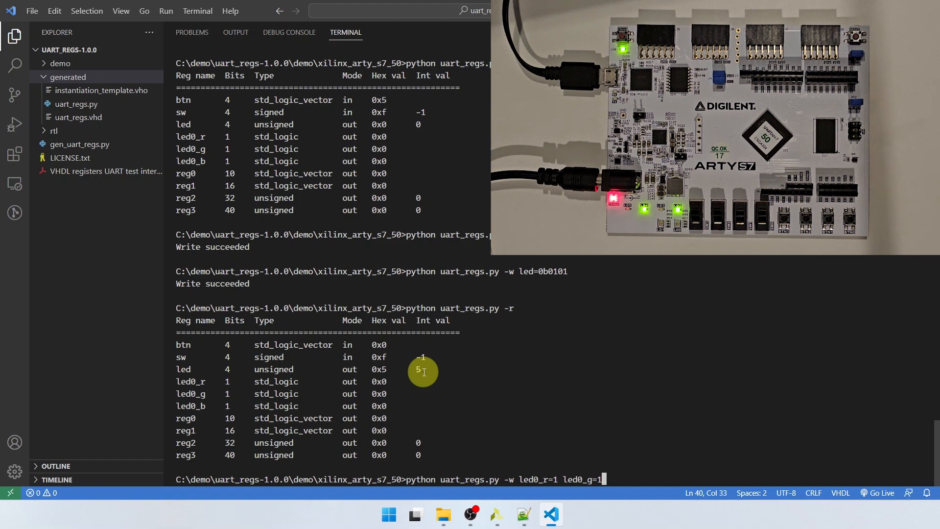
key("Return")
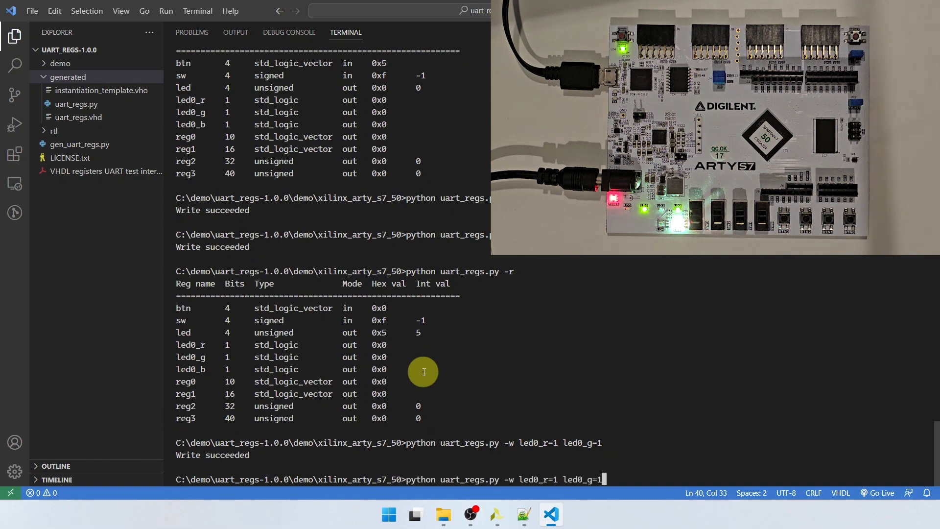
mouse_move(546, 461)
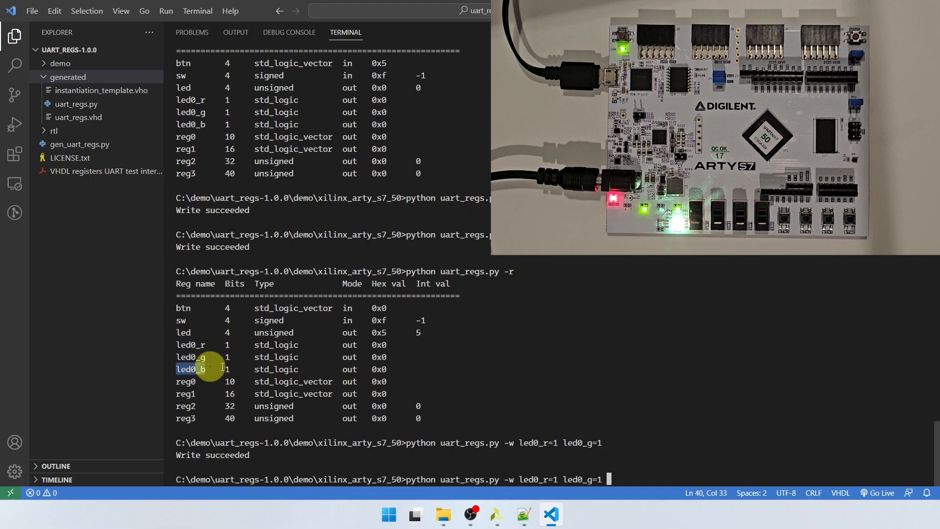
Extend the write with led0_b=1 so the RGB LED lights fully
type("led0_b")
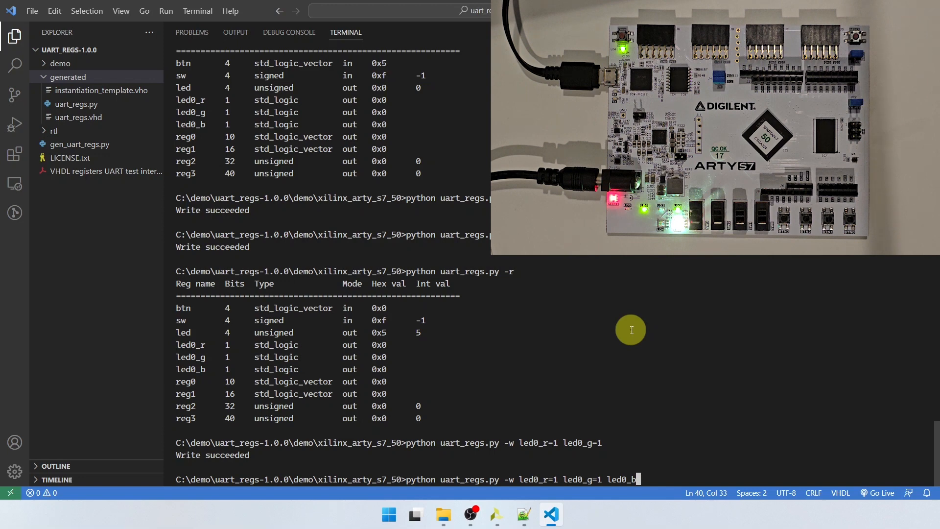
type("=1")
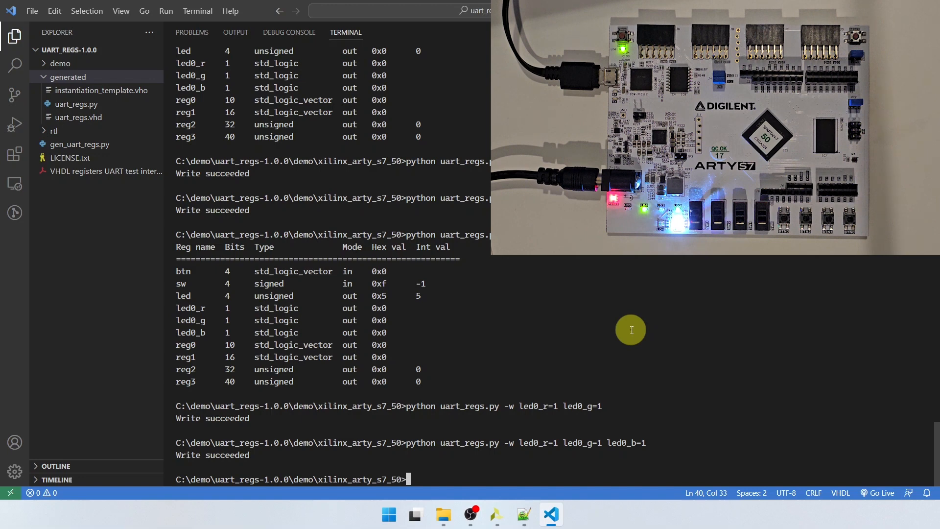
mouse_move(192, 357)
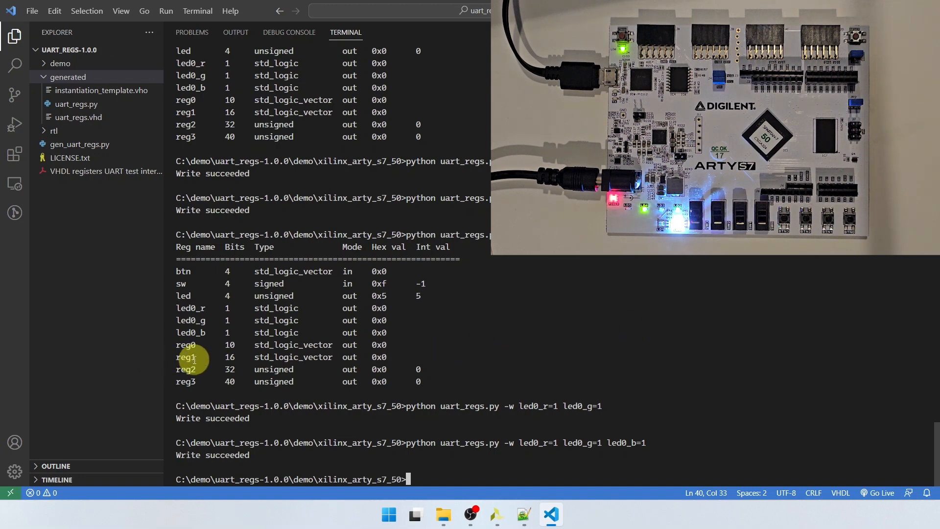
mouse_move(316, 383)
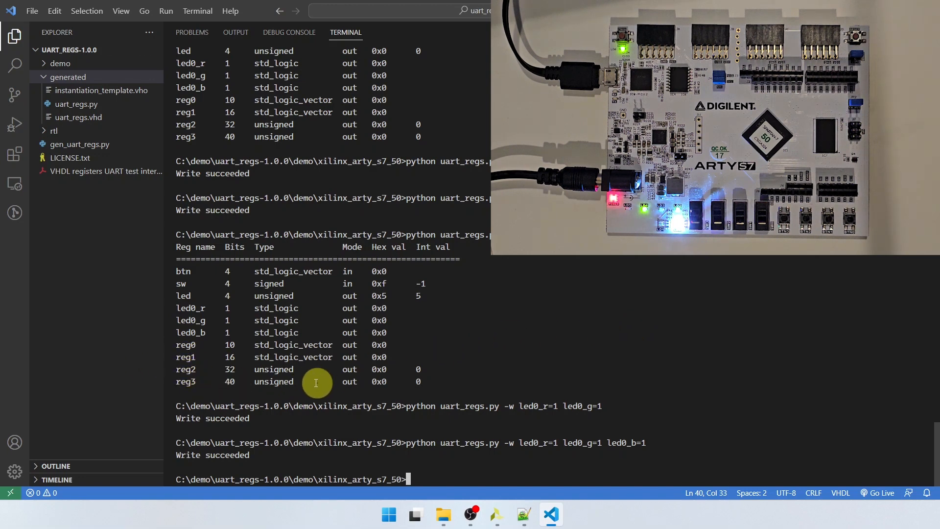
mouse_move(277, 374)
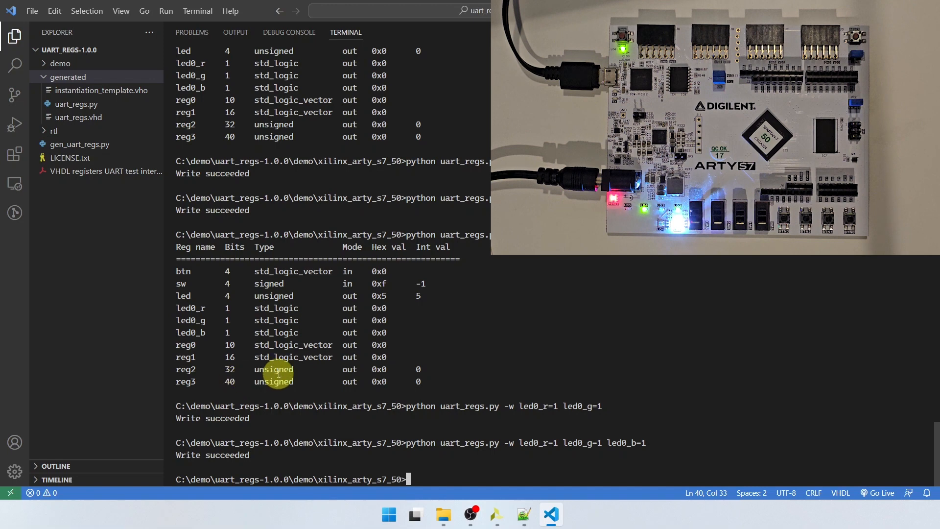
Write 1234 into reg3 with uart_regs.py -w reg3=1234 and read the registers back
type("python uart_regs.py -w")
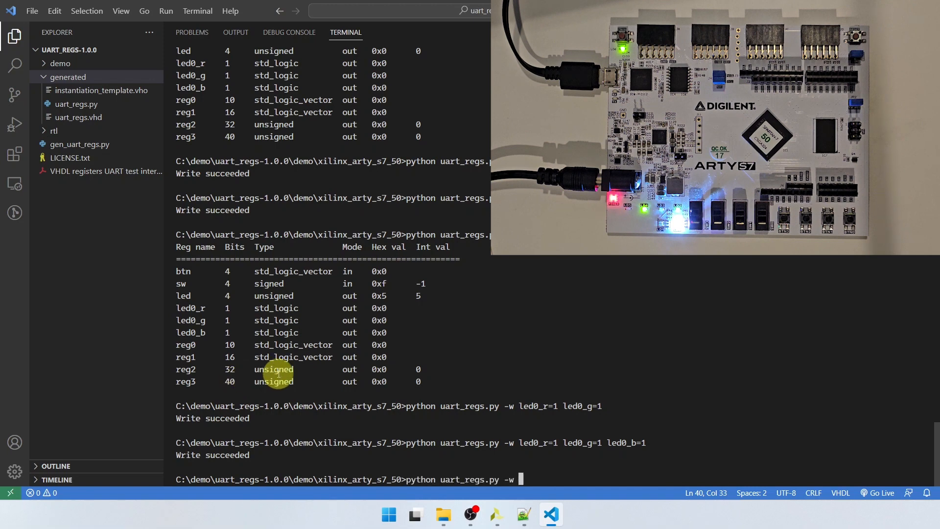
type("reg")
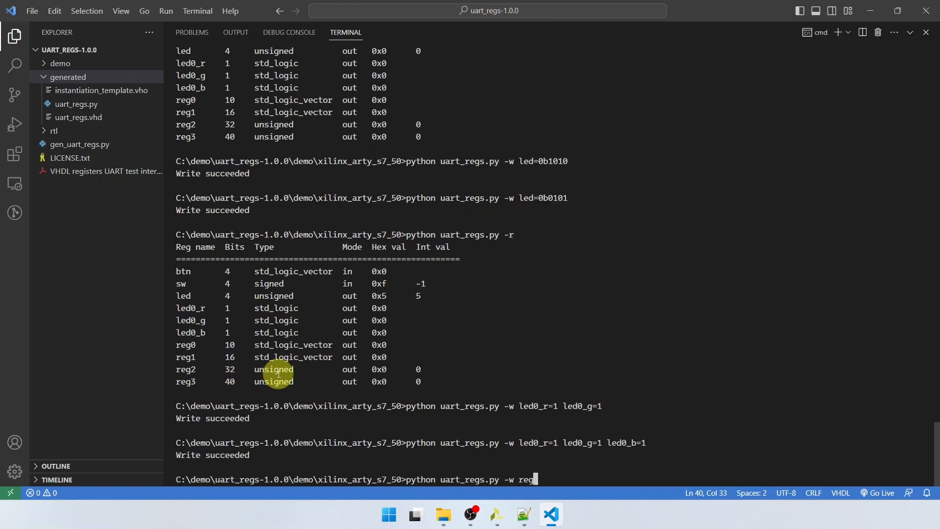
type("3")
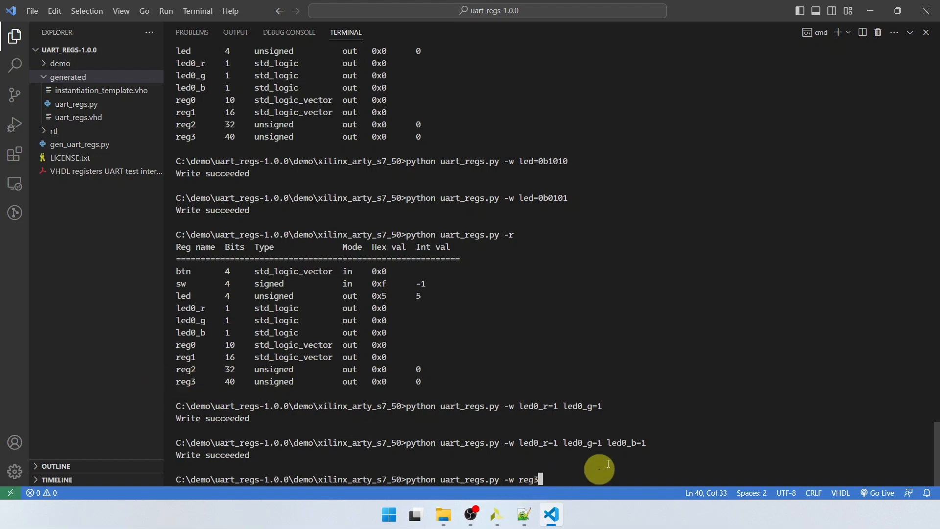
type("=")
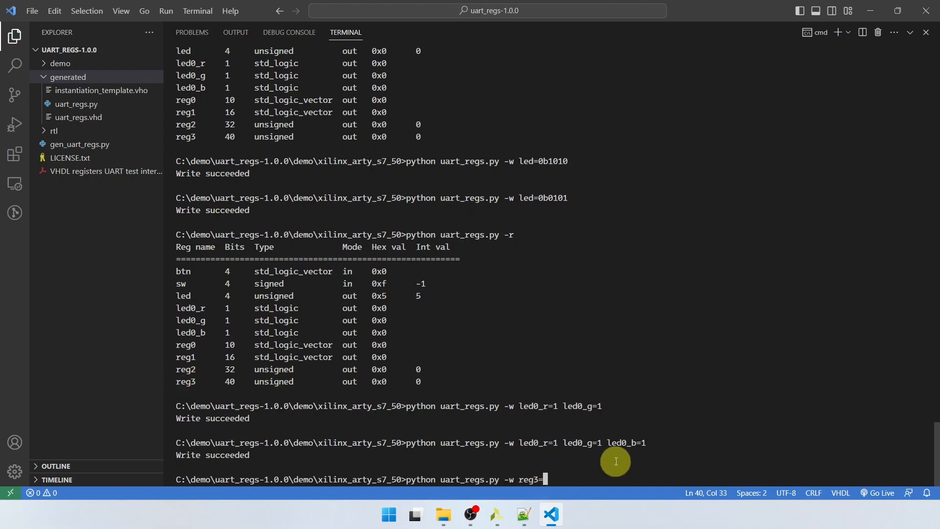
type("1234")
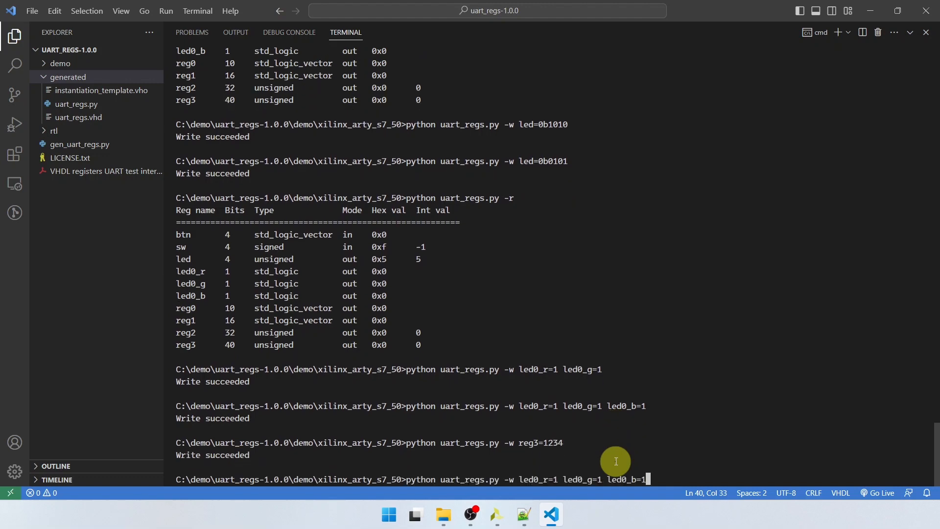
key("Return")
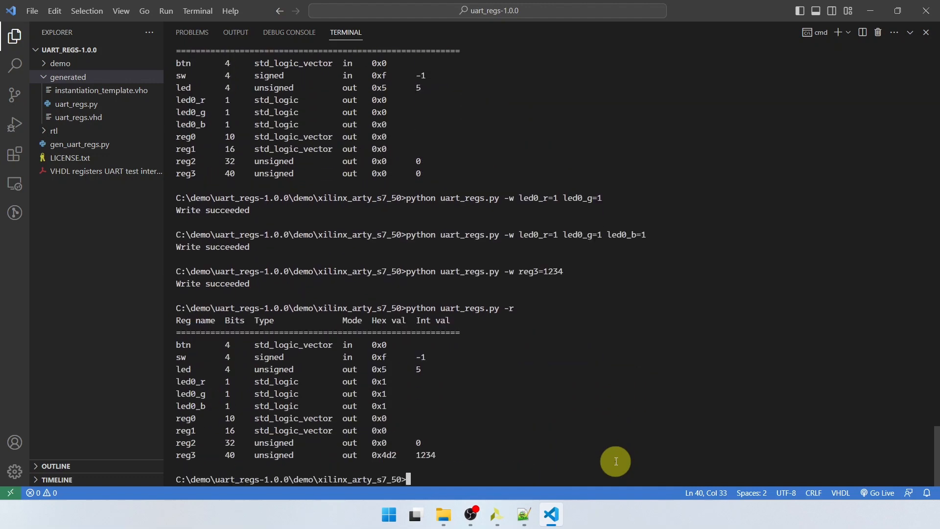
mouse_move(418, 450)
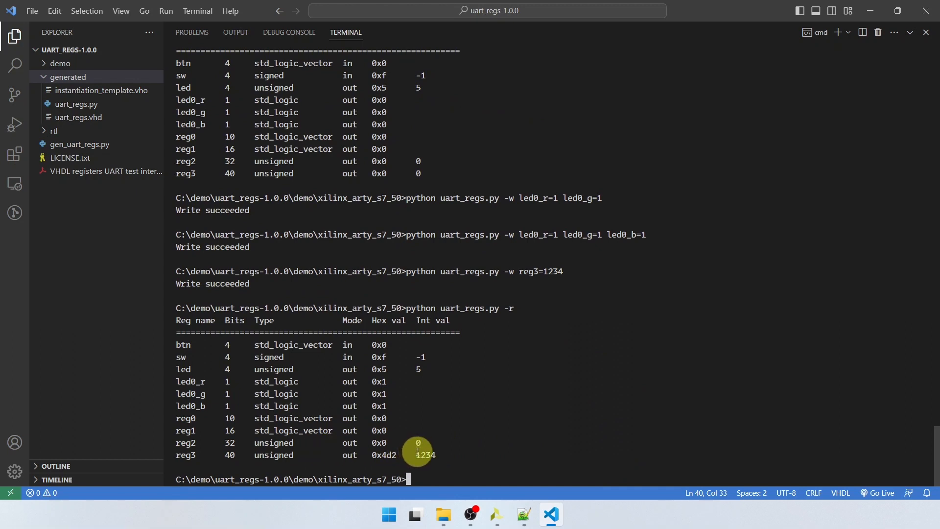
type("python uart_regs.py -w reg3=1234")
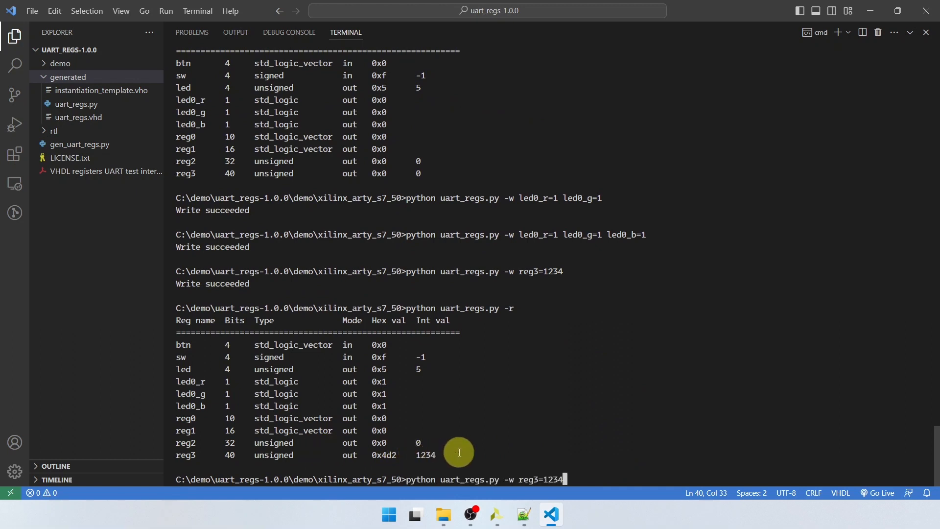
type("56789")
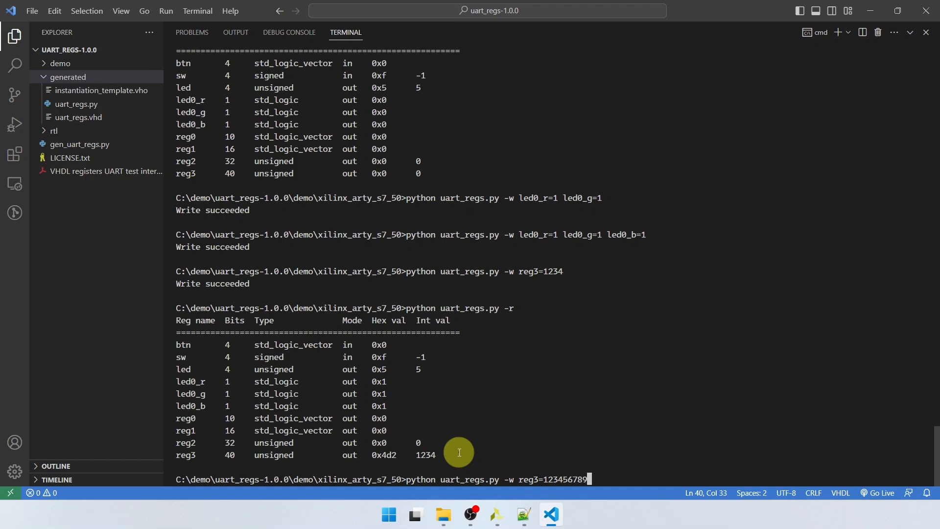
key("Return")
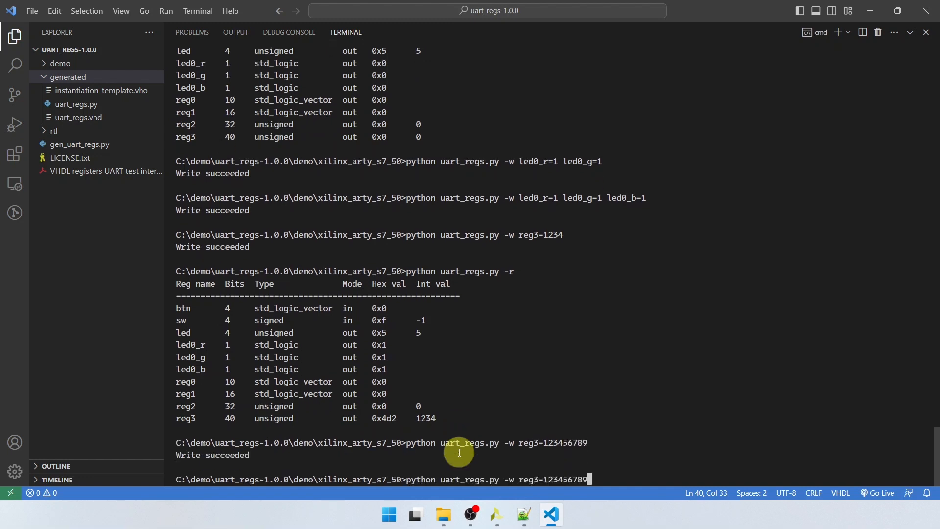
key("Return")
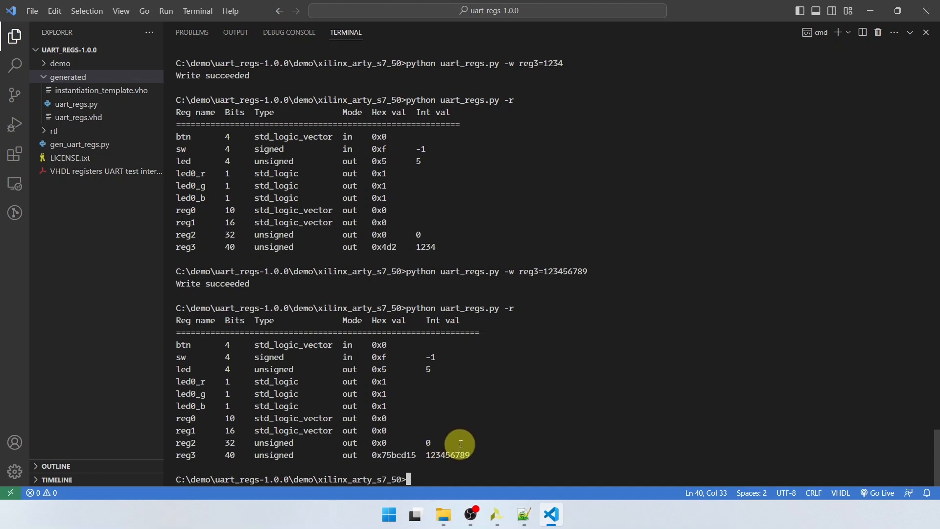
type("python uart_regs.py -w reg3=12345678998877")
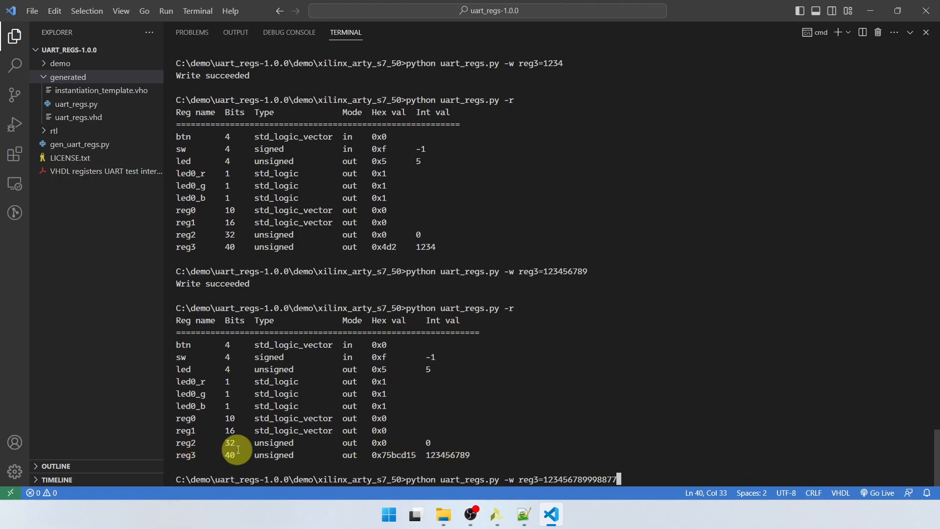
key("Return")
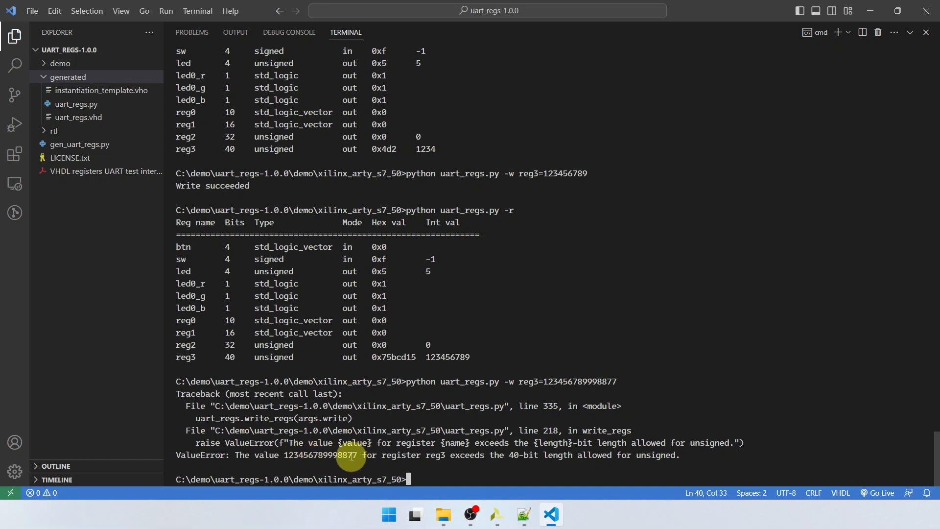
mouse_move(469, 455)
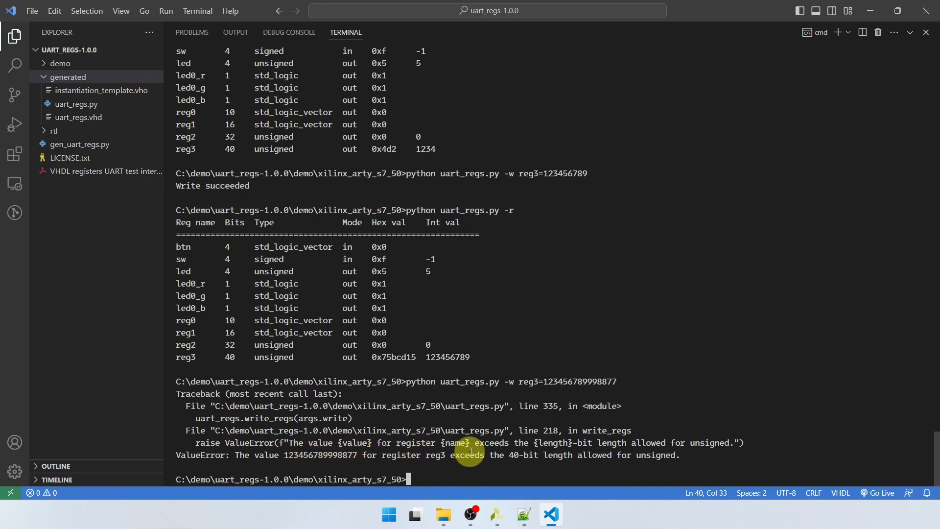
mouse_move(639, 454)
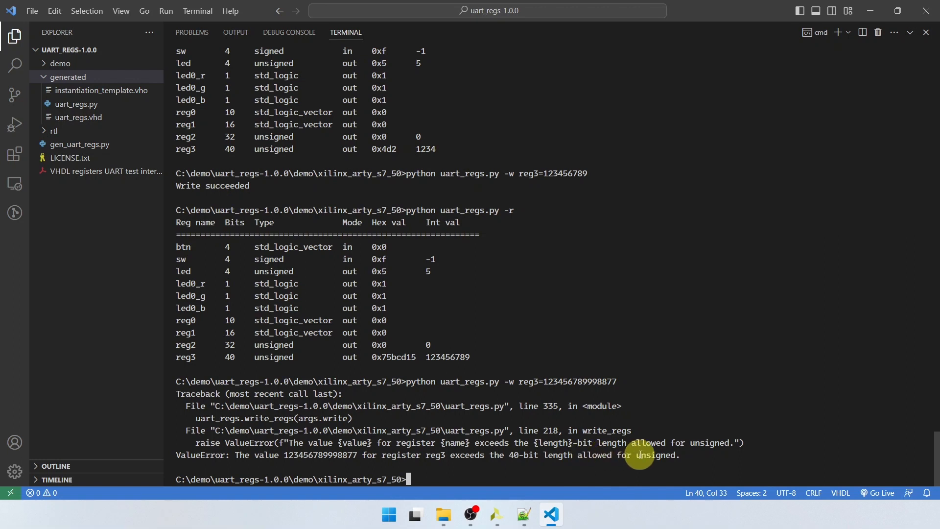
mouse_move(611, 430)
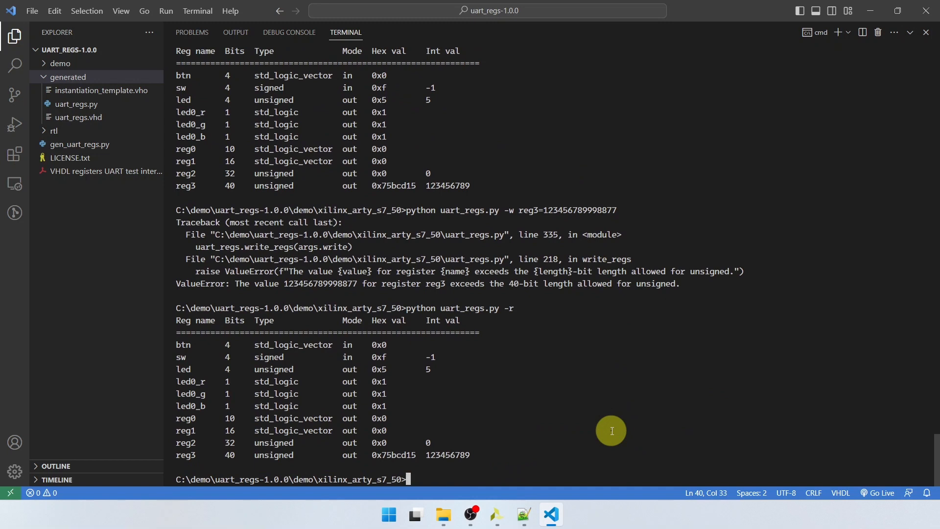
mouse_move(477, 439)
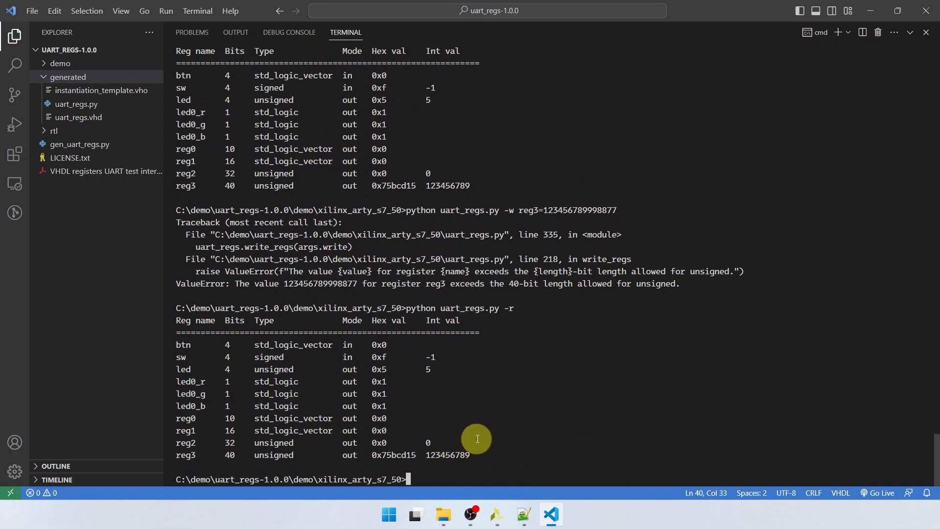
mouse_move(530, 431)
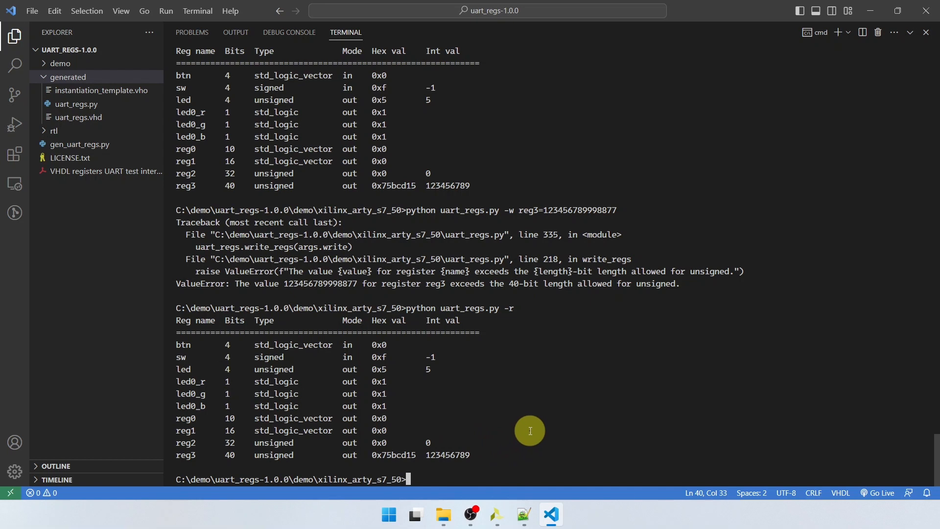